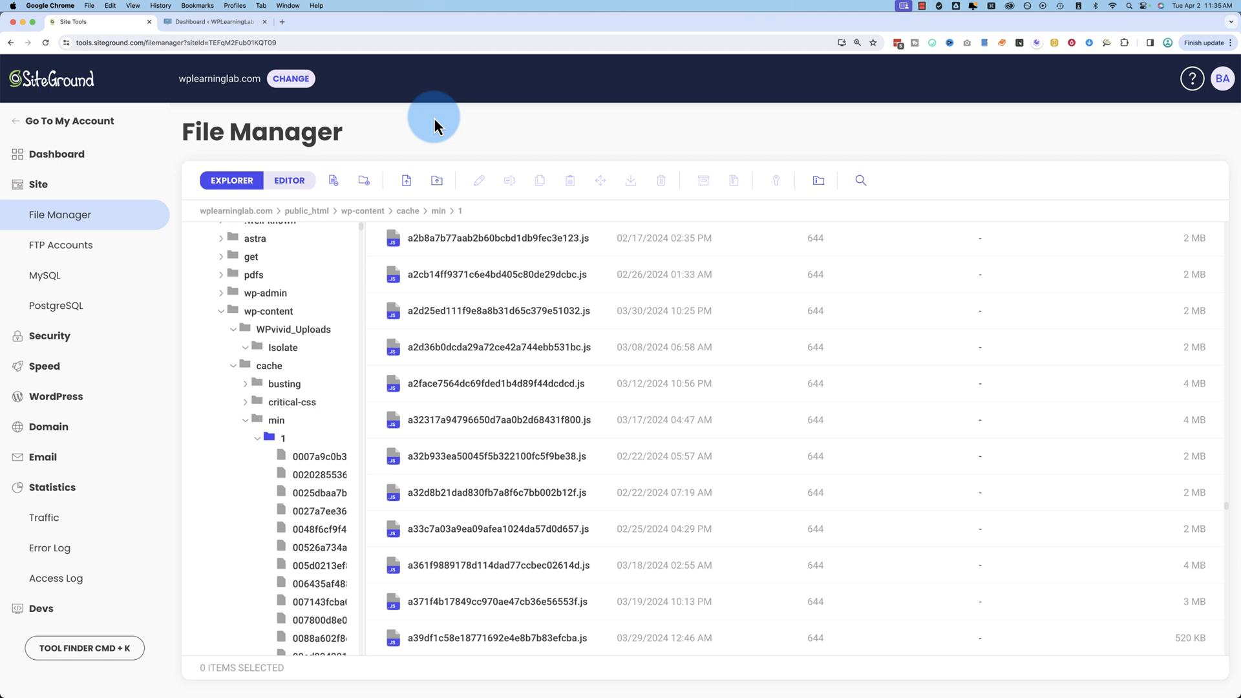
{"action": "mouse_move", "coordinate": [487, 237]}
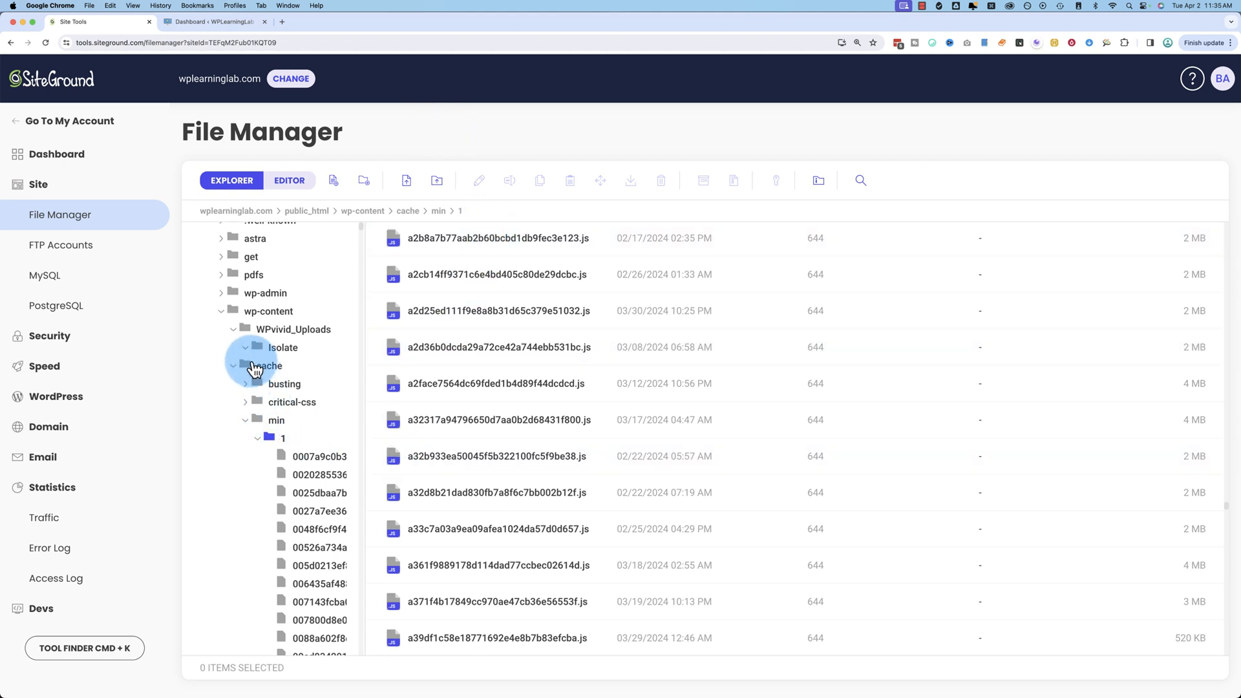
Step: Collapse the WPvivid_Uploads tree branch and select the a2d25ed111f9e8a8b31d65c379e51032.js file
{"action": "left_click", "coordinate": [246, 348]}
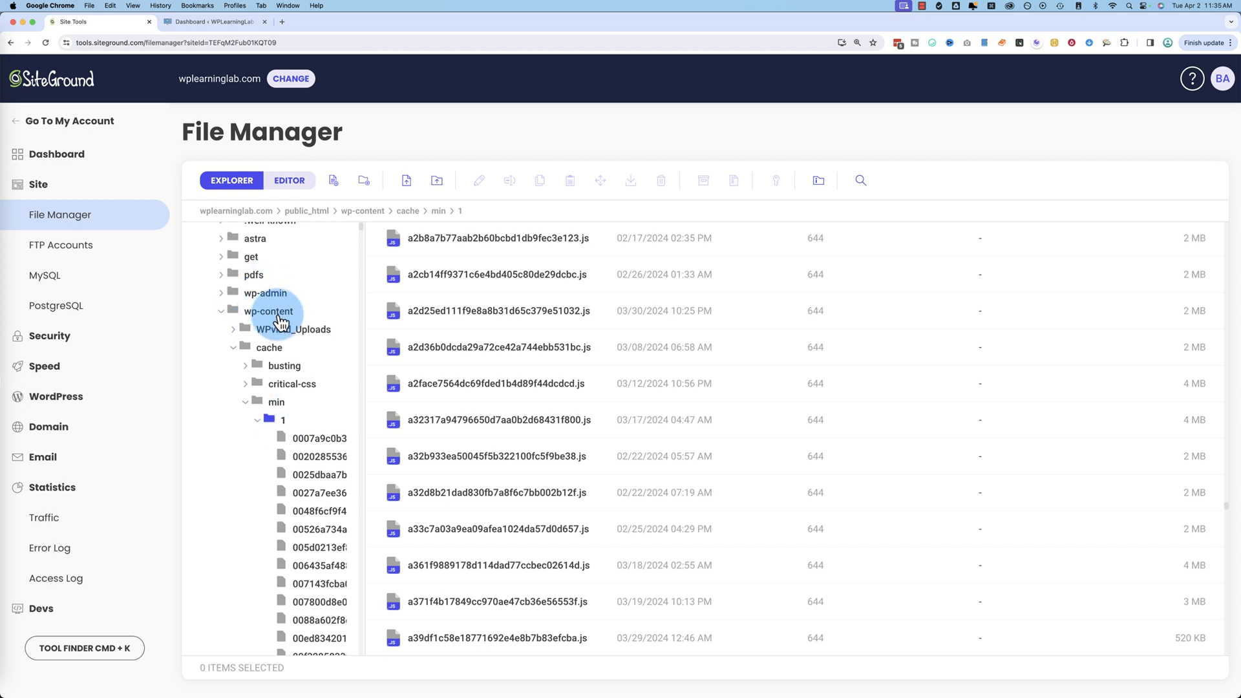
{"action": "mouse_move", "coordinate": [279, 322]}
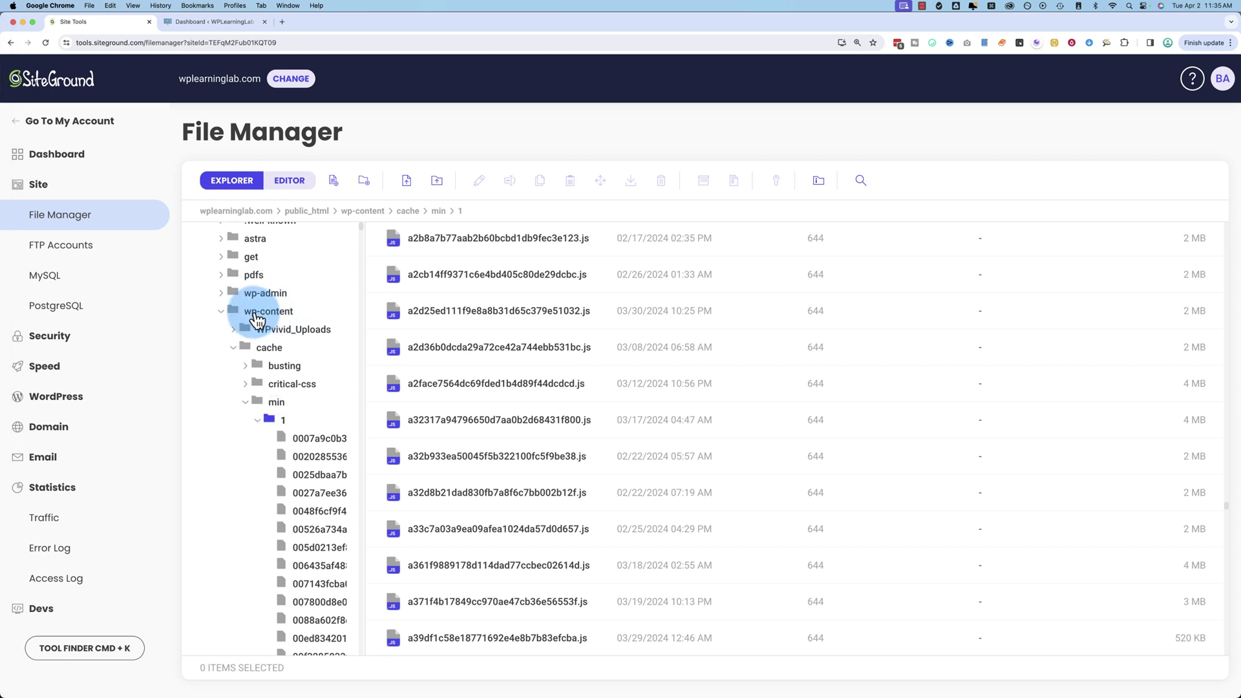
{"action": "mouse_move", "coordinate": [315, 341]}
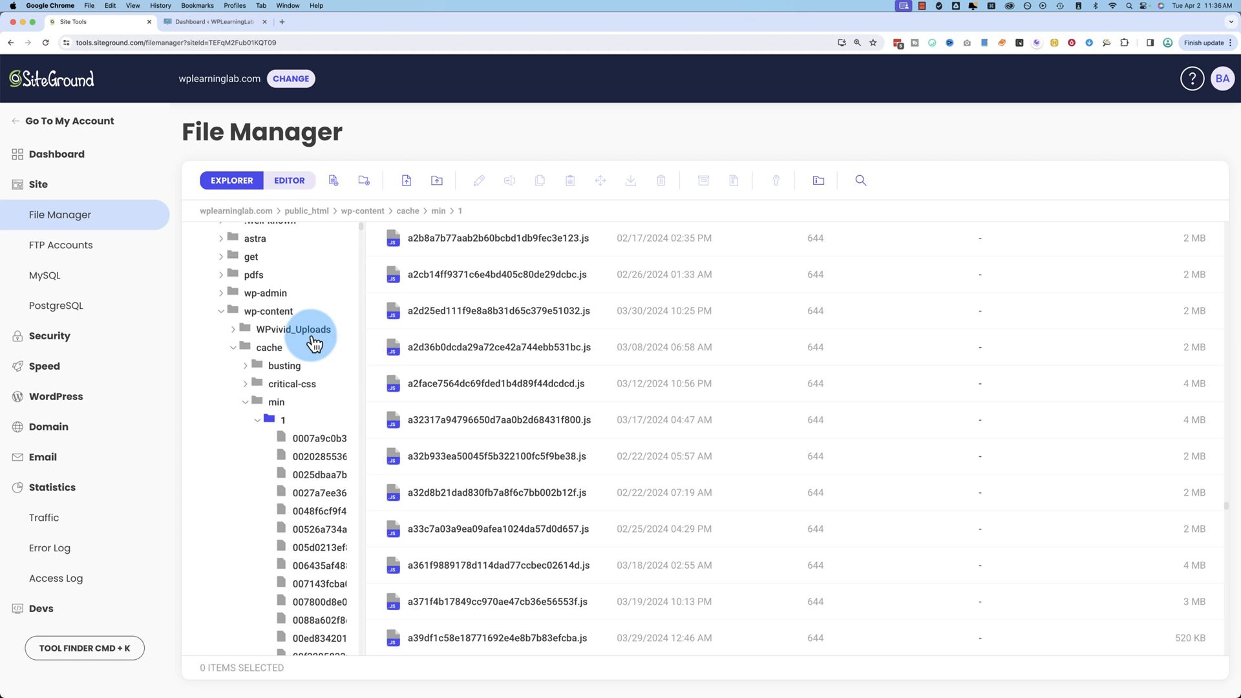
{"action": "mouse_move", "coordinate": [281, 355]}
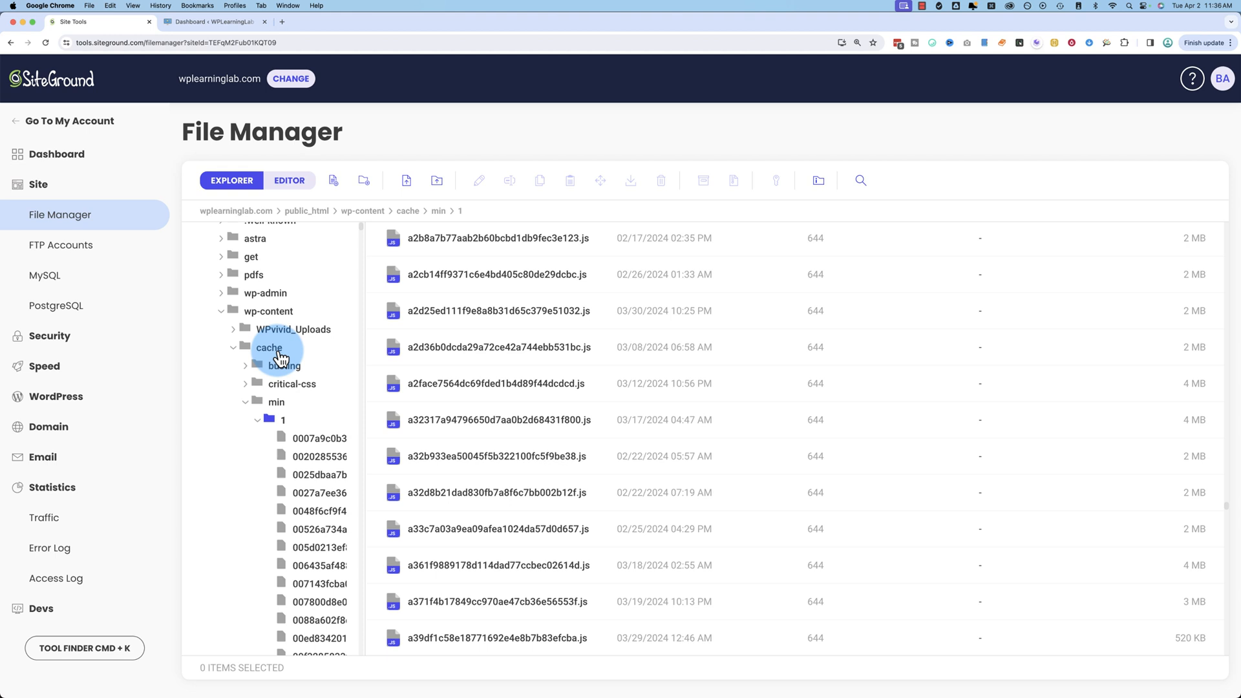
{"action": "mouse_move", "coordinate": [283, 426]}
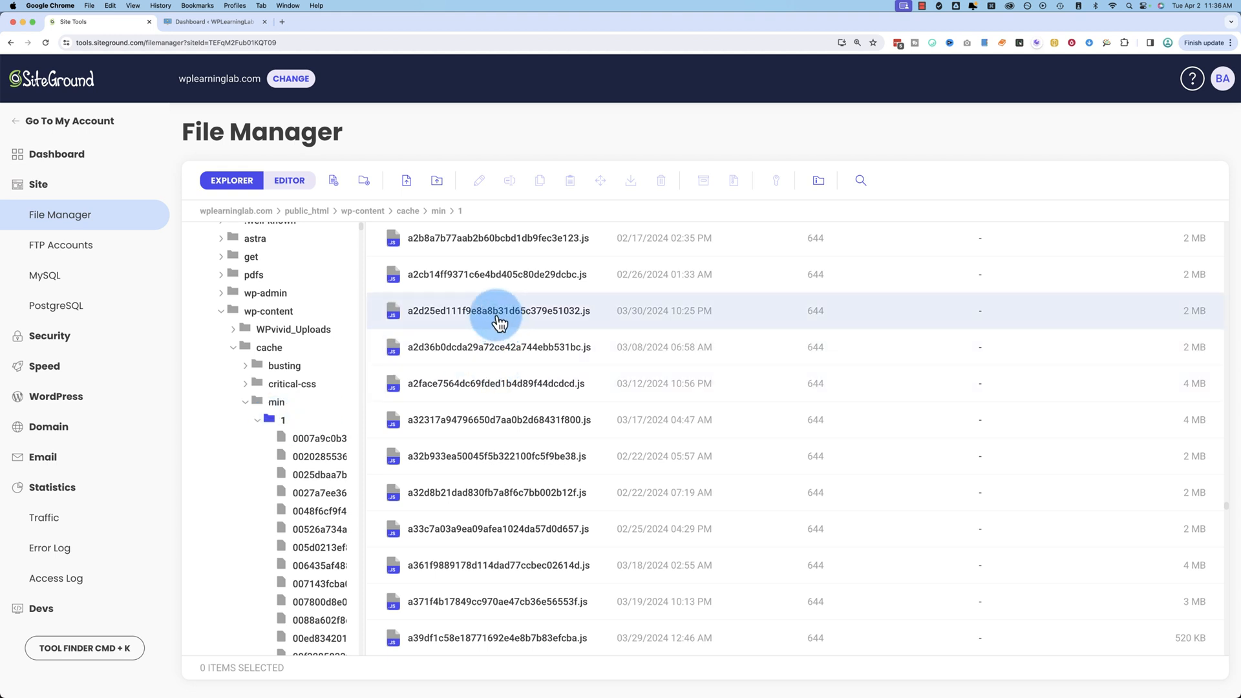
{"action": "mouse_move", "coordinate": [417, 180]}
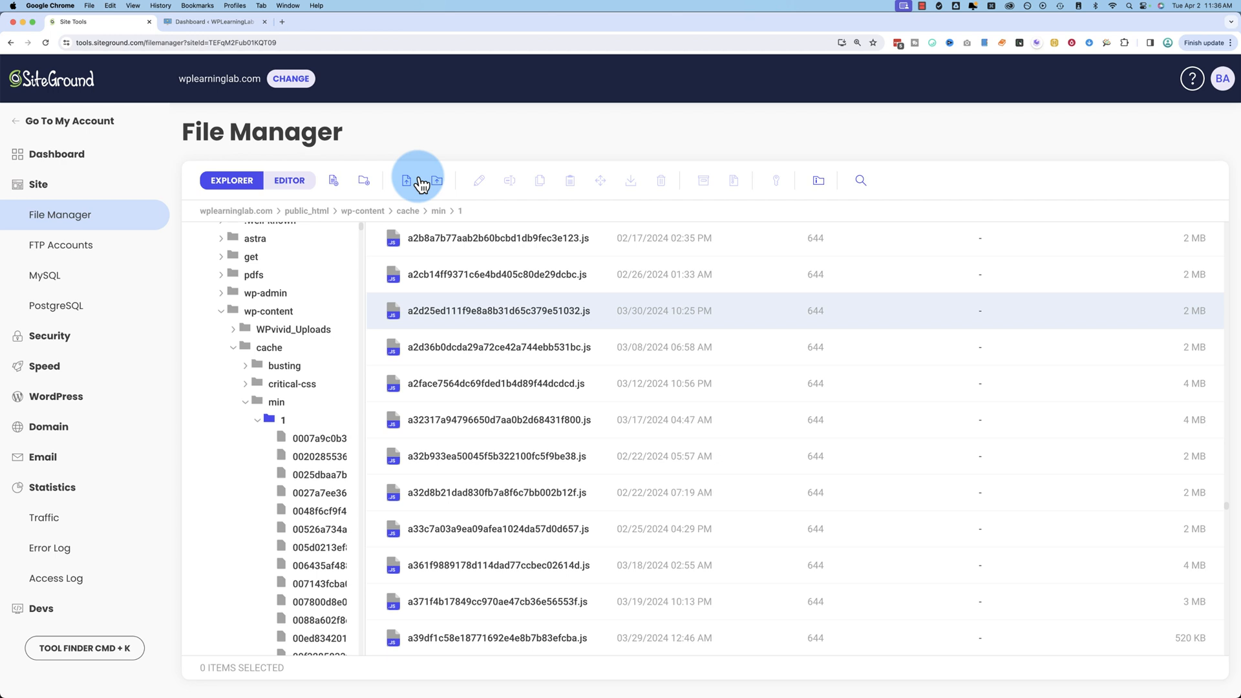
{"action": "mouse_move", "coordinate": [478, 188]}
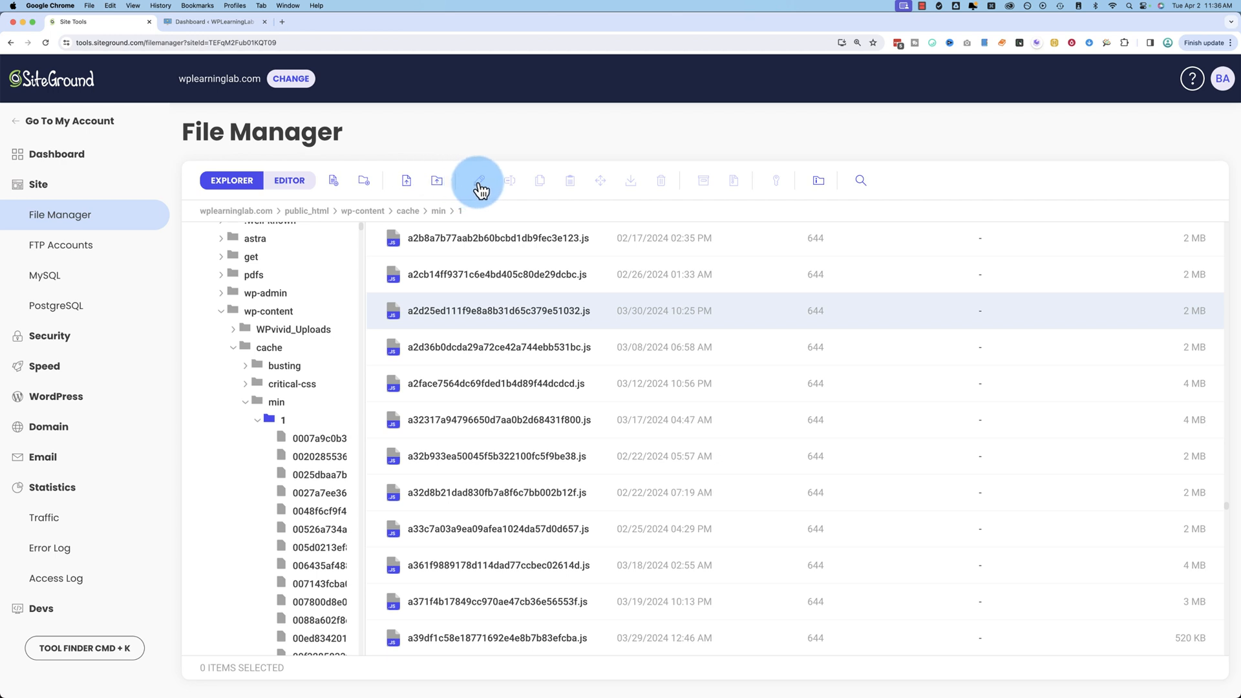
{"action": "mouse_move", "coordinate": [715, 362]}
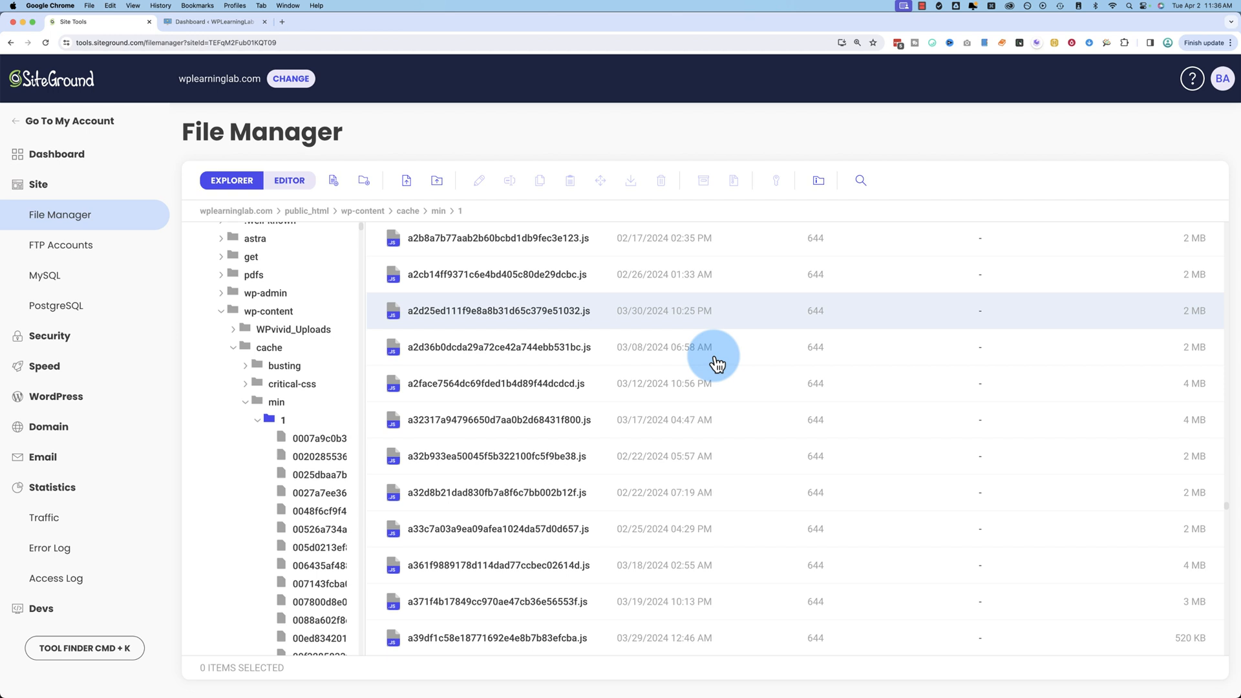
{"action": "mouse_move", "coordinate": [654, 402]}
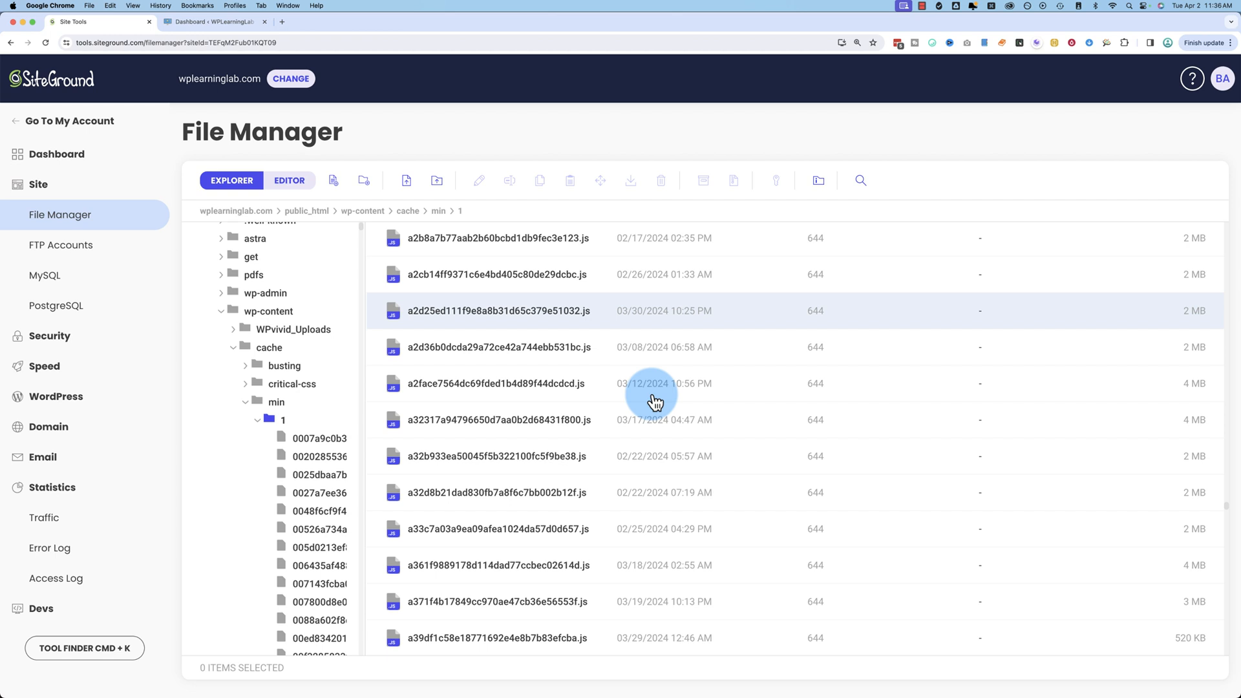
{"action": "left_click", "coordinate": [499, 310]}
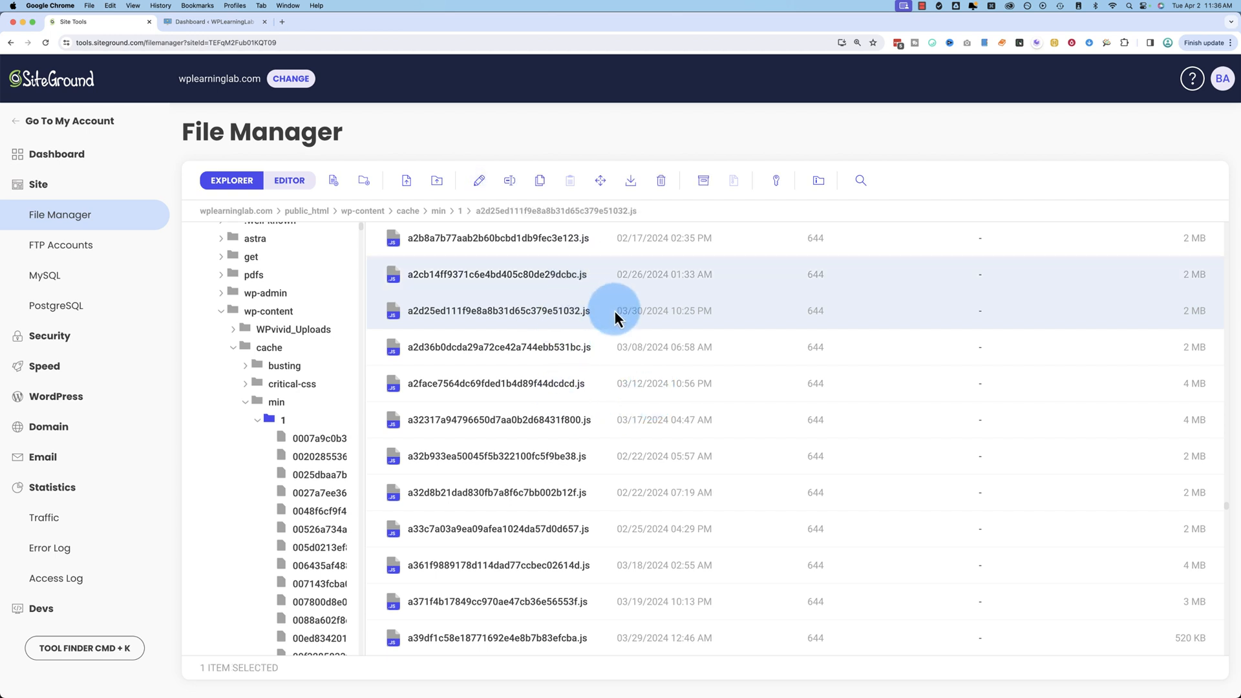
{"action": "mouse_move", "coordinate": [572, 324]}
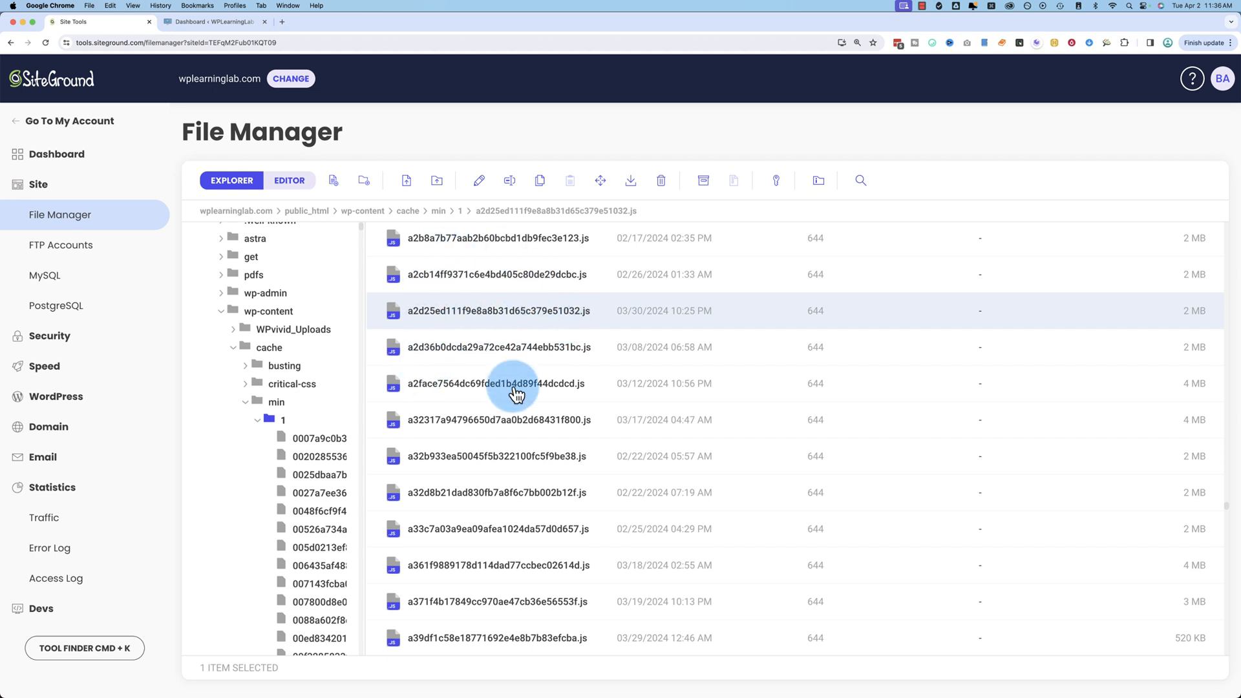
{"action": "mouse_move", "coordinate": [497, 425]}
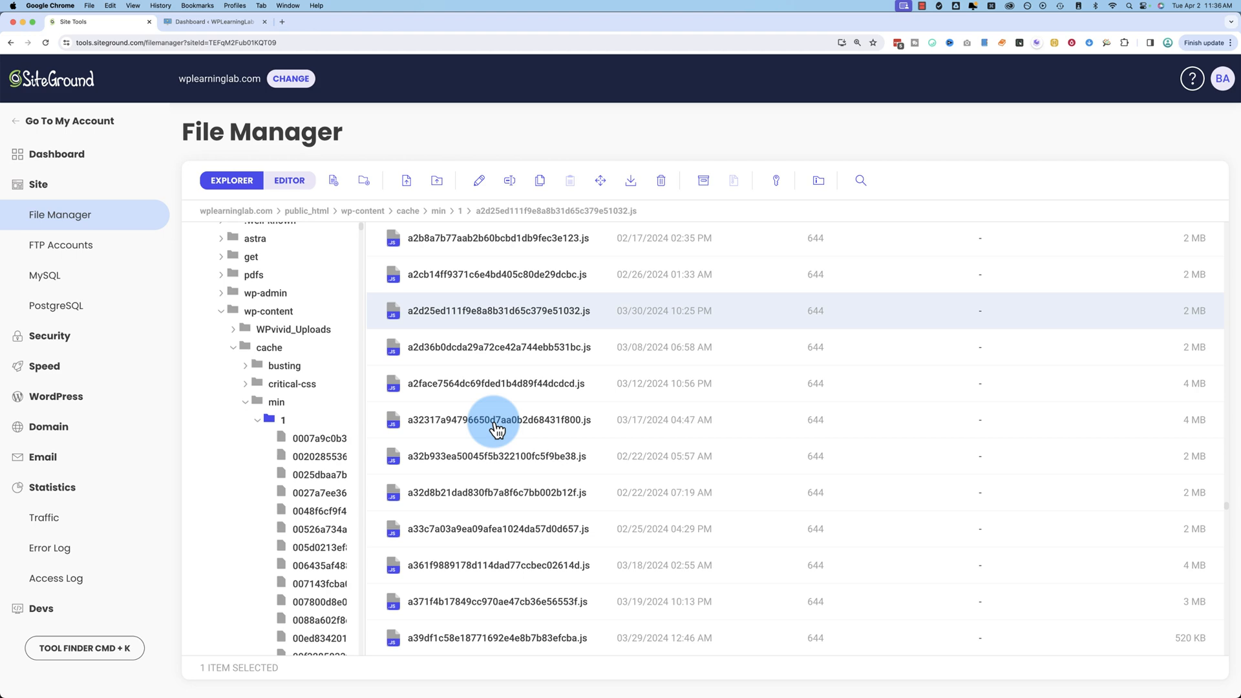
{"action": "double_click", "coordinate": [497, 311]}
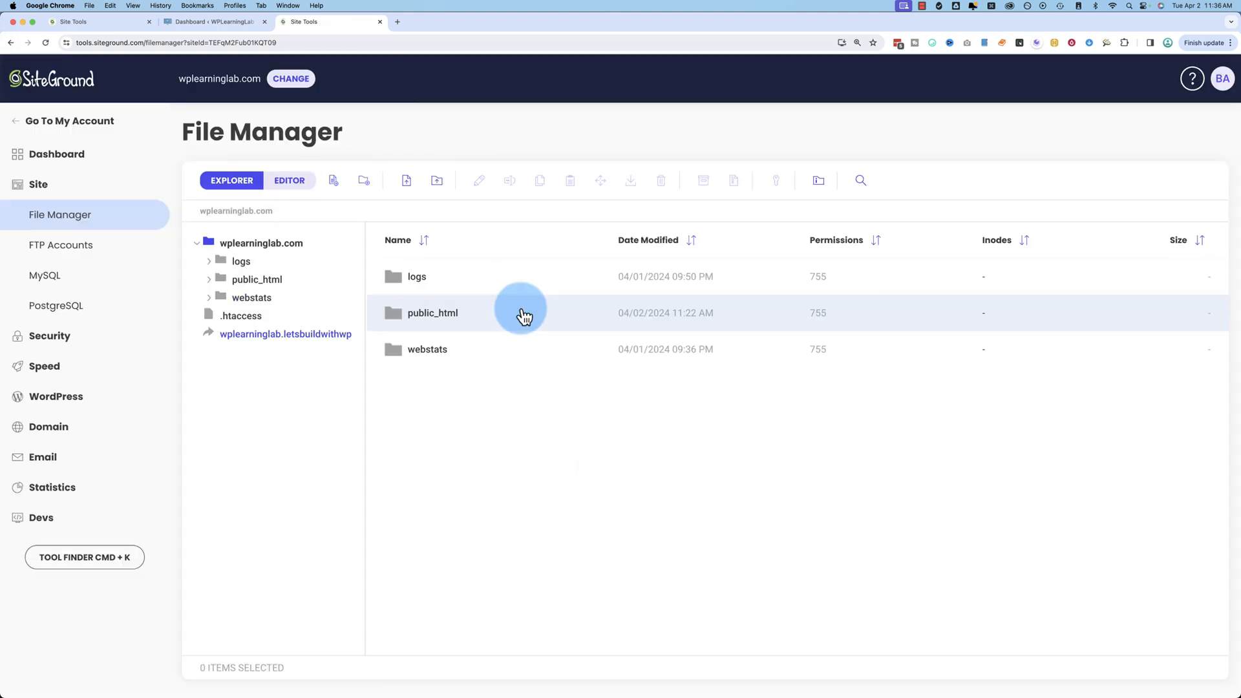
Step: Navigate into public_html/wp-content/plugins
{"action": "double_click", "coordinate": [431, 313]}
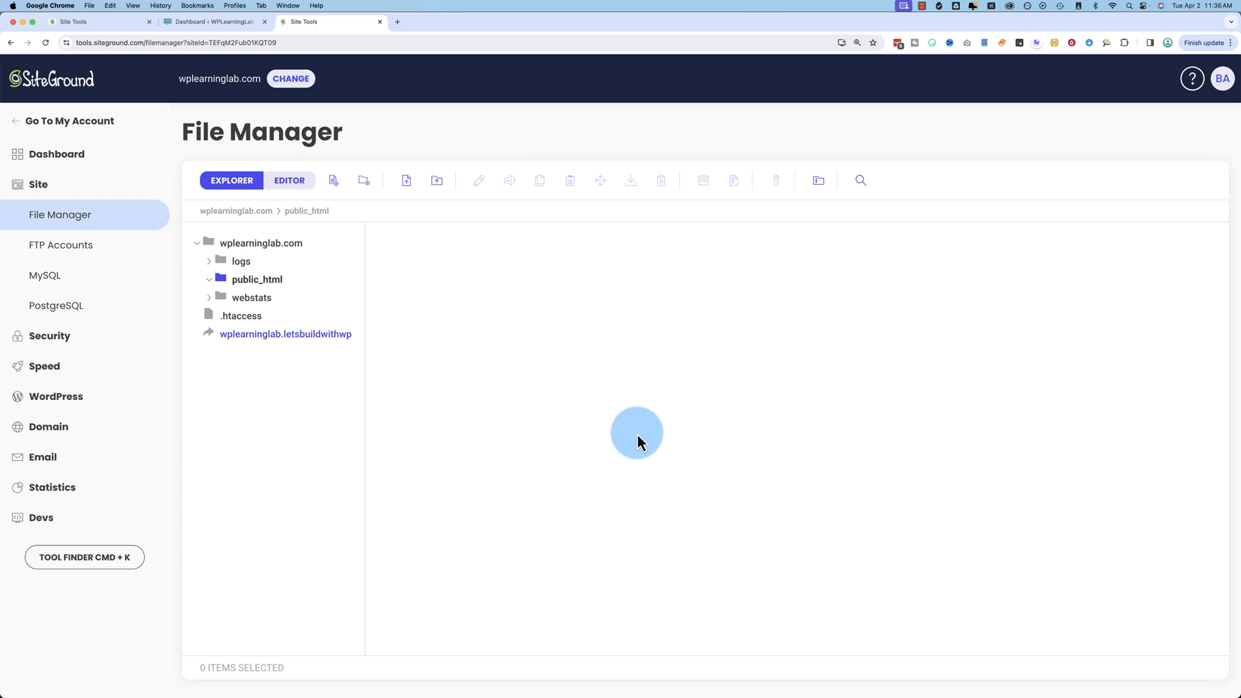
{"action": "left_click", "coordinate": [256, 279]}
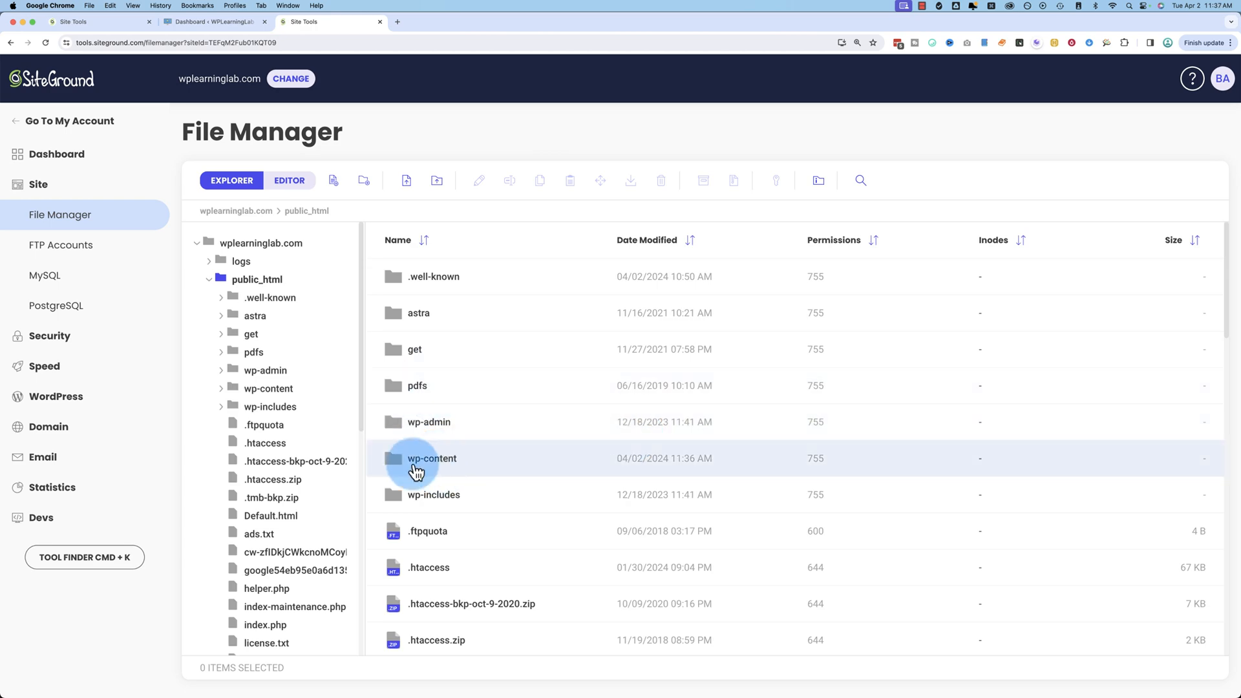
{"action": "scroll", "scroll_direction": "down", "scroll_amount": 3}
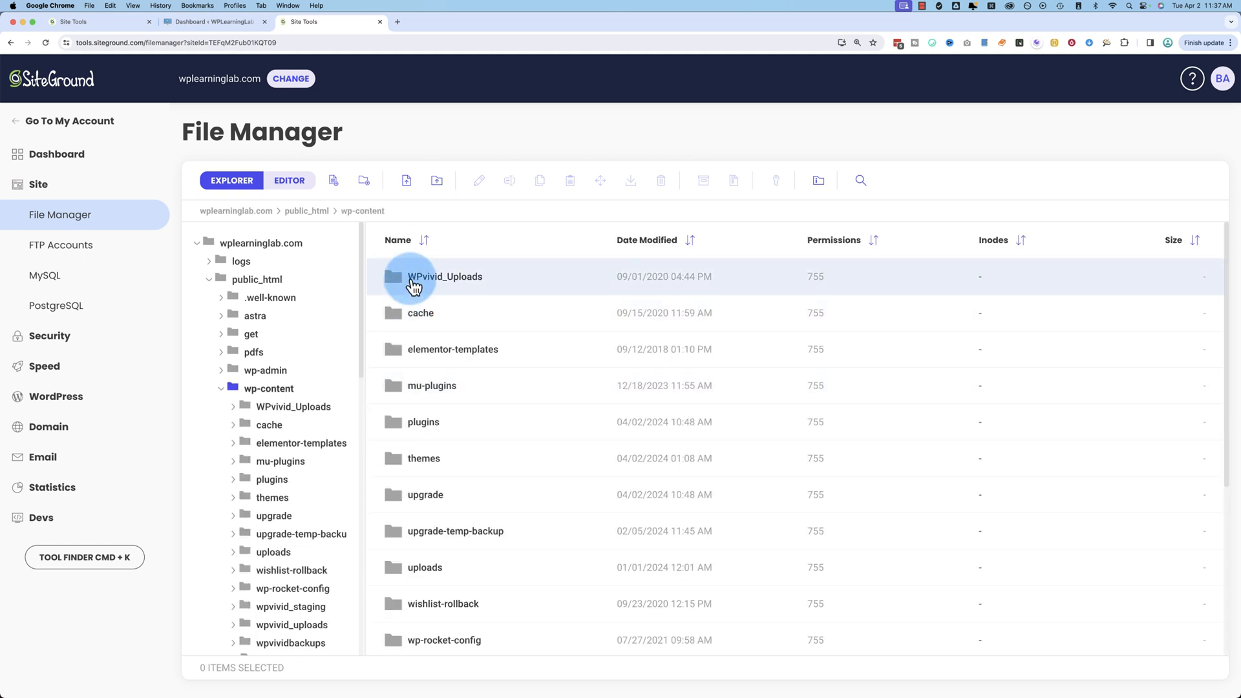
{"action": "left_click", "coordinate": [423, 421]}
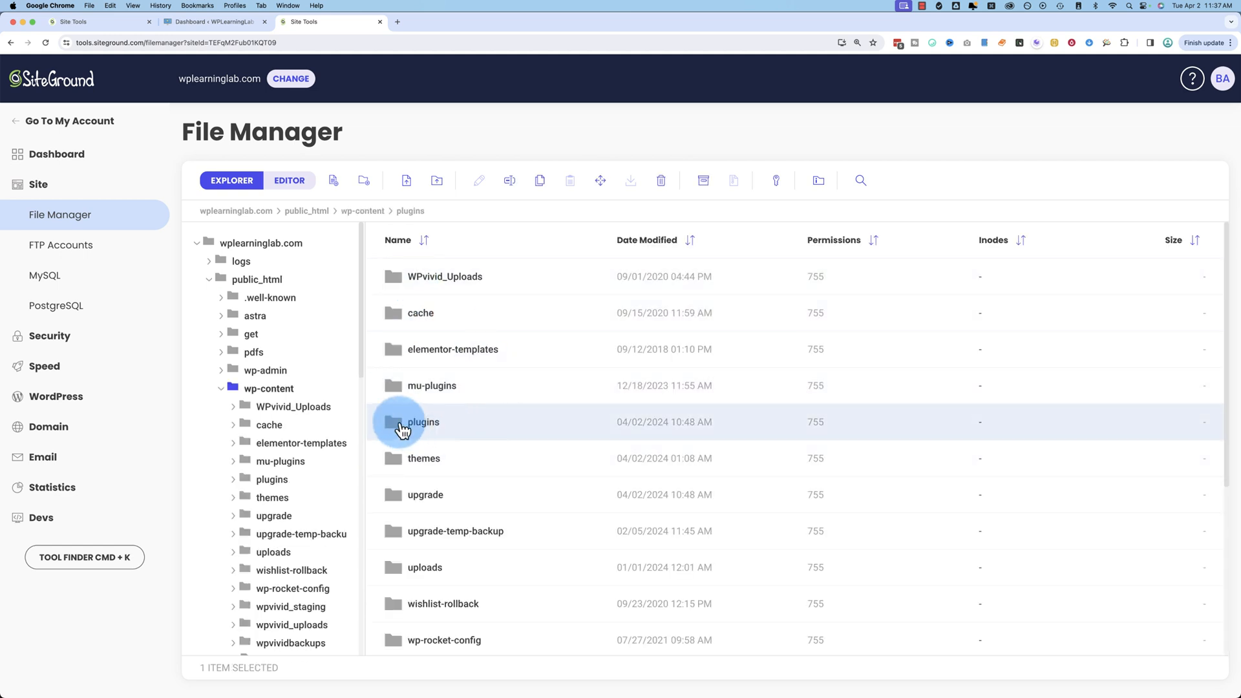
{"action": "double_click", "coordinate": [423, 421]}
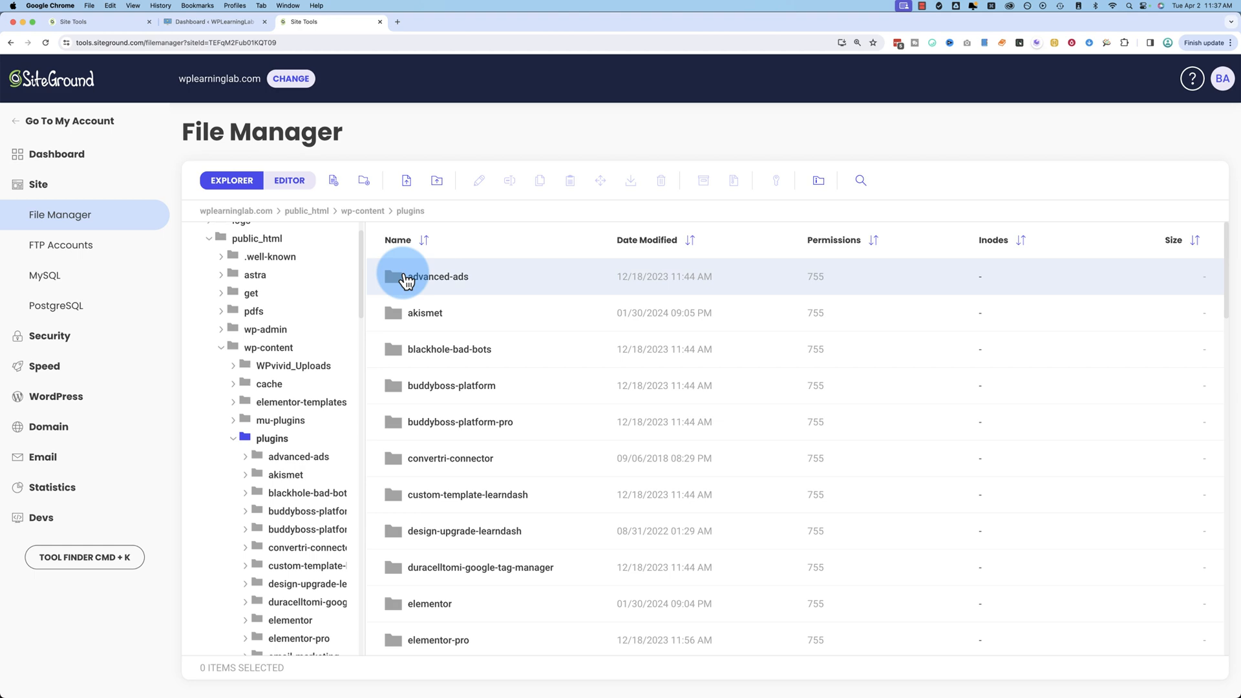
Step: Enter the wpvivid-backup-pro folder and select wpvivid-backup-pro.php
{"action": "scroll", "scroll_direction": "down", "scroll_amount": 3}
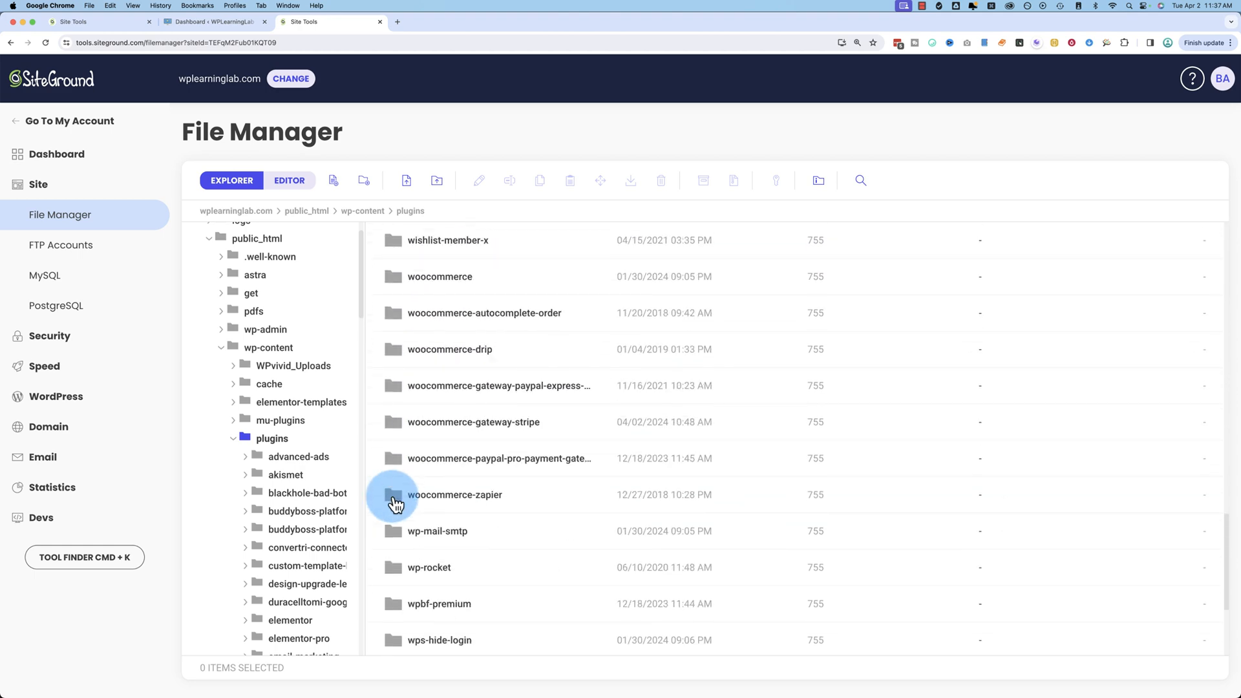
{"action": "scroll", "scroll_direction": "down", "scroll_amount": 3}
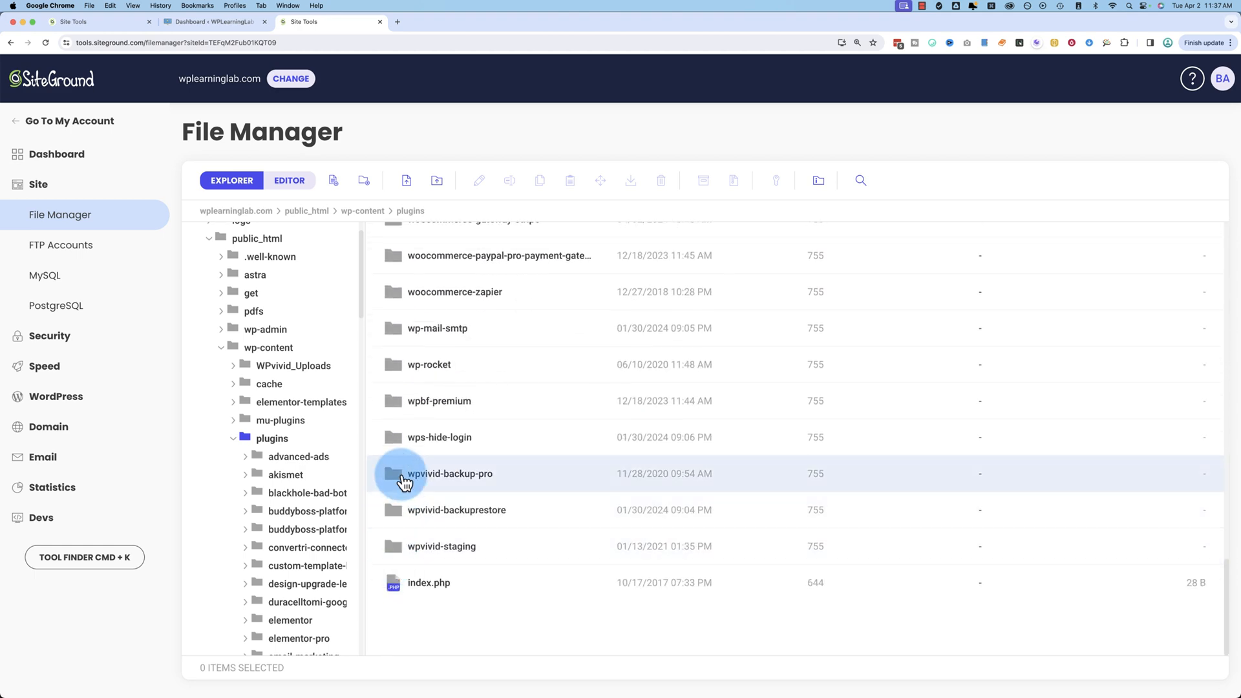
{"action": "double_click", "coordinate": [450, 474]}
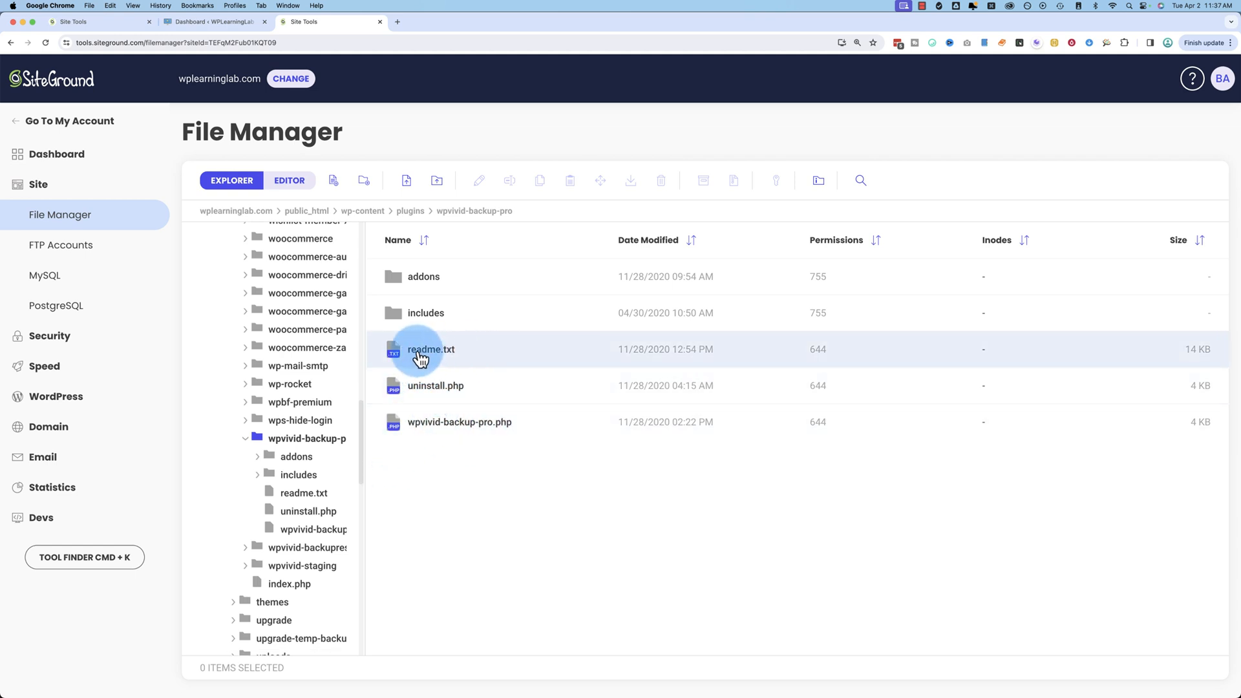
{"action": "left_click", "coordinate": [459, 421]}
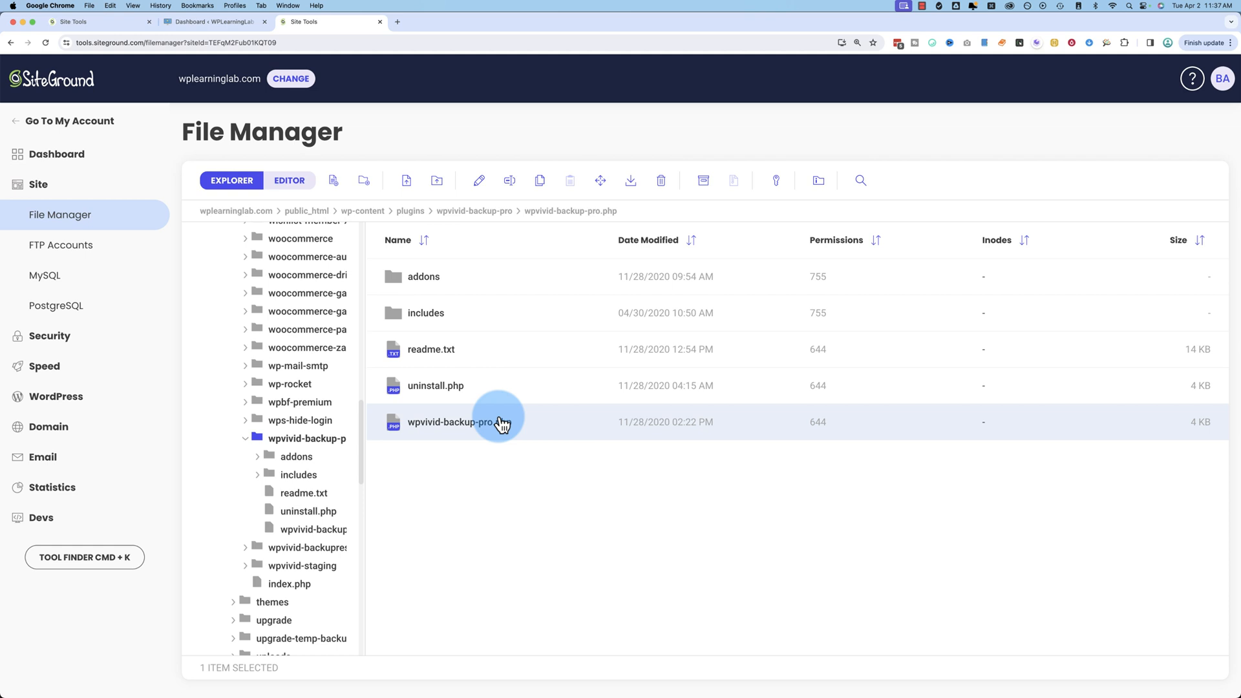
Step: View wpvivid-backup-pro.php in the editor and scroll through its code
{"action": "double_click", "coordinate": [449, 421]}
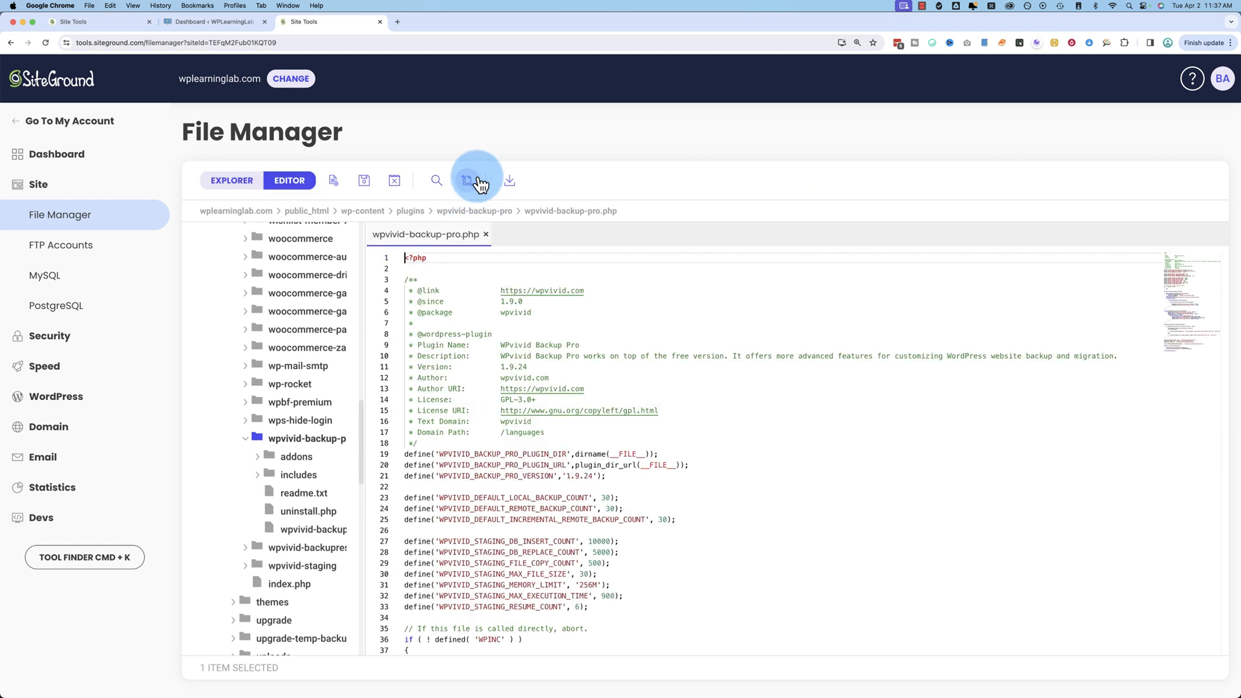
{"action": "mouse_move", "coordinate": [411, 325]}
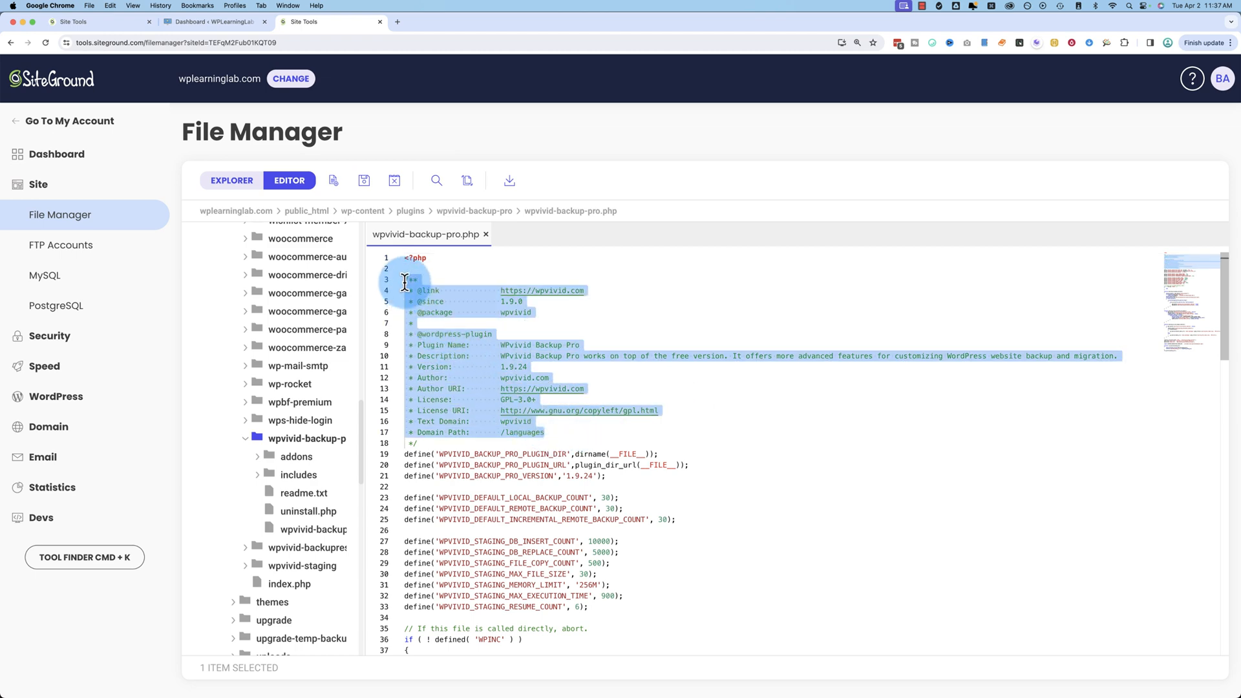
{"action": "scroll", "scroll_direction": "down", "scroll_amount": 3}
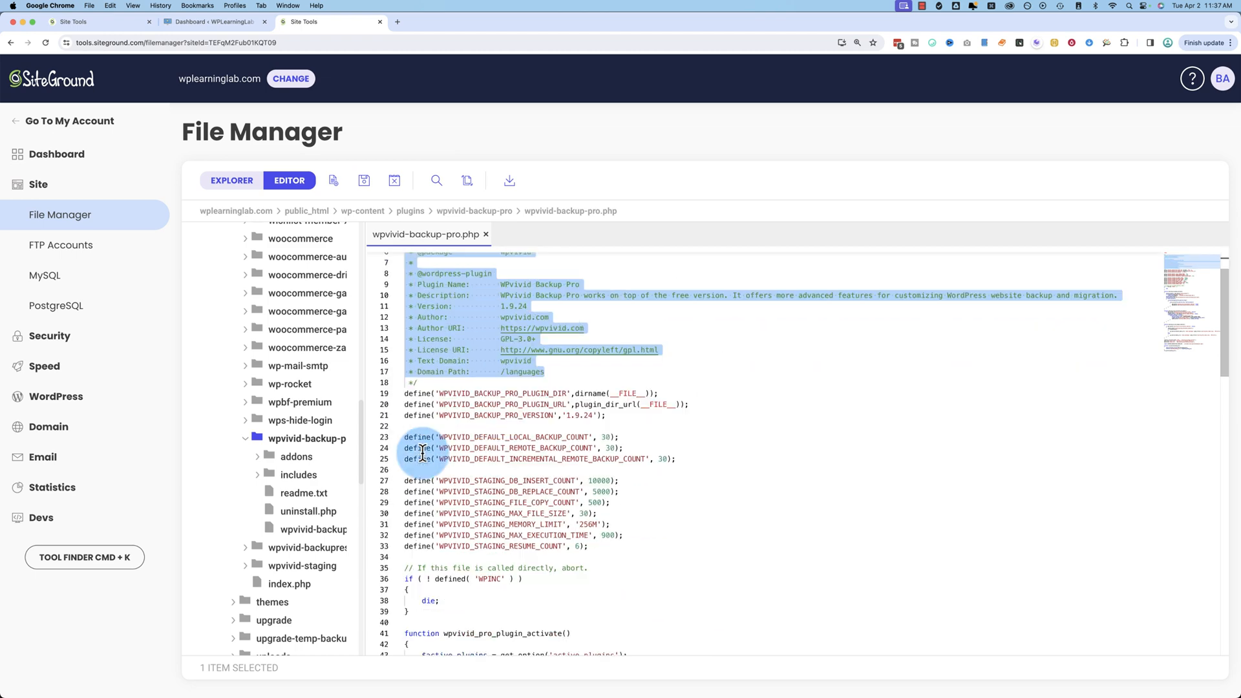
{"action": "scroll", "scroll_direction": "down", "scroll_amount": 3}
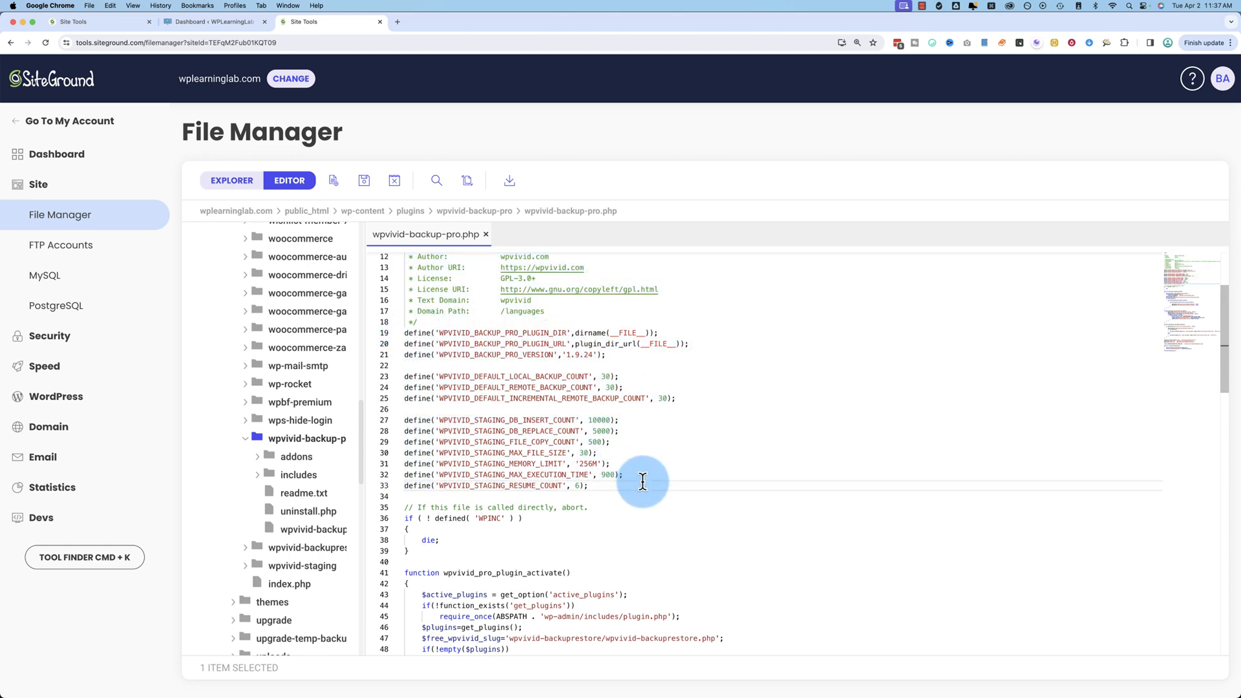
{"action": "scroll", "scroll_direction": "down", "scroll_amount": 3}
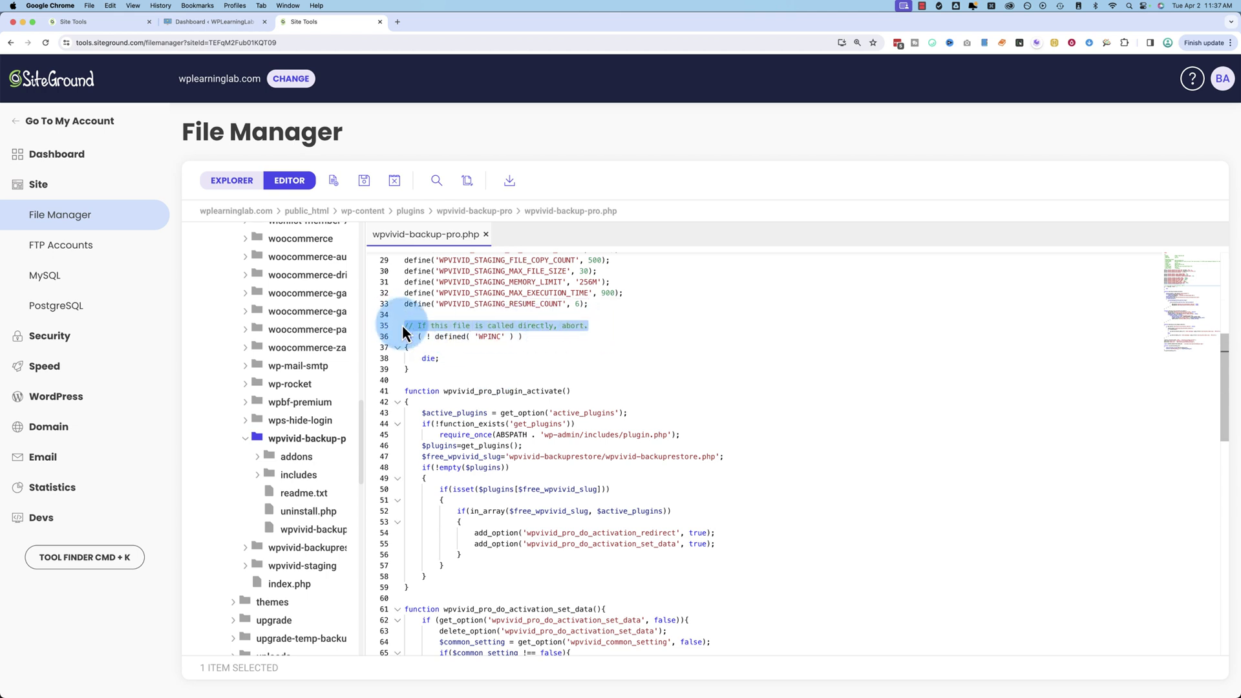
{"action": "left_click", "coordinate": [406, 326]}
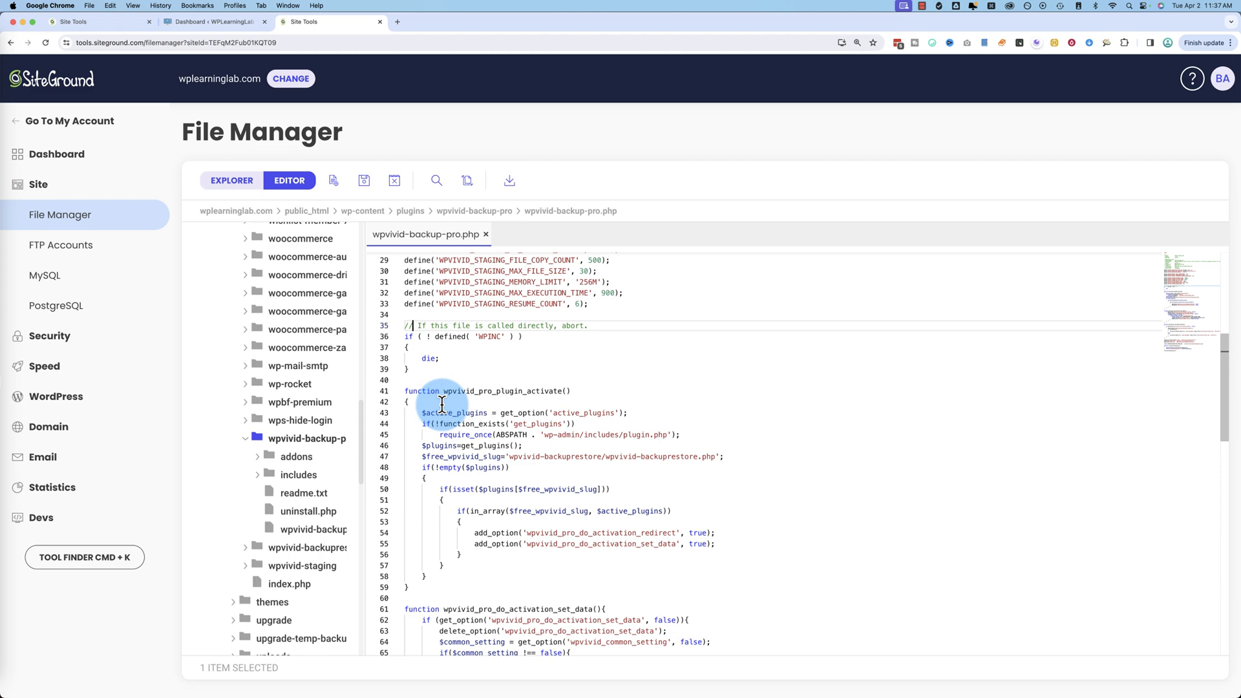
{"action": "scroll", "scroll_direction": "down", "scroll_amount": 3}
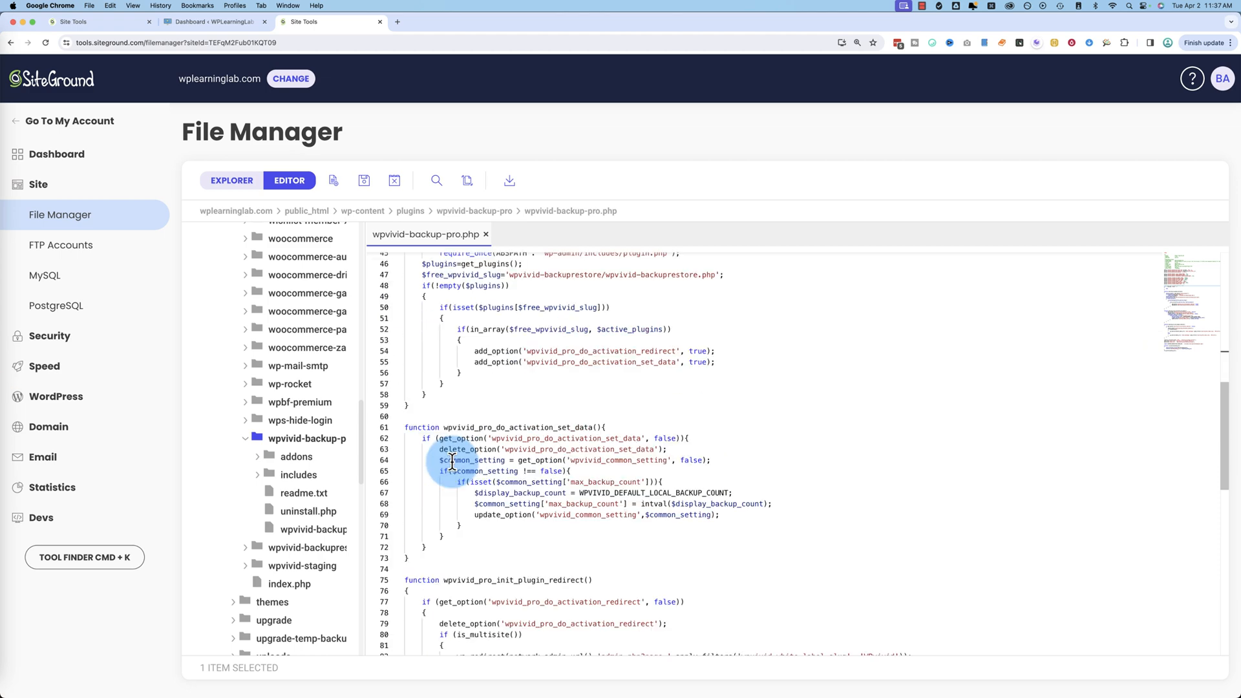
{"action": "scroll", "scroll_direction": "down", "scroll_amount": 3}
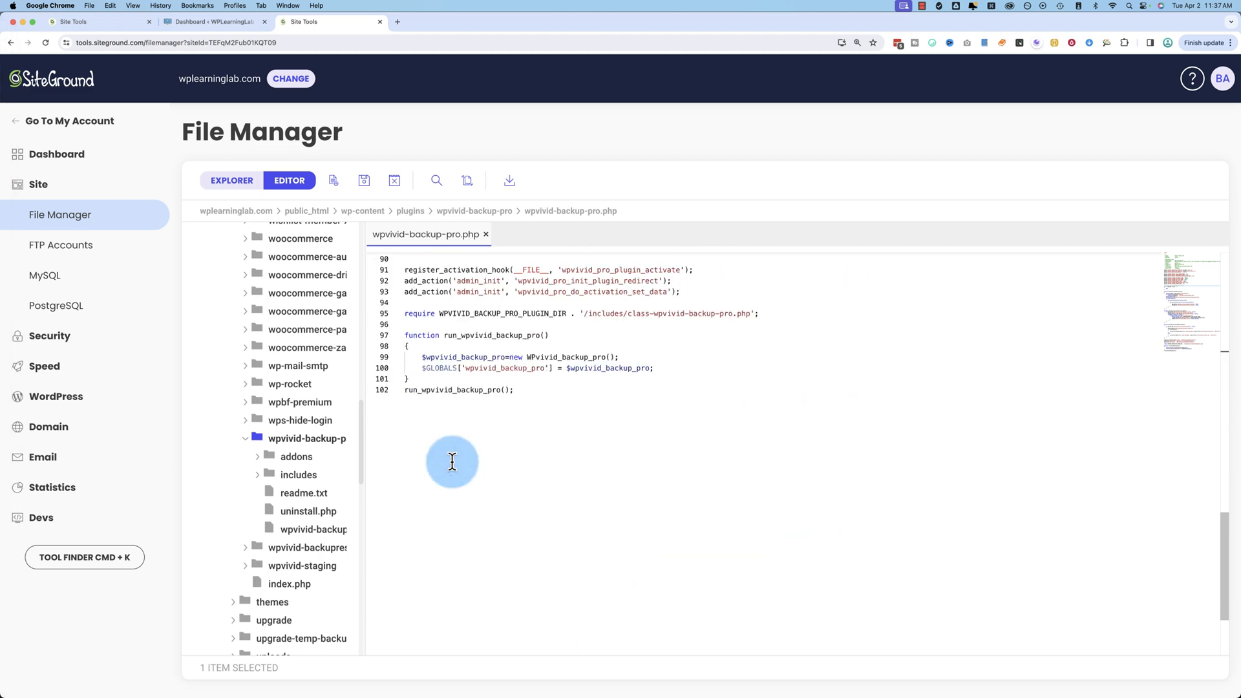
{"action": "scroll", "scroll_direction": "up", "scroll_amount": 3}
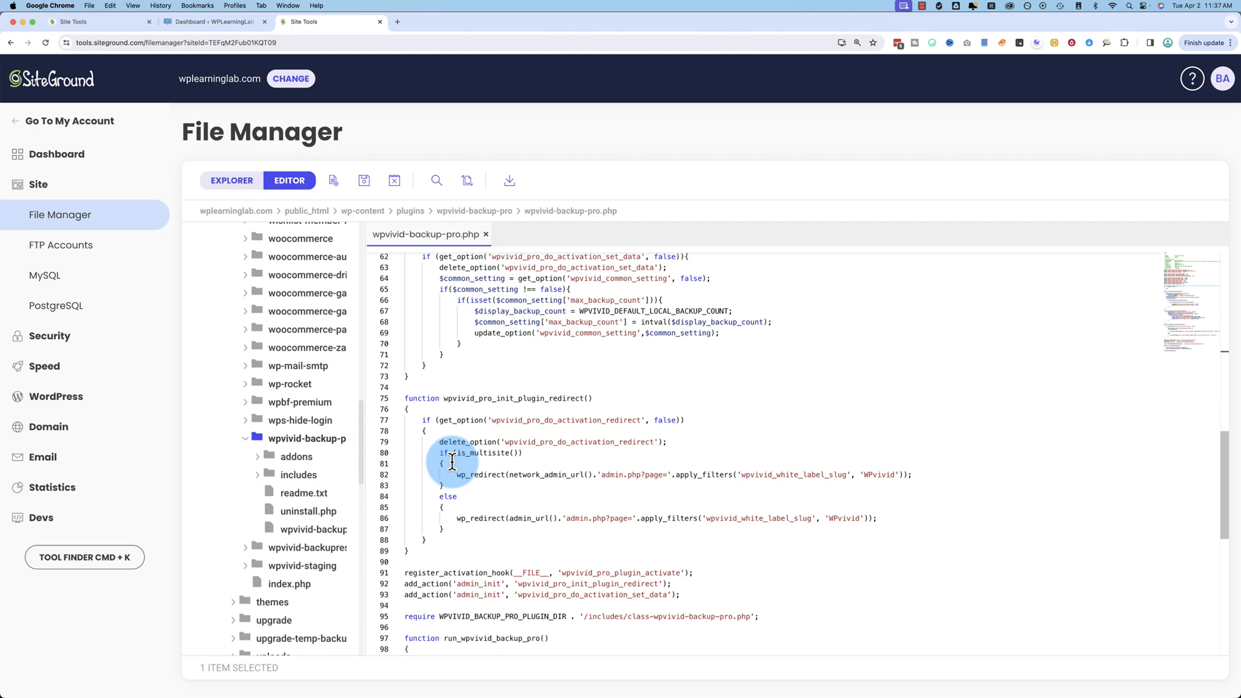
{"action": "scroll", "scroll_direction": "up", "scroll_amount": 3}
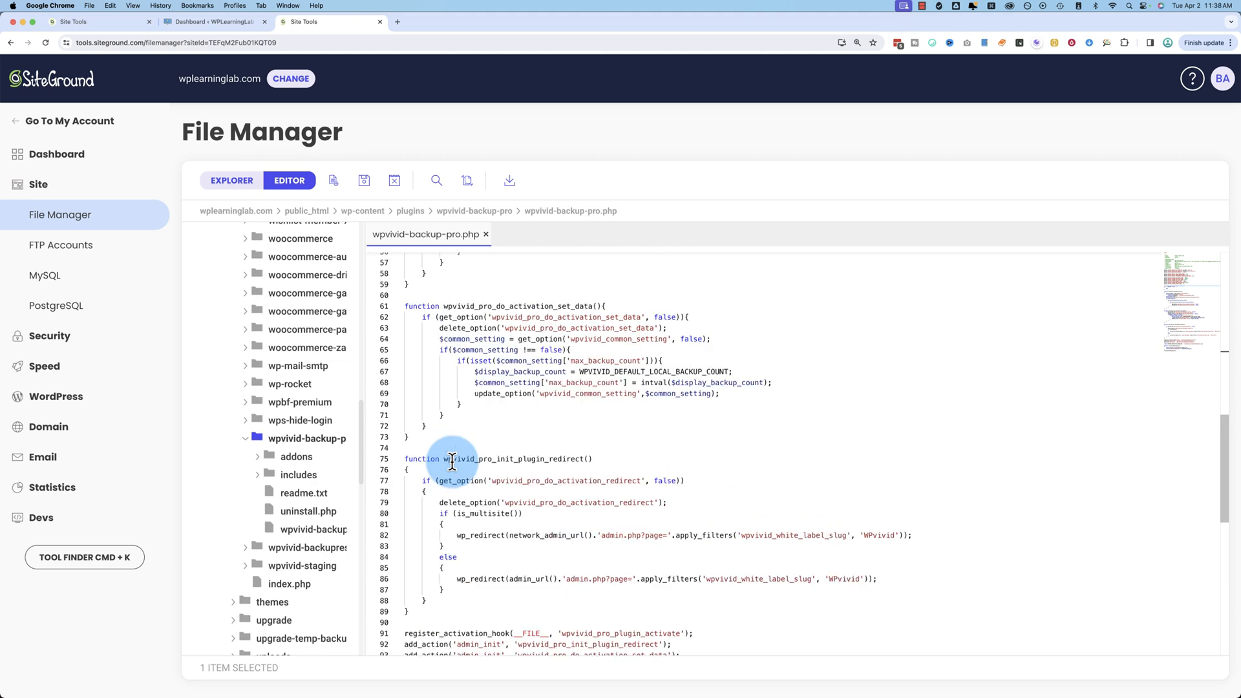
{"action": "scroll", "scroll_direction": "up", "scroll_amount": 3}
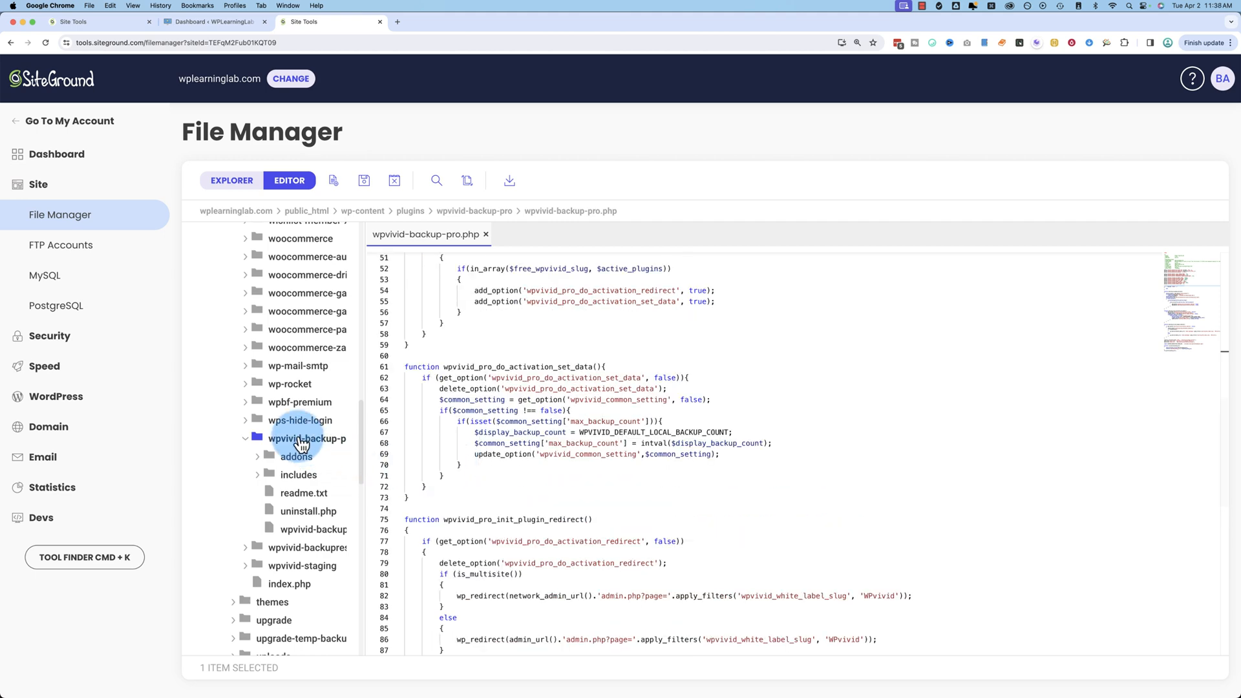
{"action": "mouse_move", "coordinate": [290, 389]}
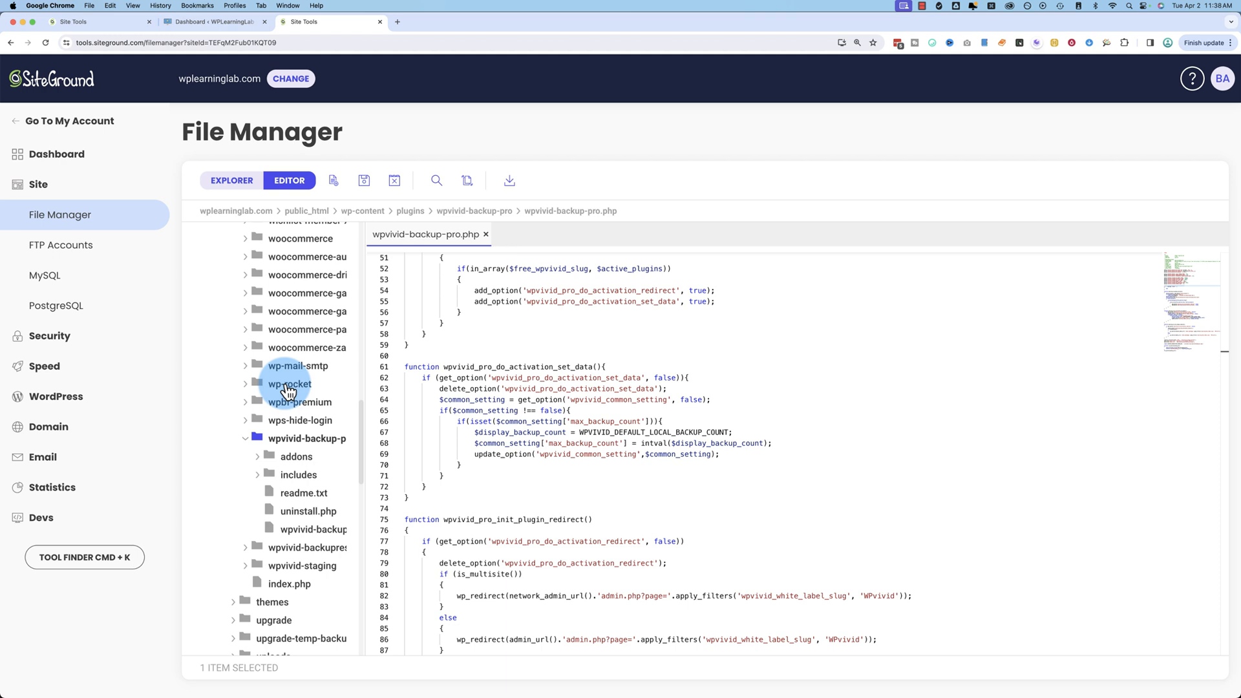
Step: Expand the wp-rocket plugin folder in the directory tree
{"action": "left_click", "coordinate": [290, 384]}
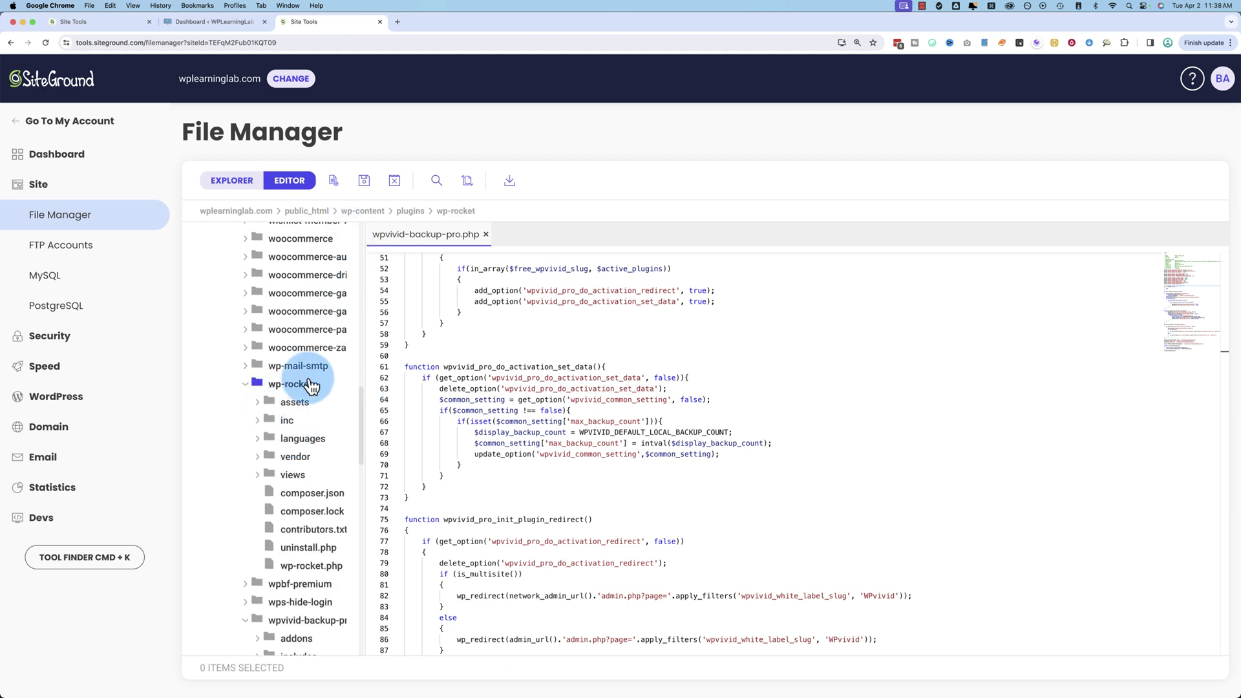
Step: List the wp-rocket folder, then read wp-rocket.php in the editor
{"action": "left_click", "coordinate": [231, 180]}
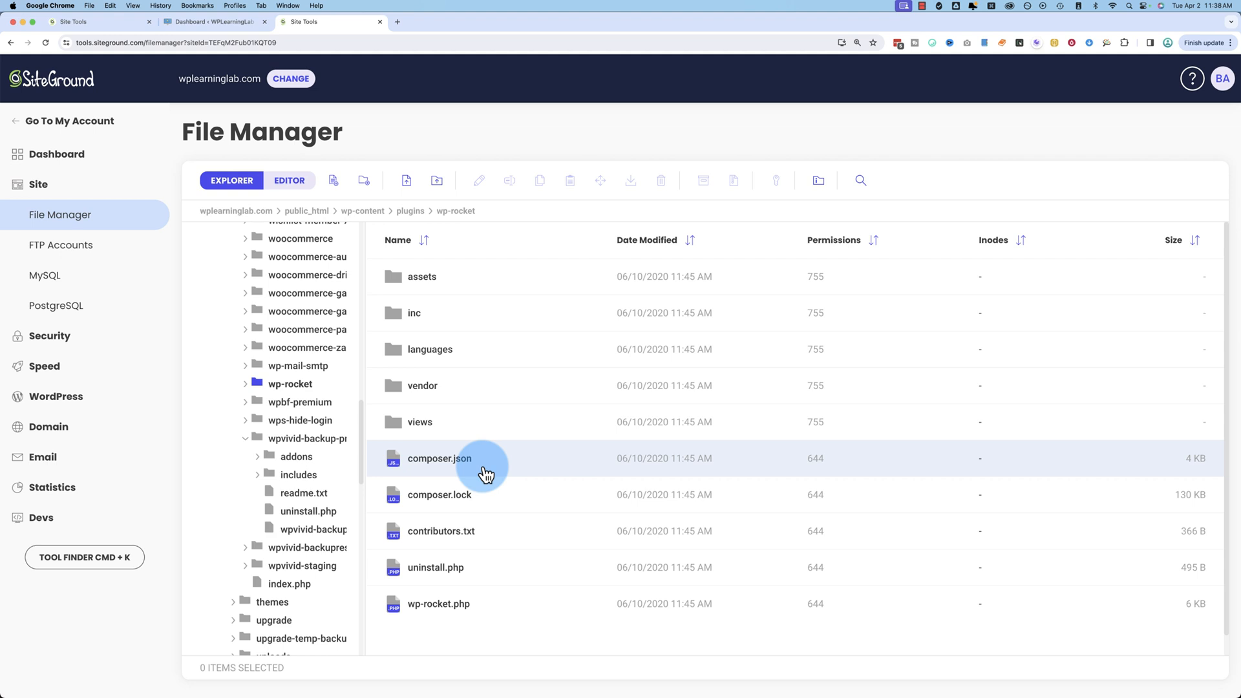
{"action": "left_click", "coordinate": [438, 603]}
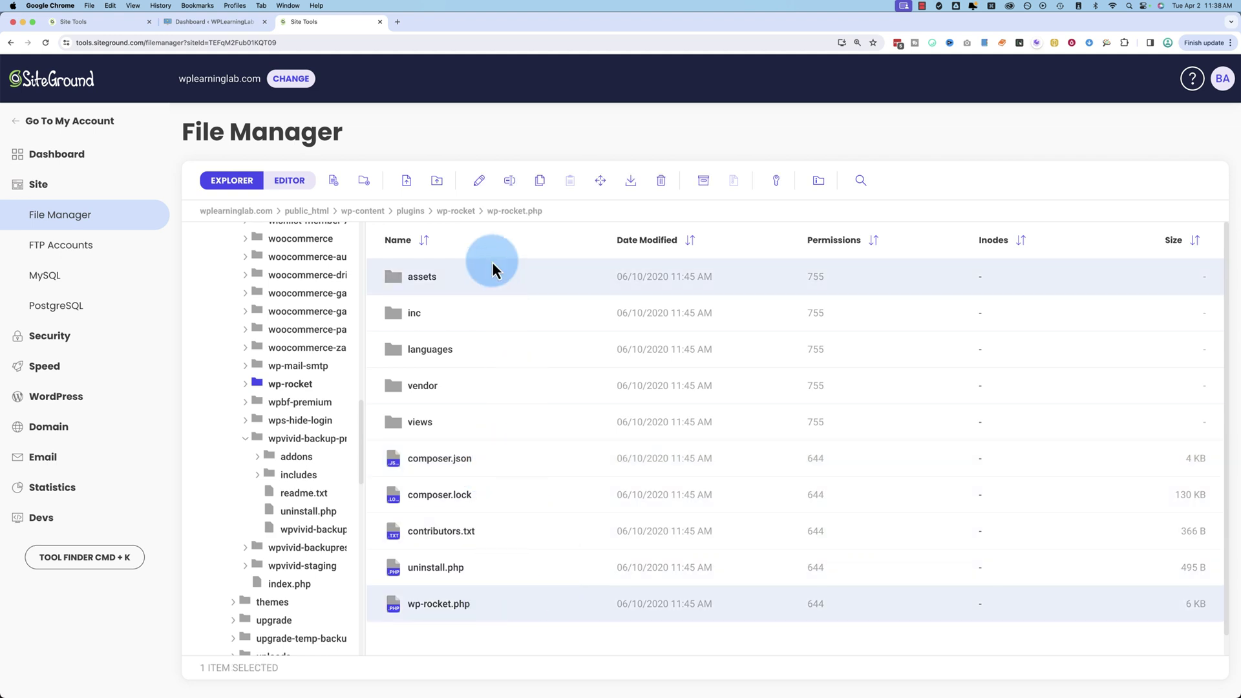
{"action": "mouse_move", "coordinate": [478, 181]}
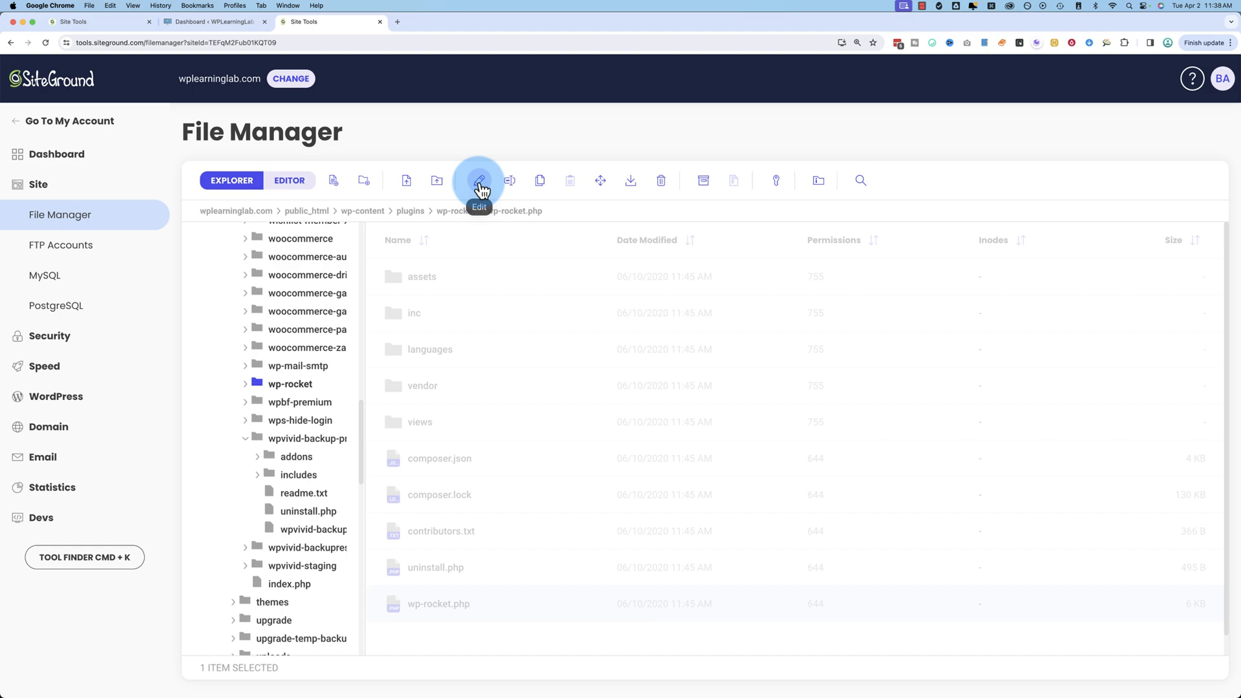
{"action": "left_click", "coordinate": [478, 181]}
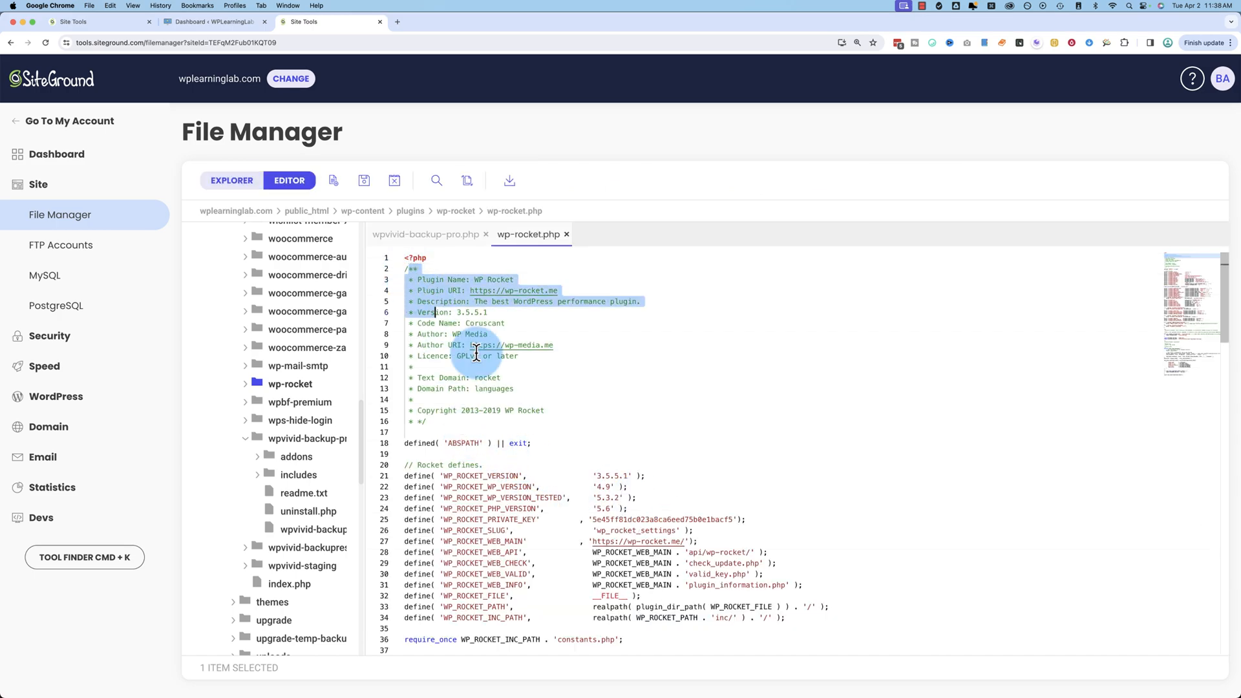
{"action": "scroll", "scroll_direction": "down", "scroll_amount": 3}
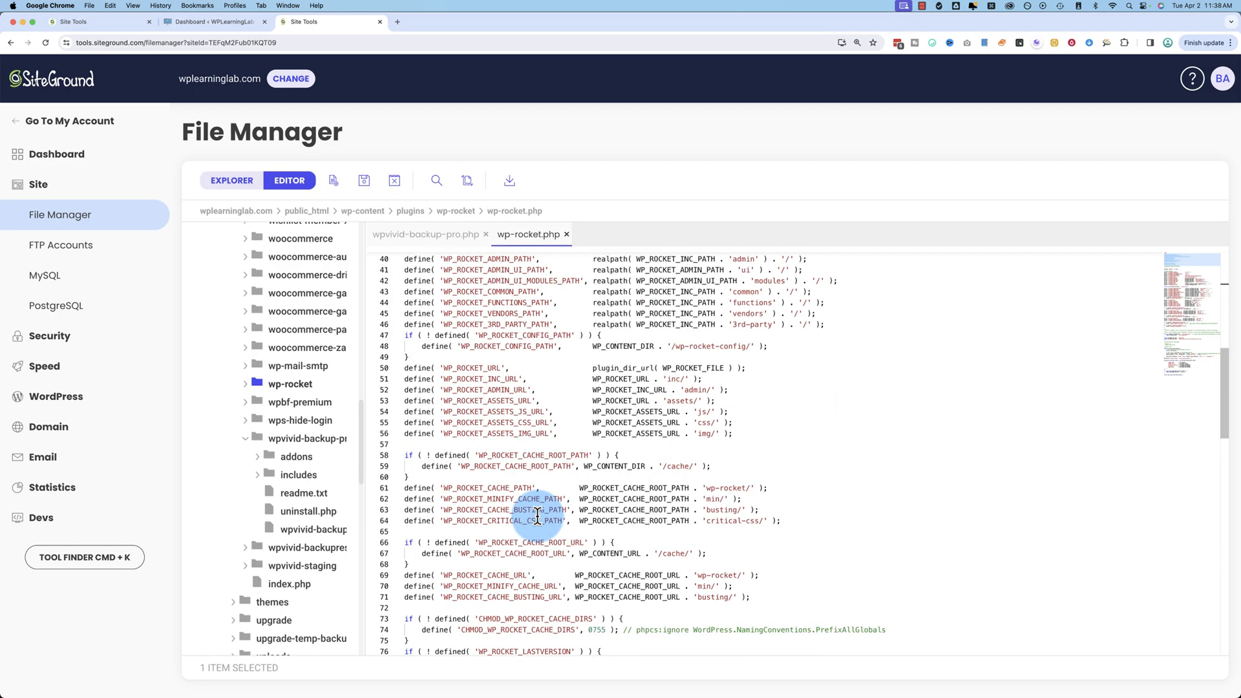
{"action": "scroll", "scroll_direction": "down", "scroll_amount": 3}
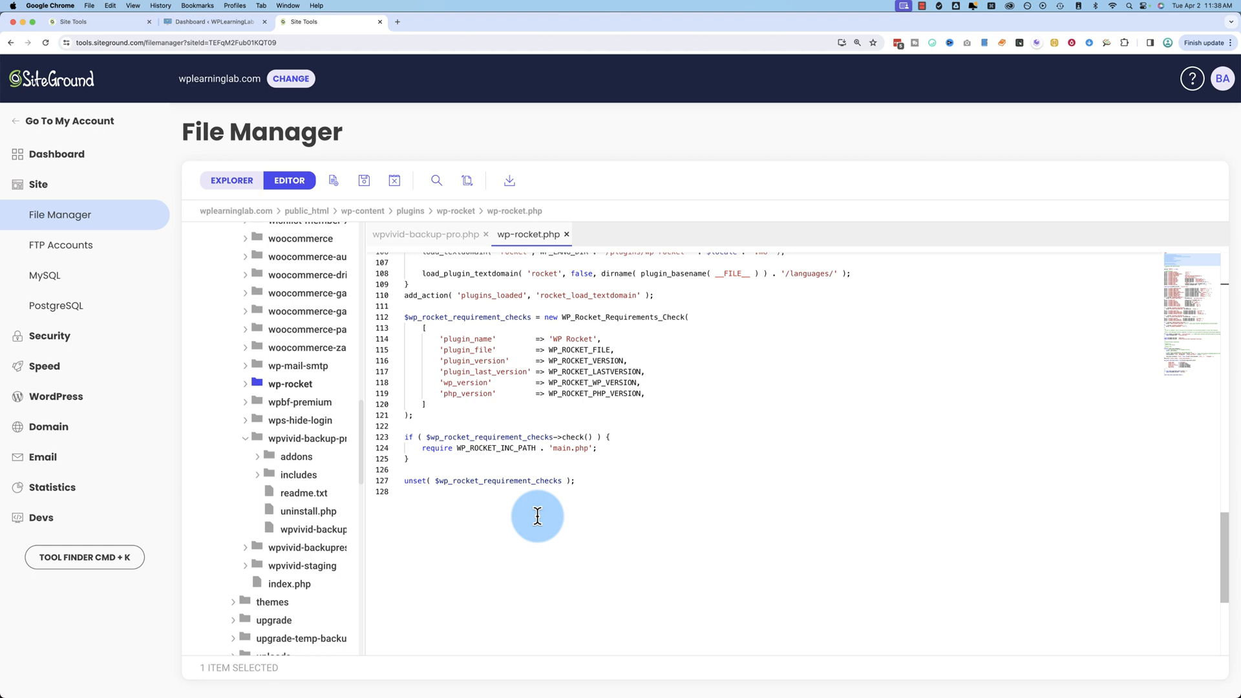
{"action": "scroll", "scroll_direction": "up", "scroll_amount": 3}
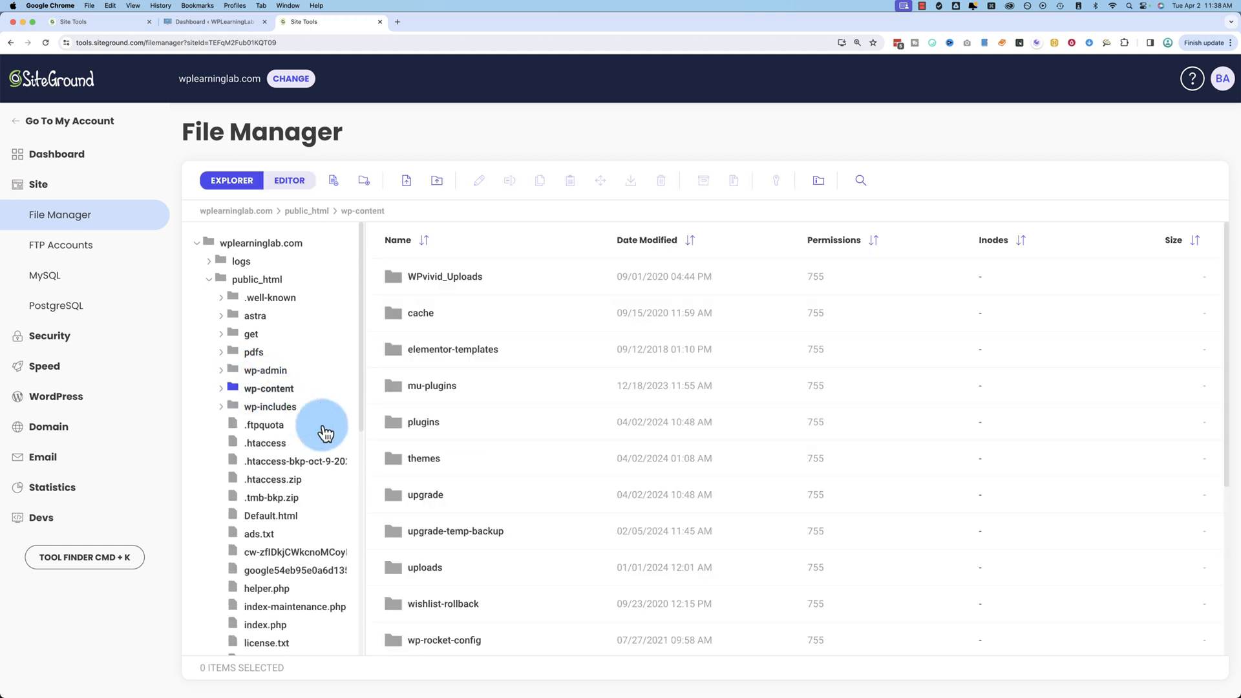
Step: From public_html, read wp-config.php's authentication keys and table prefix, then switch to the cached JS file
{"action": "scroll", "scroll_direction": "down", "scroll_amount": 3}
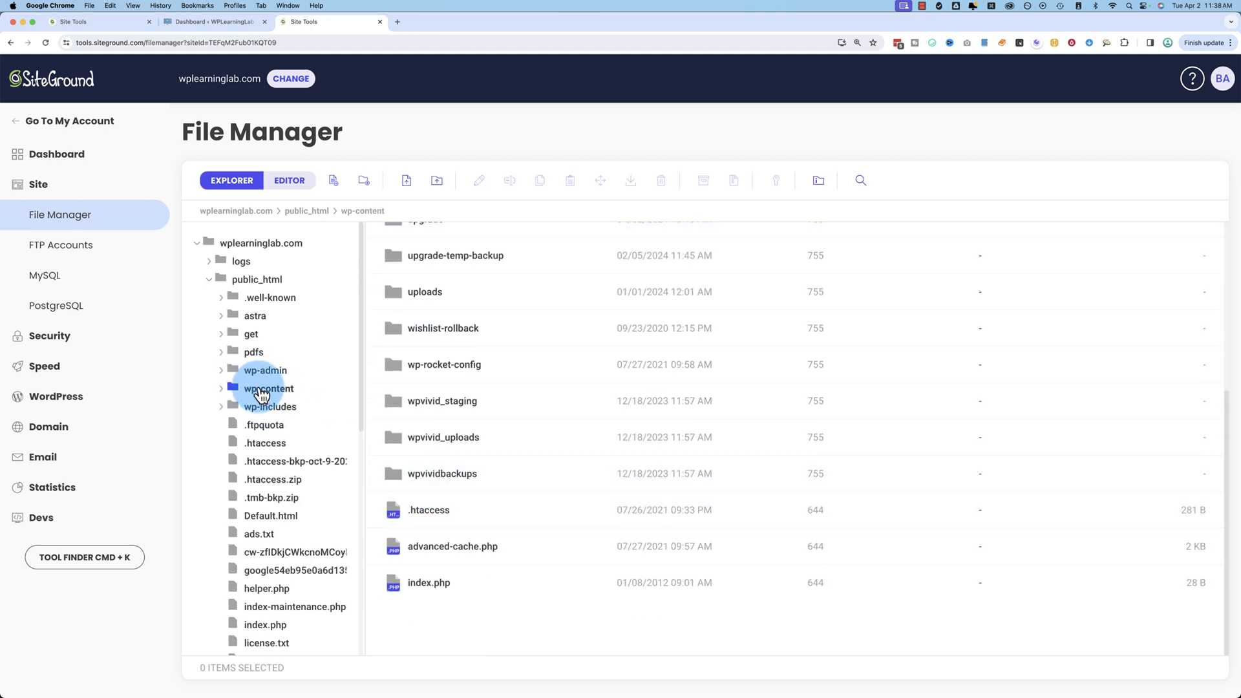
{"action": "left_click", "coordinate": [256, 279]}
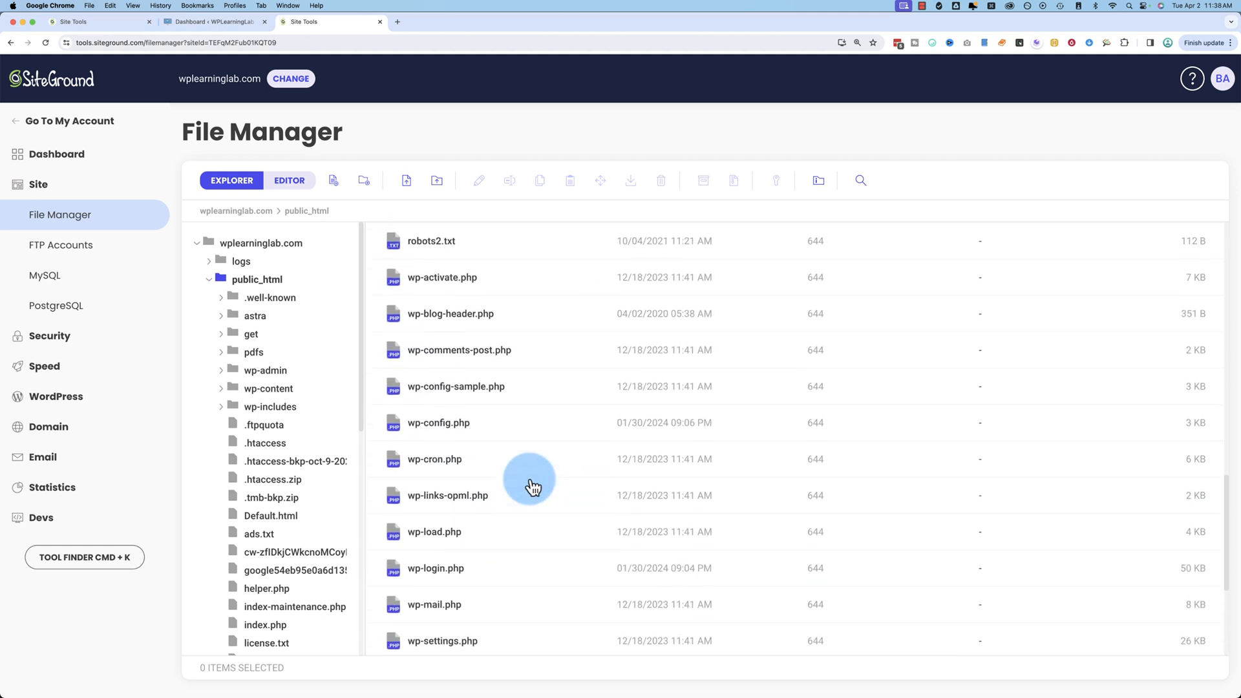
{"action": "left_click", "coordinate": [439, 422]}
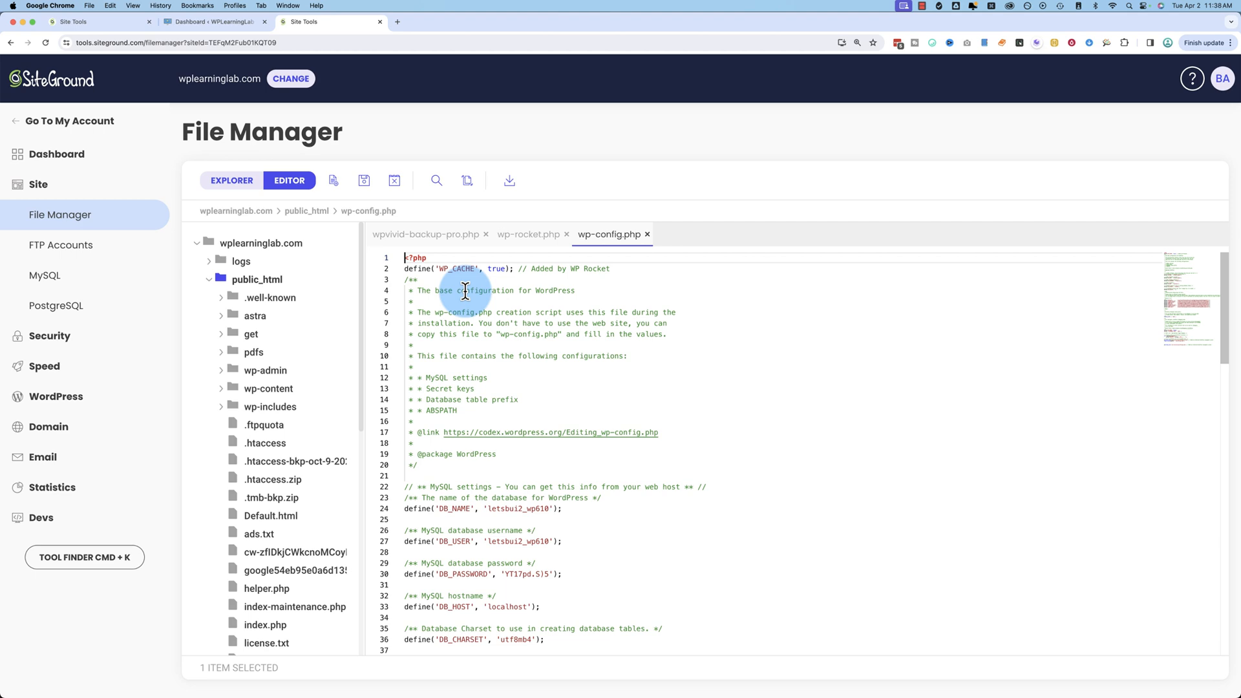
{"action": "mouse_move", "coordinate": [724, 512]}
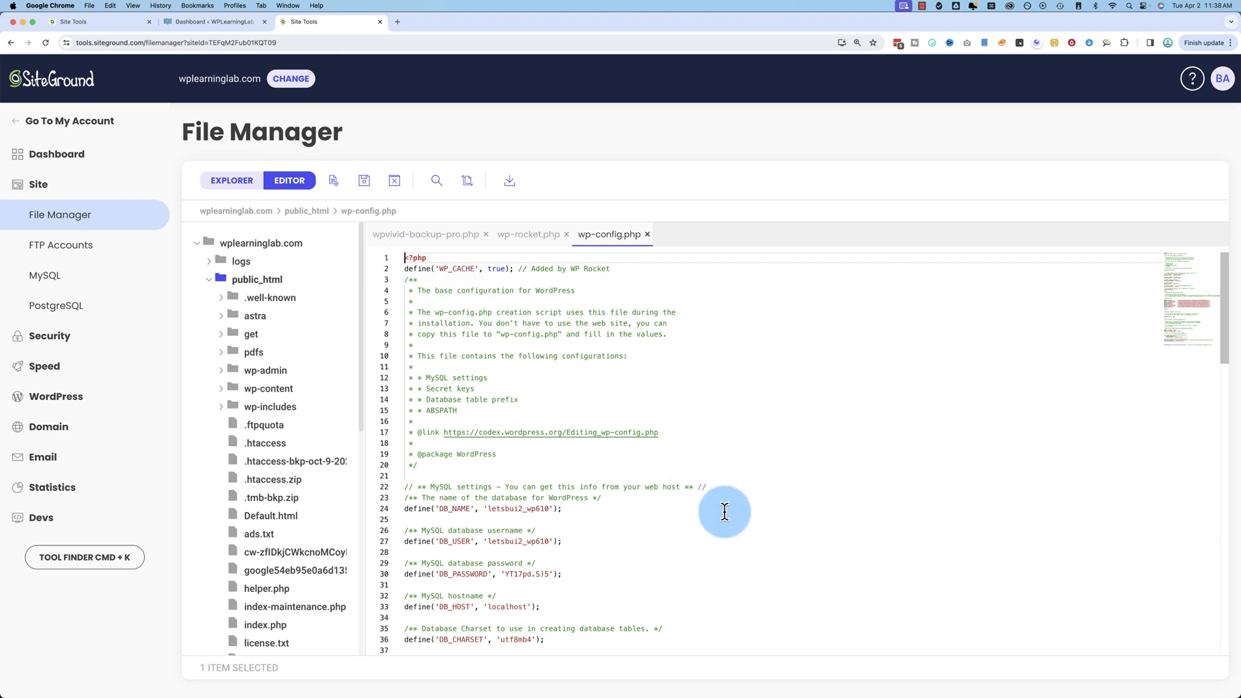
{"action": "scroll", "scroll_direction": "down", "scroll_amount": 3}
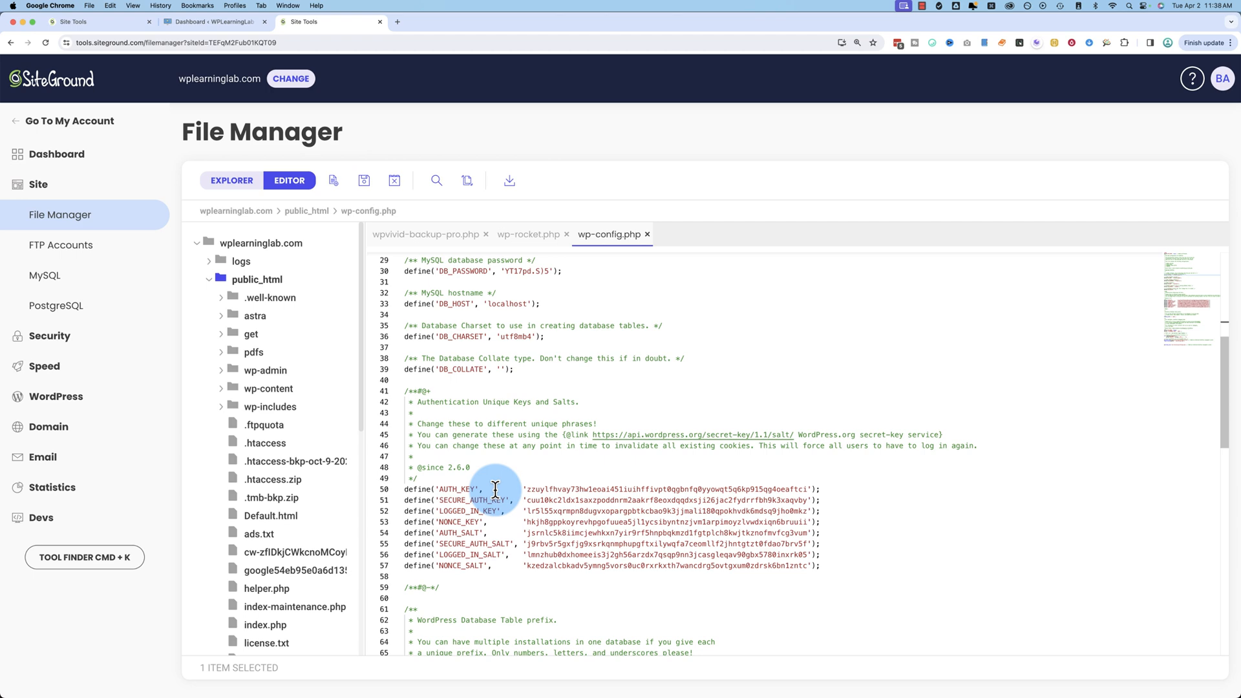
{"action": "scroll", "scroll_direction": "down", "scroll_amount": 3}
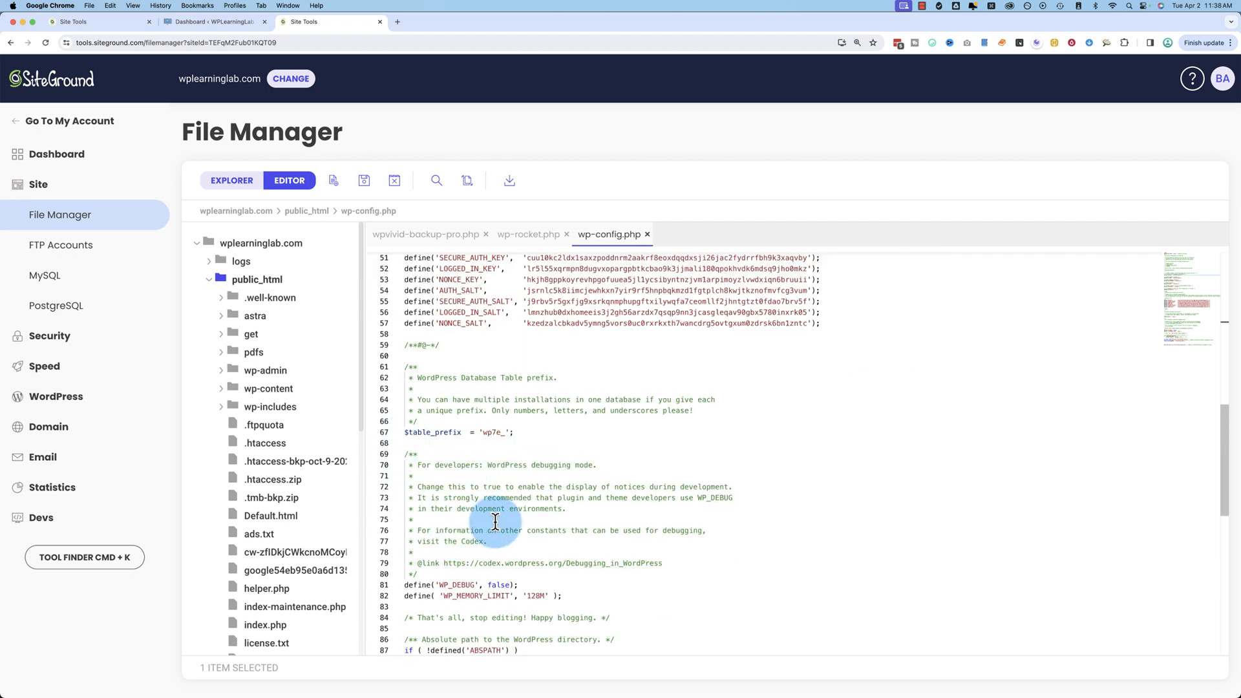
{"action": "scroll", "scroll_direction": "up", "scroll_amount": 3}
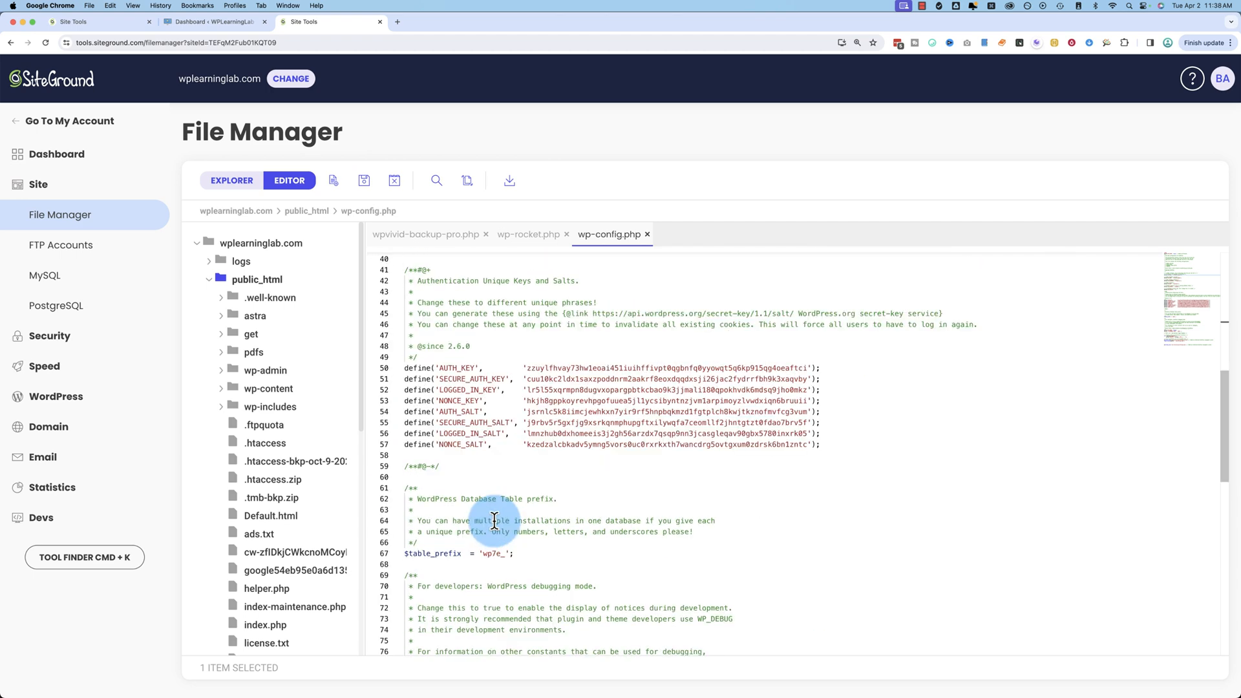
{"action": "left_click", "coordinate": [75, 22]}
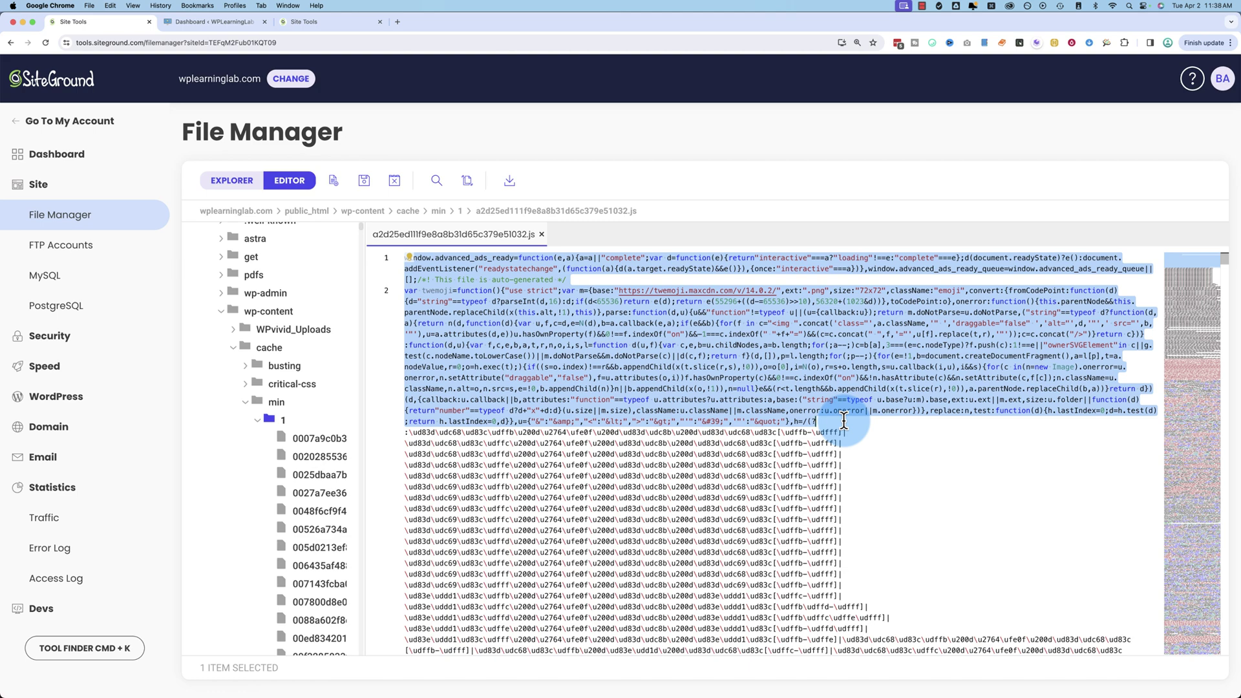
Step: Scroll through the obfuscated code of a2d25ed111f9e8a8b31d65c379e51032.js
{"action": "scroll", "scroll_direction": "down", "scroll_amount": 3}
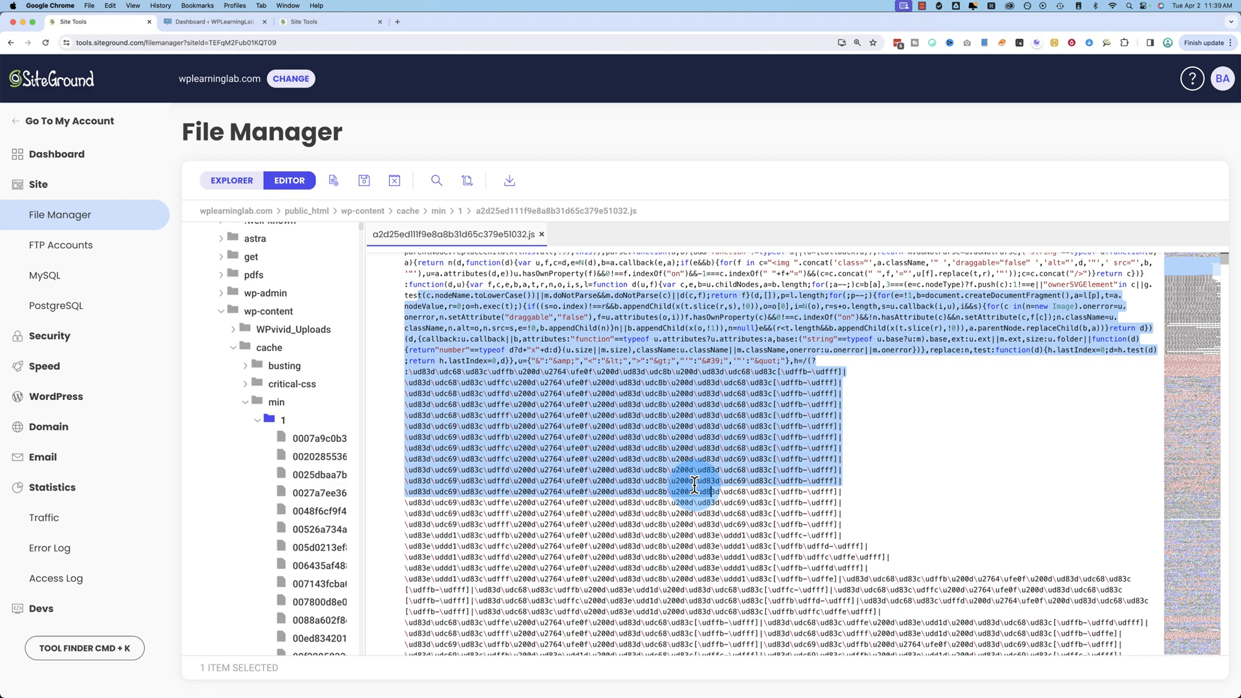
{"action": "scroll", "scroll_direction": "down", "scroll_amount": 3}
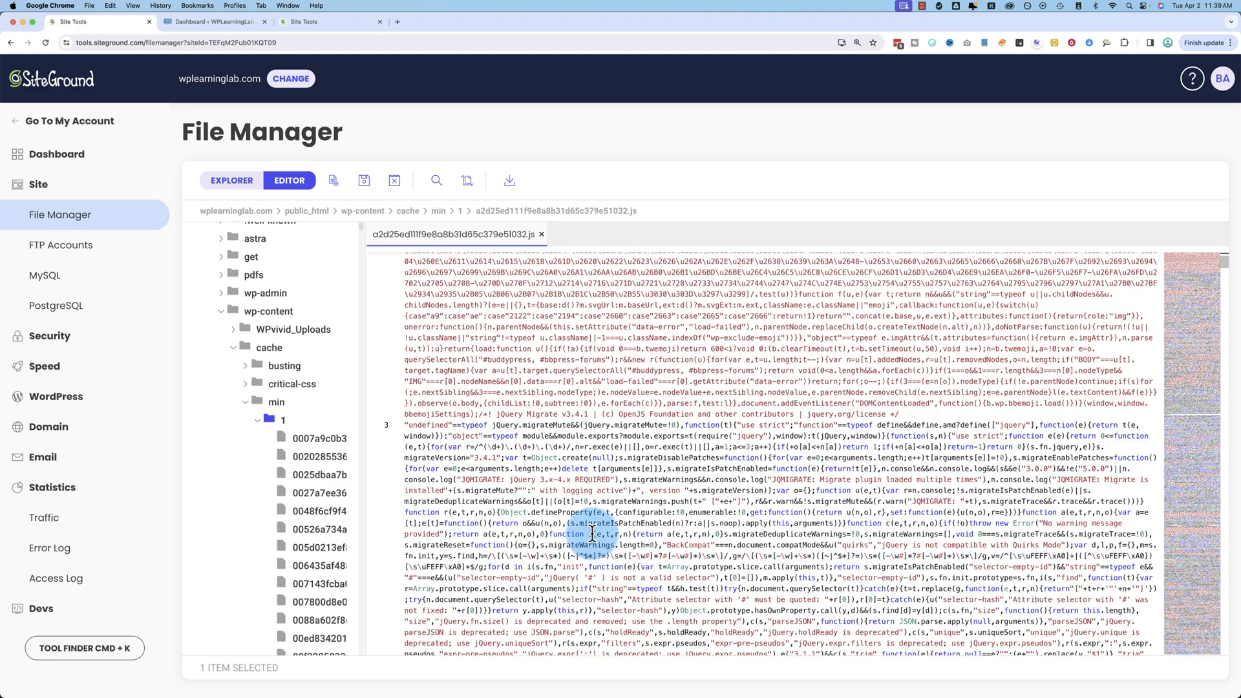
{"action": "scroll", "scroll_direction": "down", "scroll_amount": 3}
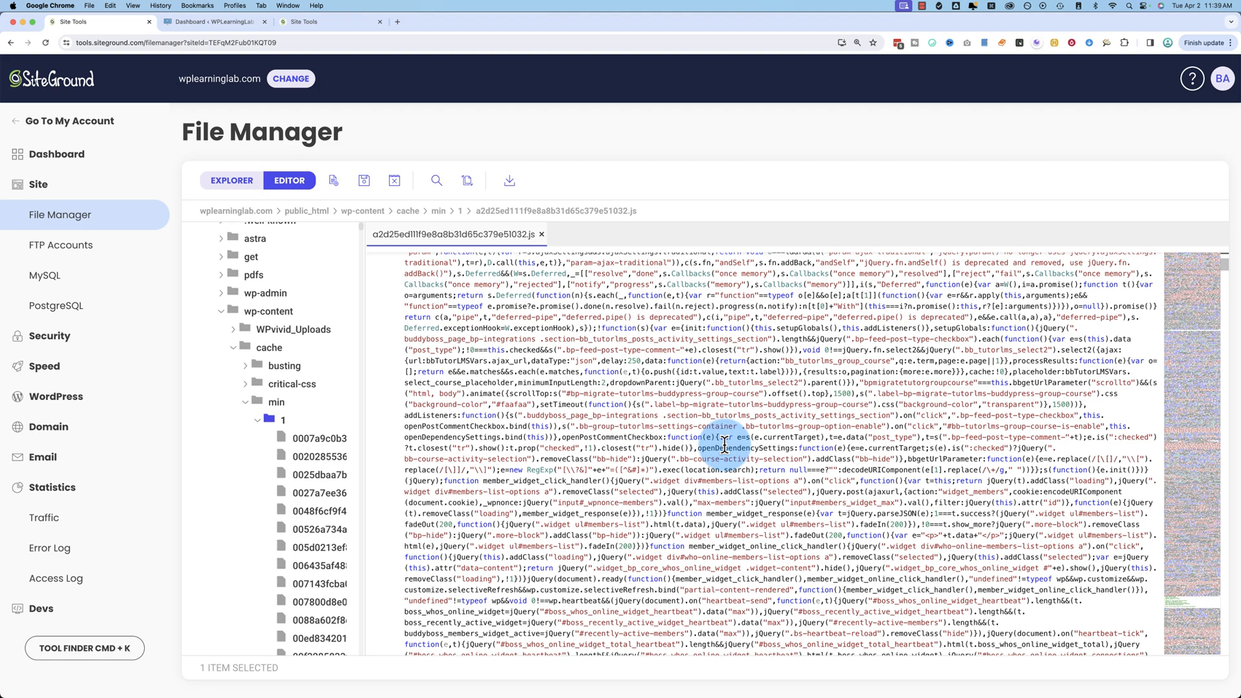
{"action": "scroll", "scroll_direction": "down", "scroll_amount": 3}
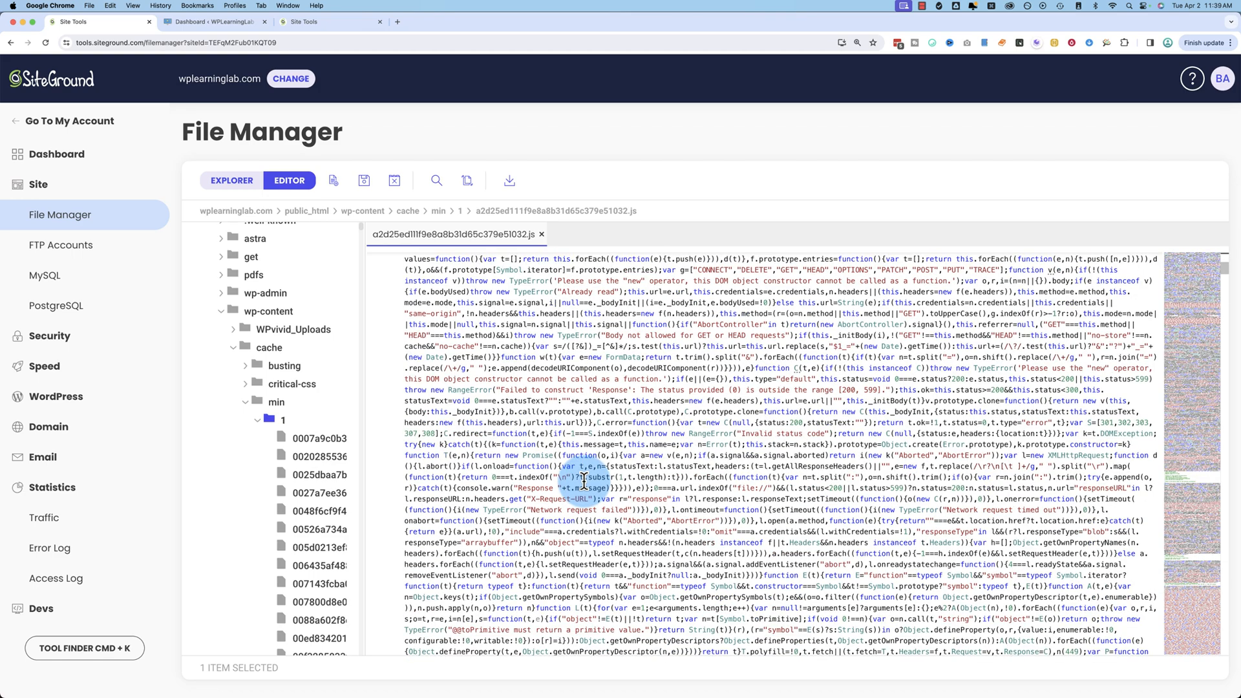
{"action": "scroll", "scroll_direction": "down", "scroll_amount": 3}
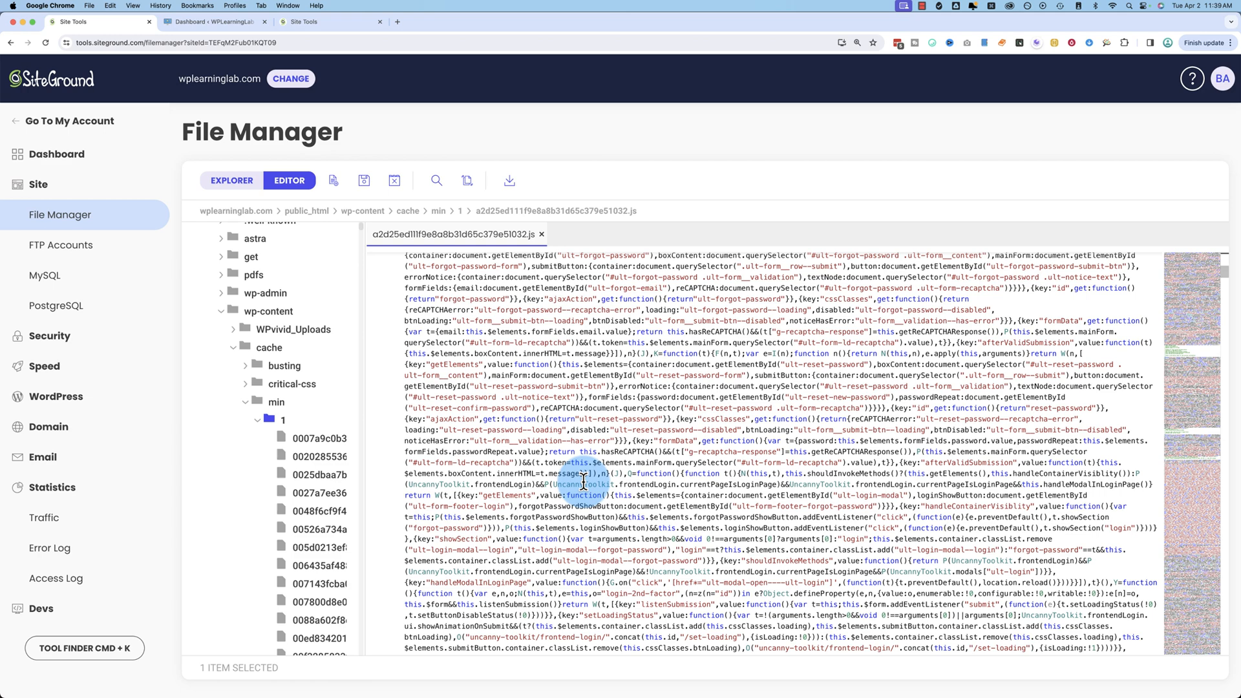
{"action": "scroll", "scroll_direction": "down", "scroll_amount": 3}
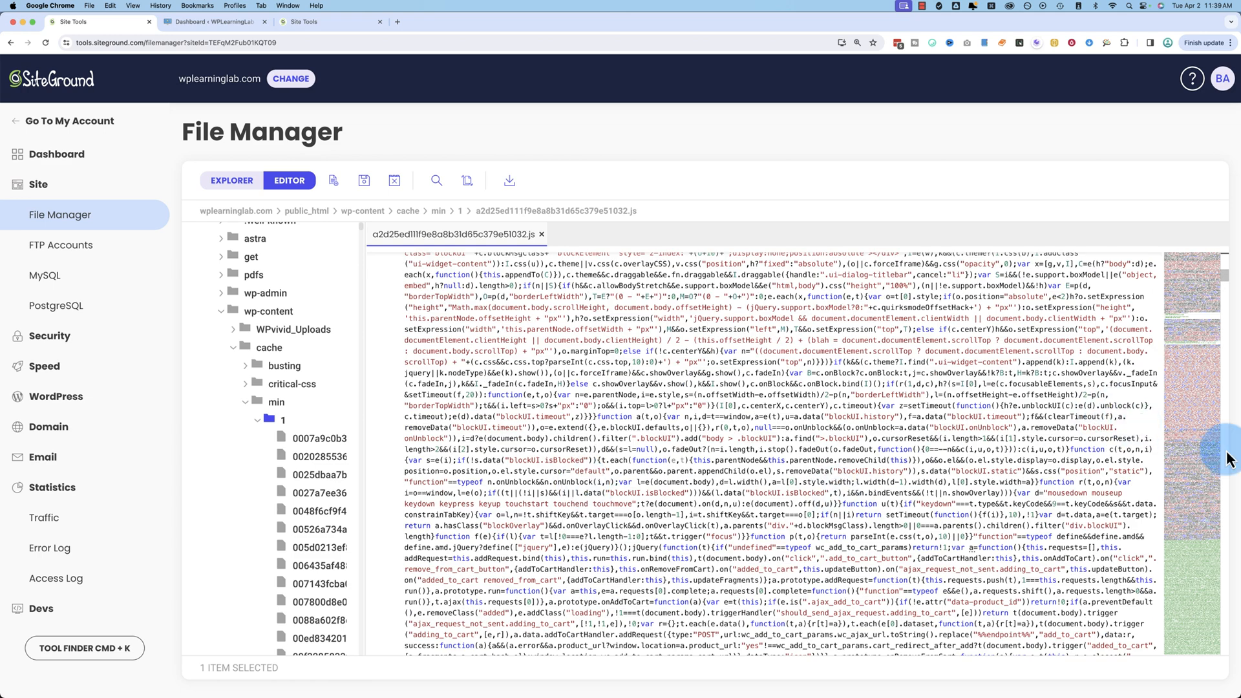
{"action": "scroll", "scroll_direction": "down", "scroll_amount": 3}
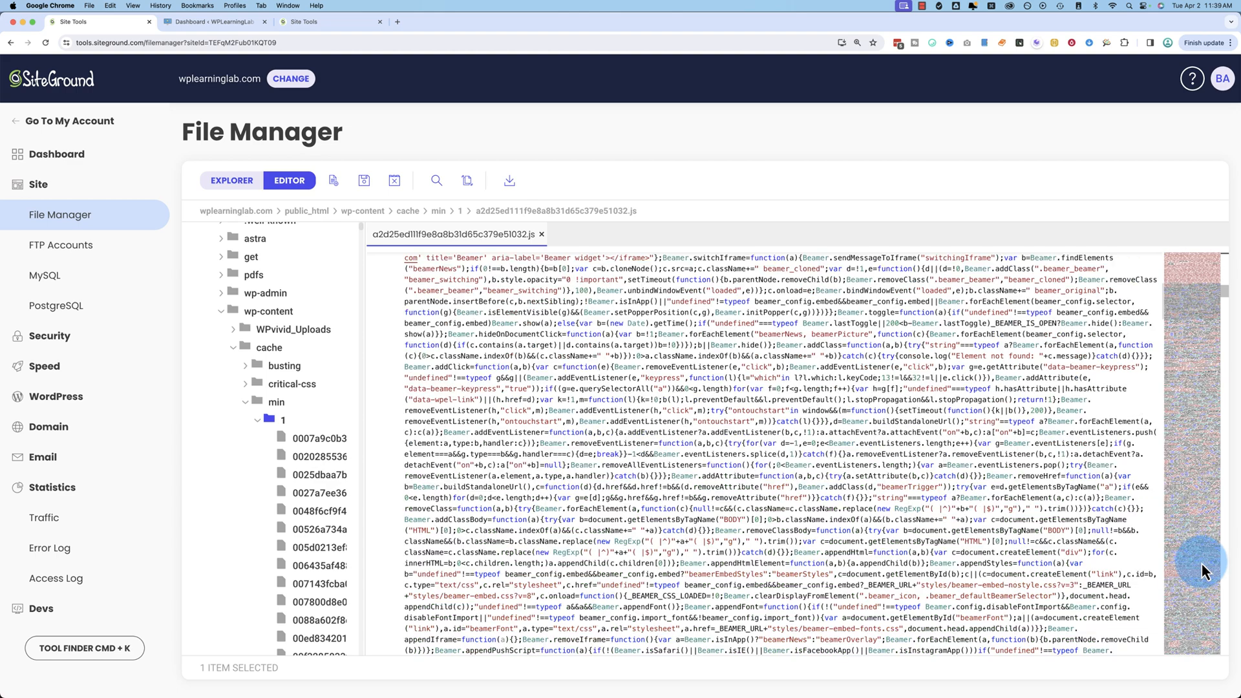
{"action": "scroll", "scroll_direction": "down", "scroll_amount": 3}
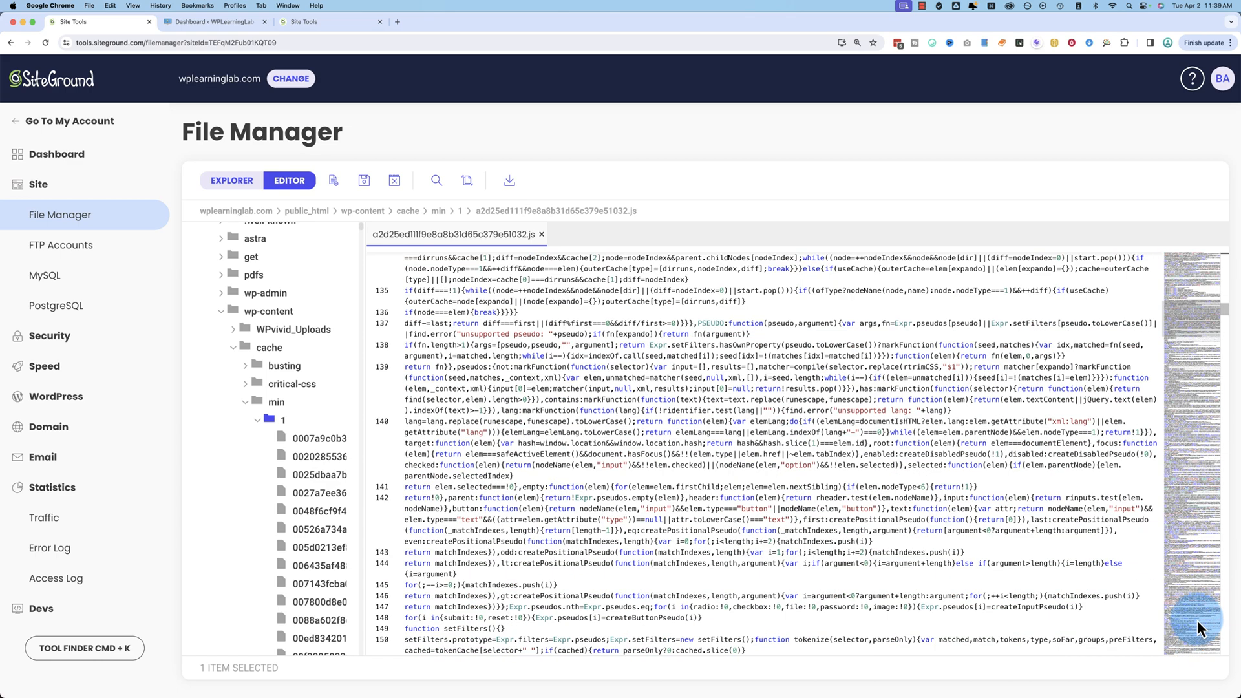
{"action": "scroll", "scroll_direction": "down", "scroll_amount": 3}
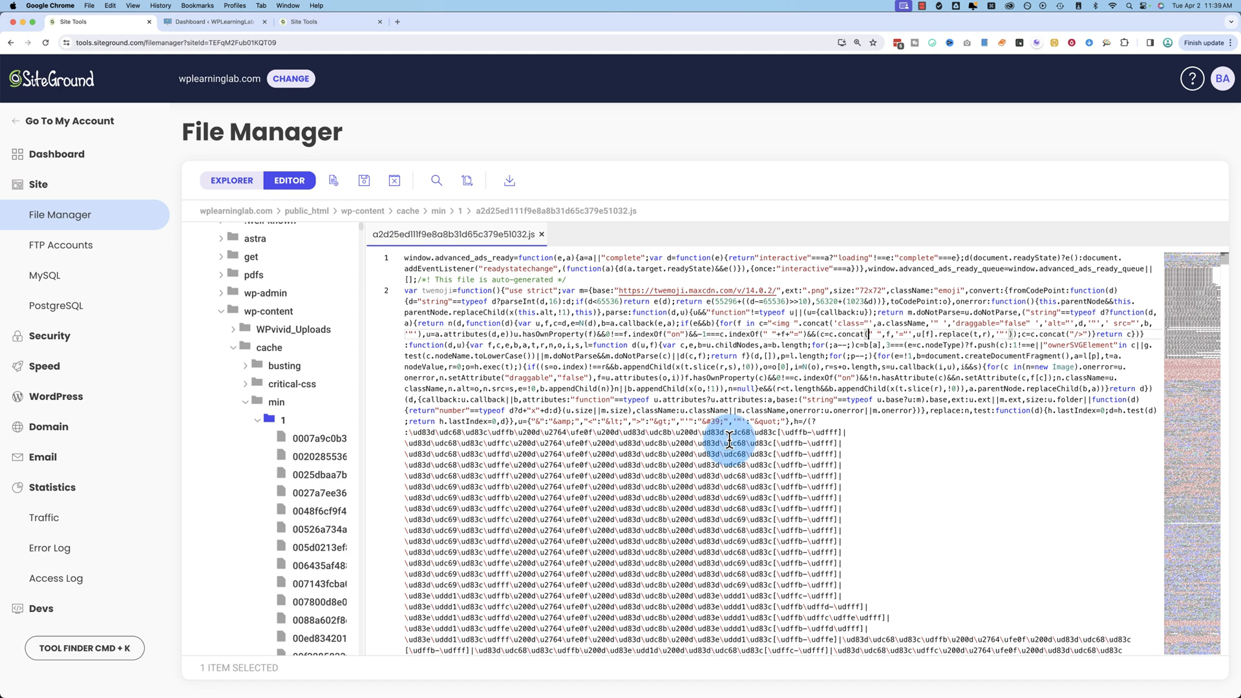
{"action": "mouse_move", "coordinate": [505, 215]}
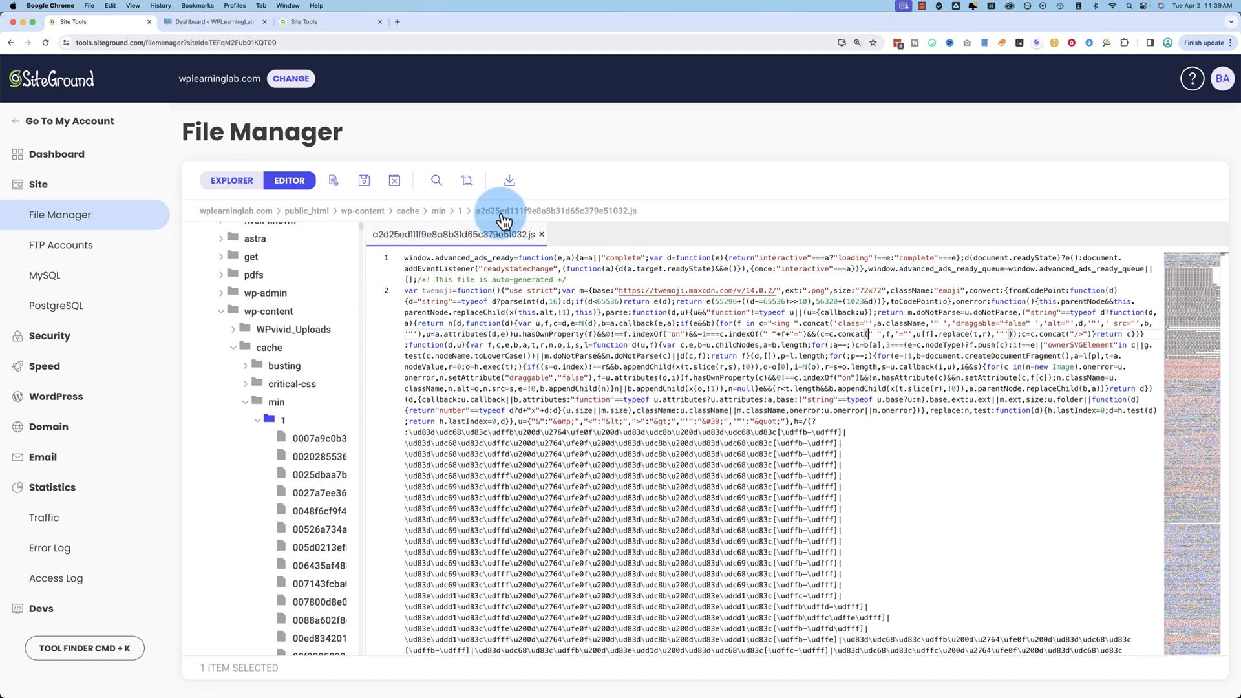
{"action": "mouse_move", "coordinate": [470, 246]}
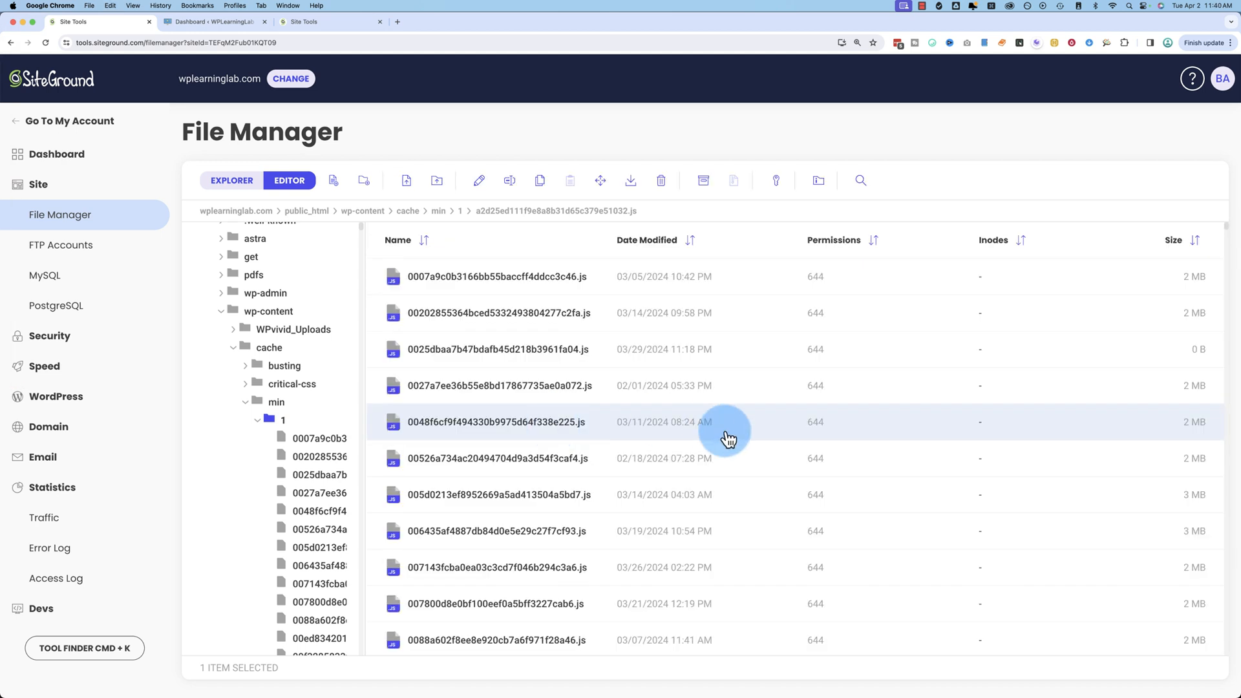
{"action": "mouse_move", "coordinate": [693, 605]}
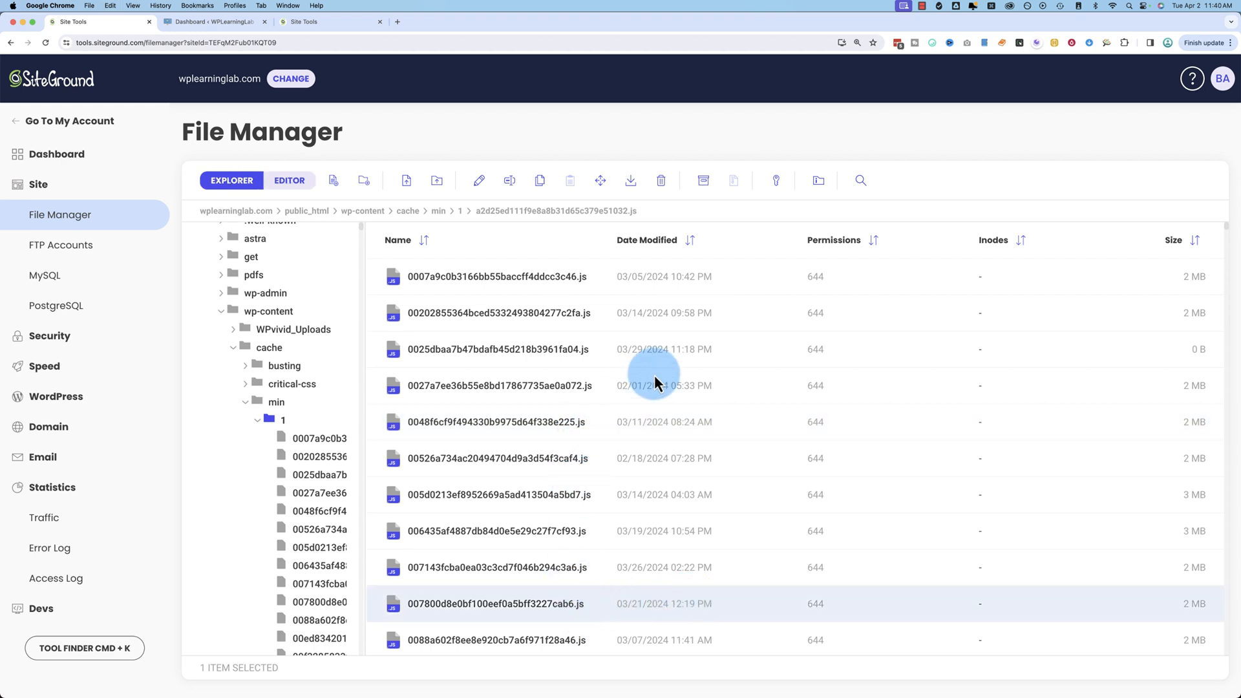
{"action": "mouse_move", "coordinate": [615, 405]}
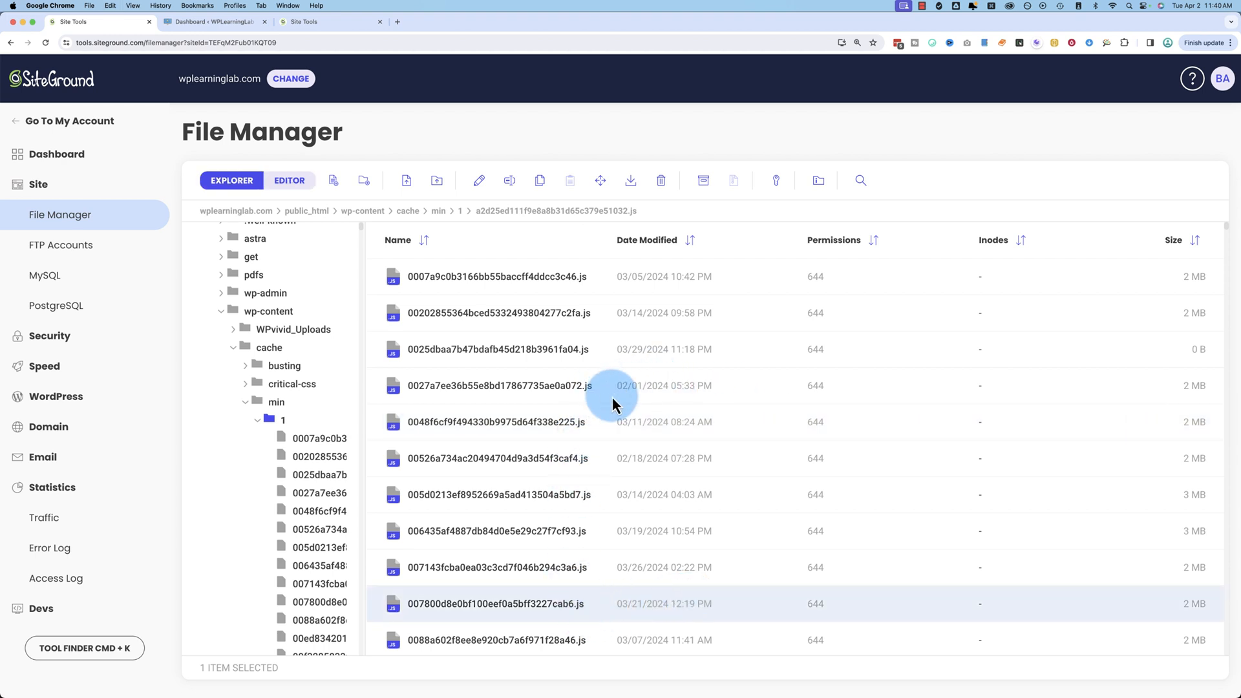
Step: Return to the cache/min/1 file listing and scroll through its .js files
{"action": "left_click", "coordinate": [498, 385]}
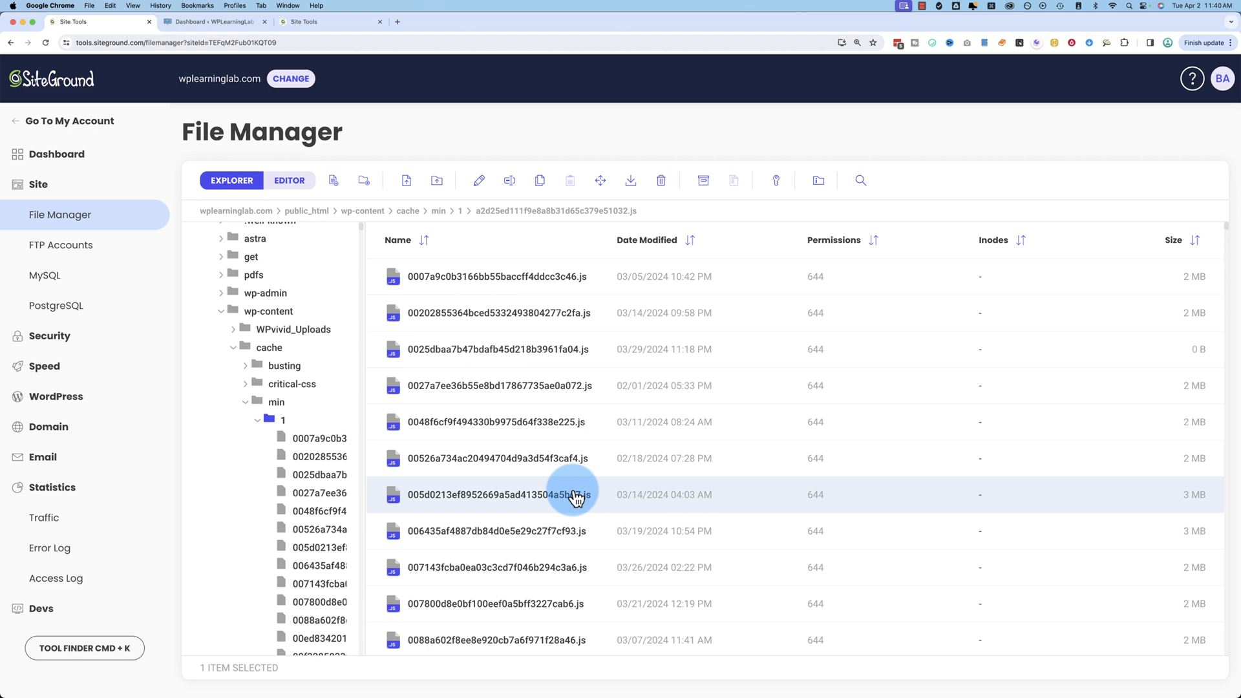
{"action": "scroll", "scroll_direction": "down", "scroll_amount": 3}
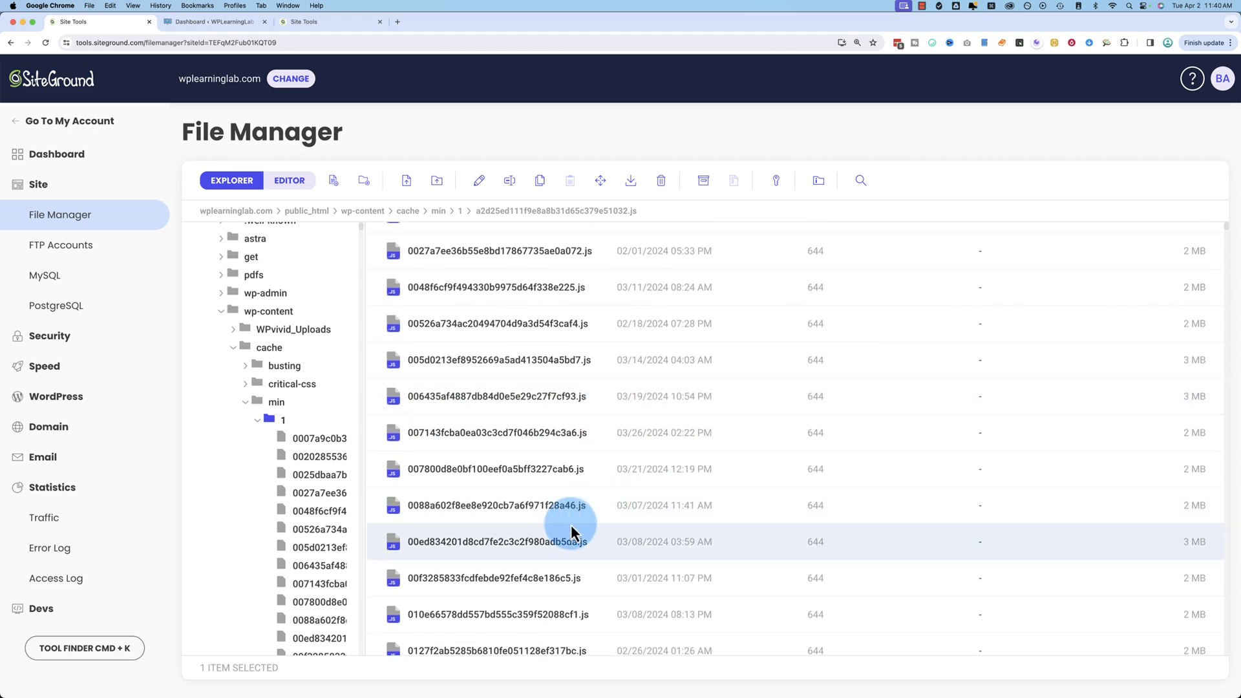
{"action": "left_click", "coordinate": [213, 22]}
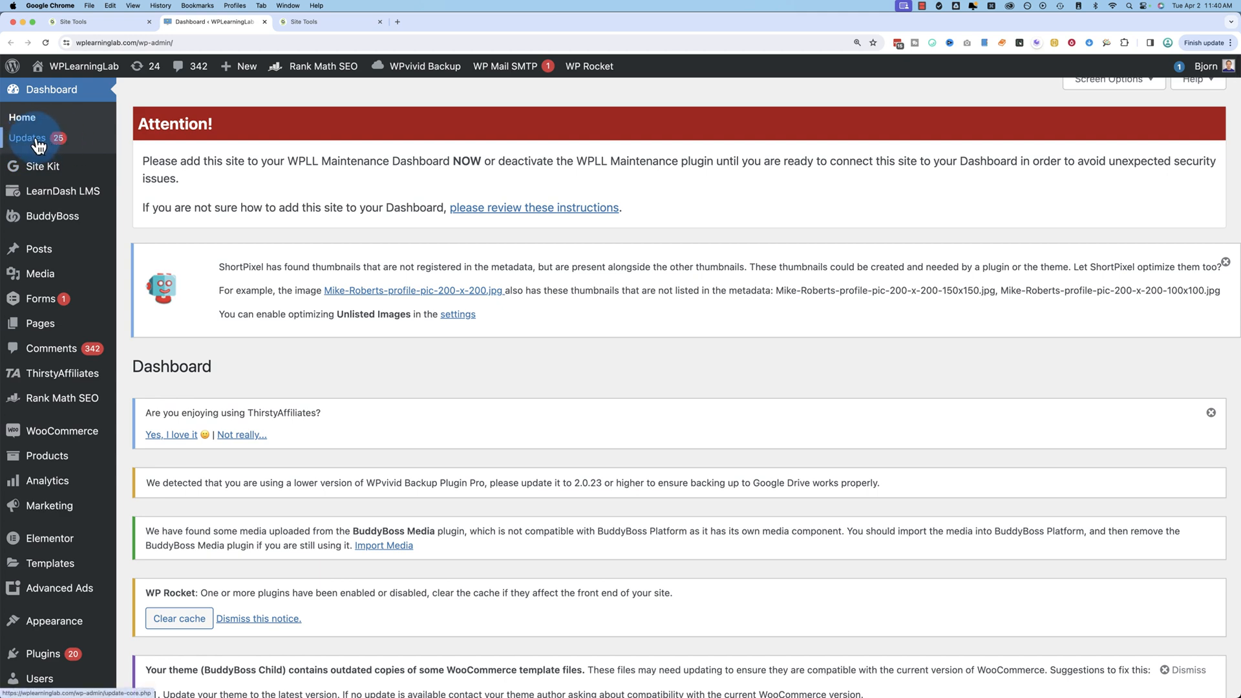
{"action": "scroll", "scroll_direction": "down", "scroll_amount": 3}
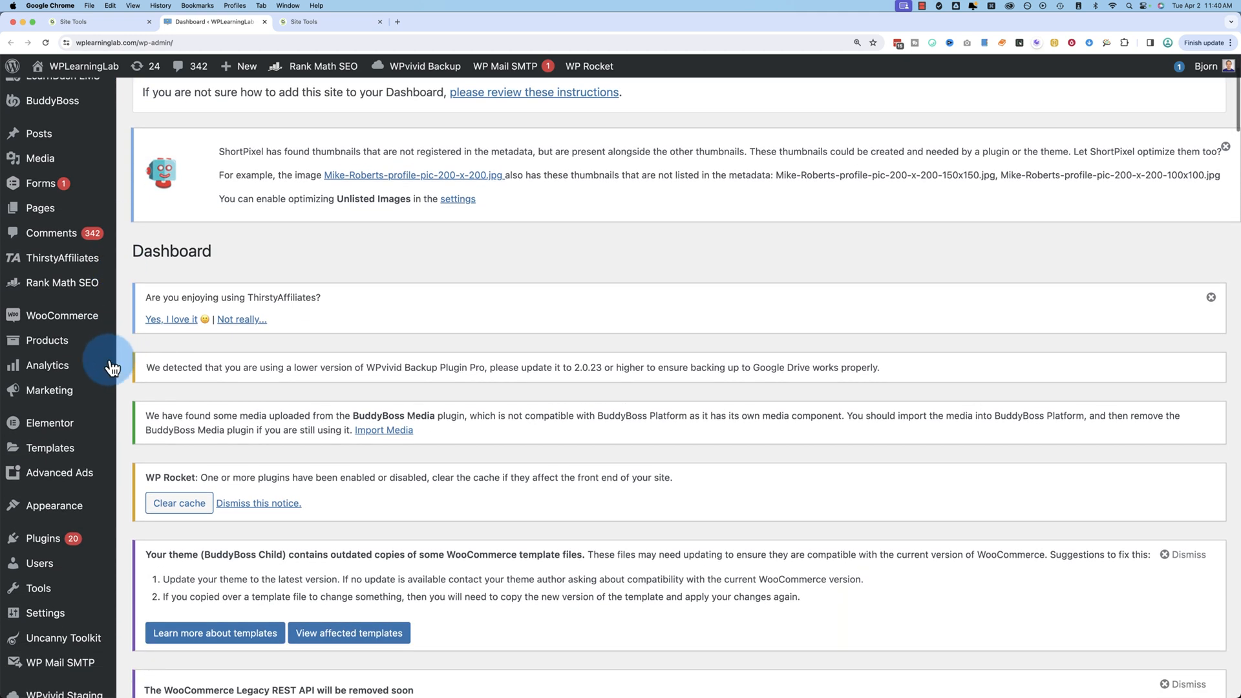
{"action": "scroll", "scroll_direction": "up", "scroll_amount": 3}
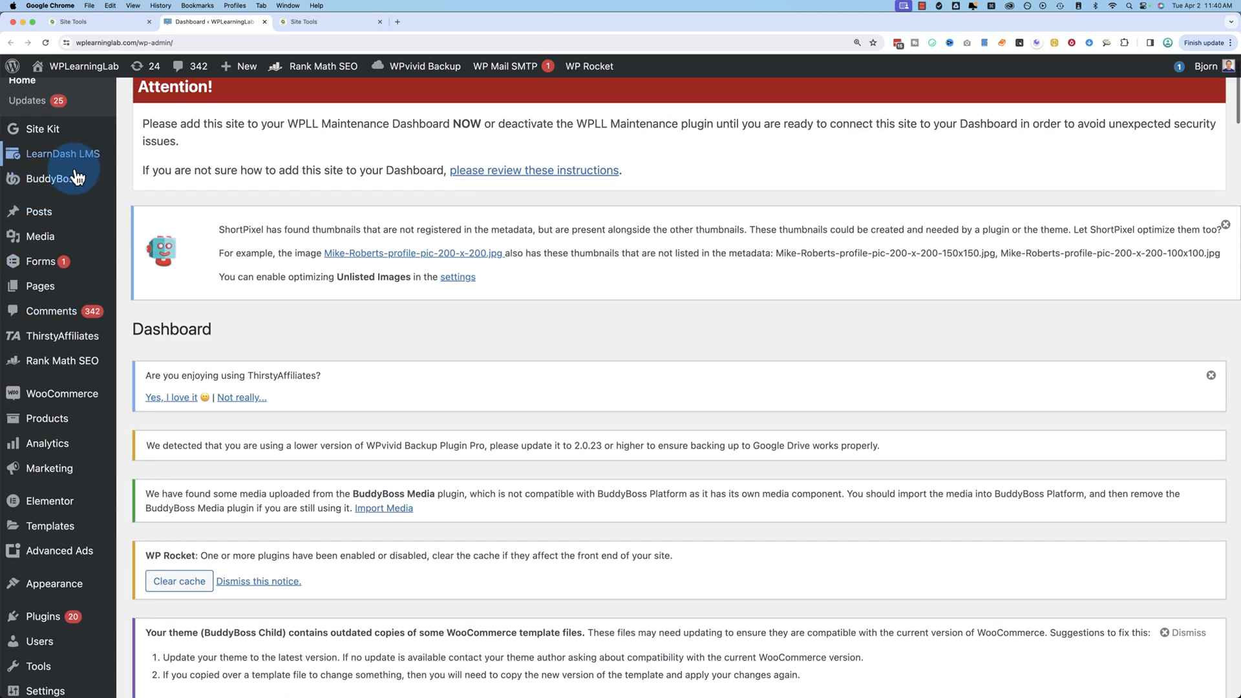
{"action": "mouse_move", "coordinate": [137, 153]}
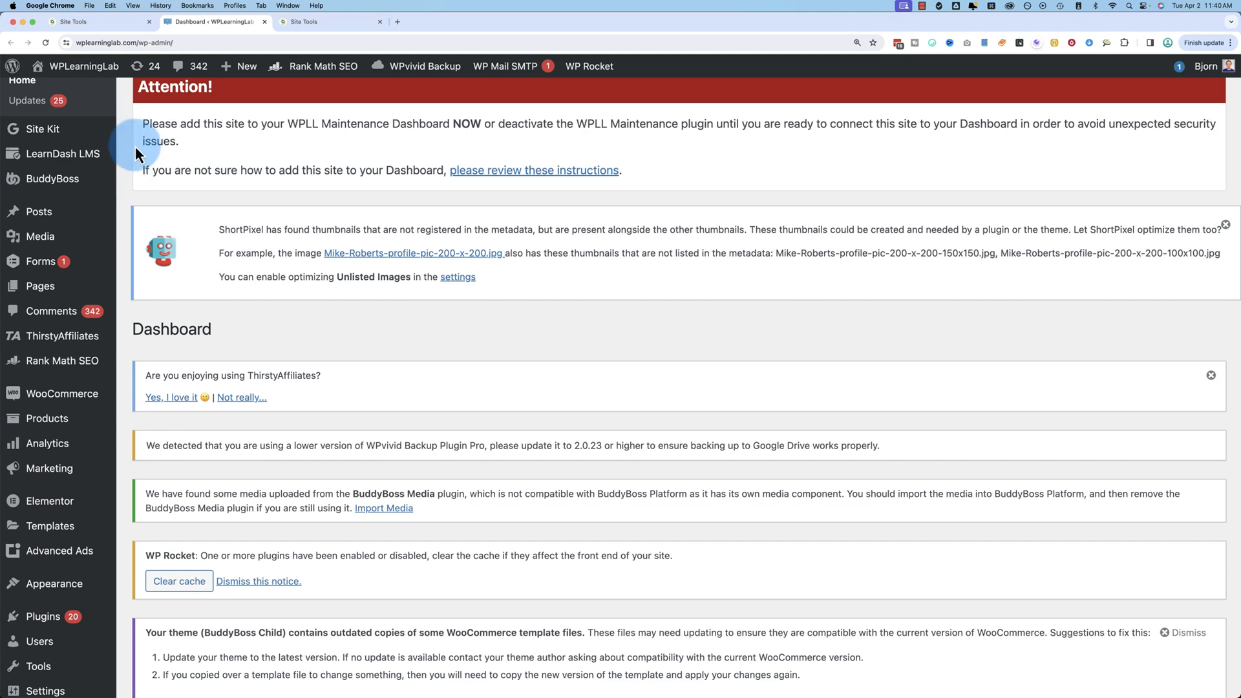
{"action": "mouse_move", "coordinate": [98, 22]}
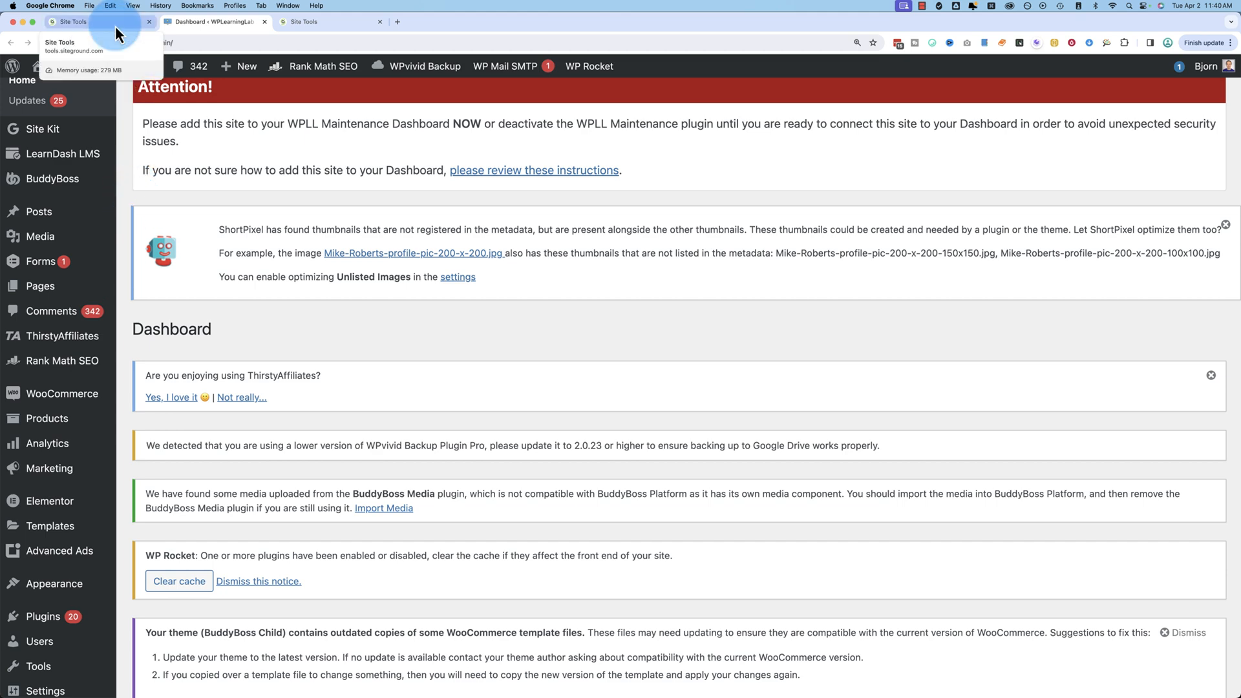
{"action": "left_click", "coordinate": [94, 22]}
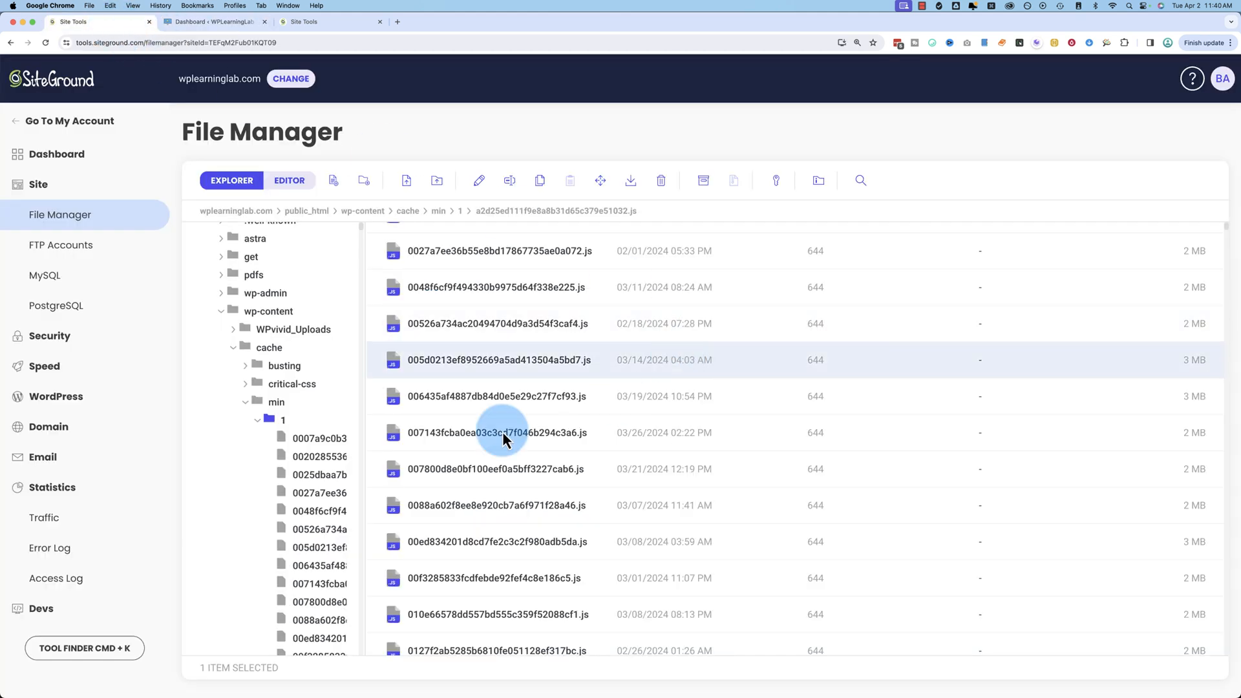
{"action": "left_click", "coordinate": [497, 431]}
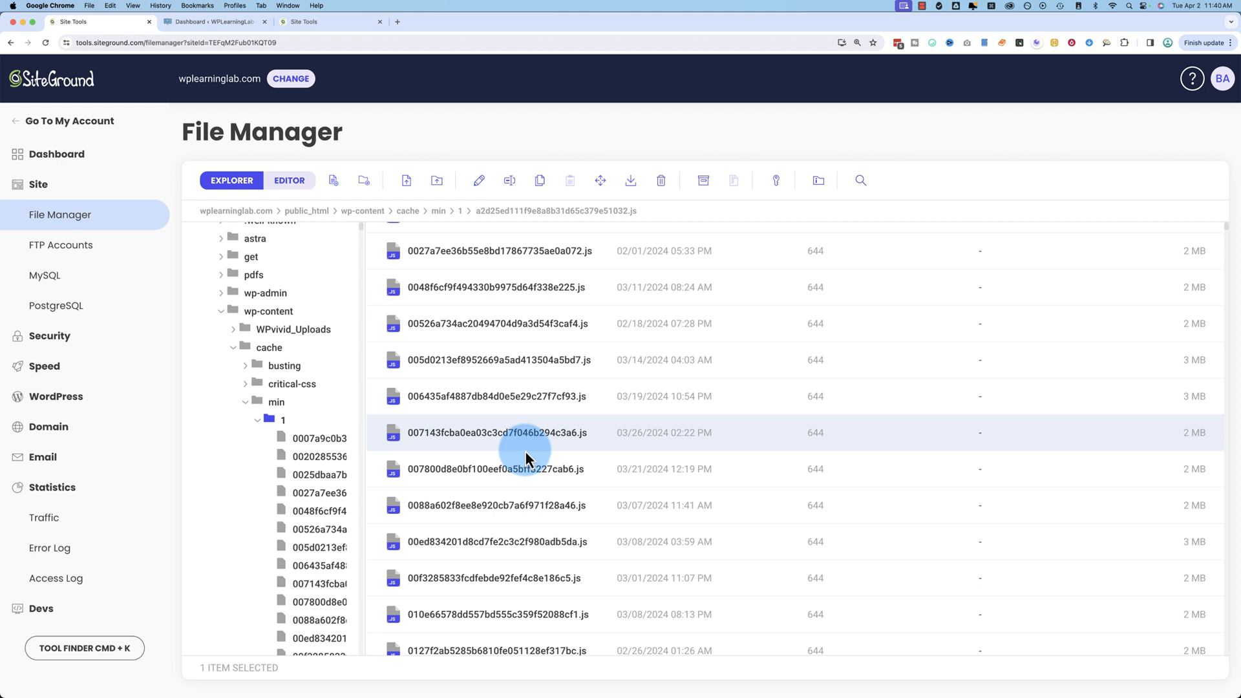
{"action": "mouse_move", "coordinate": [548, 482]}
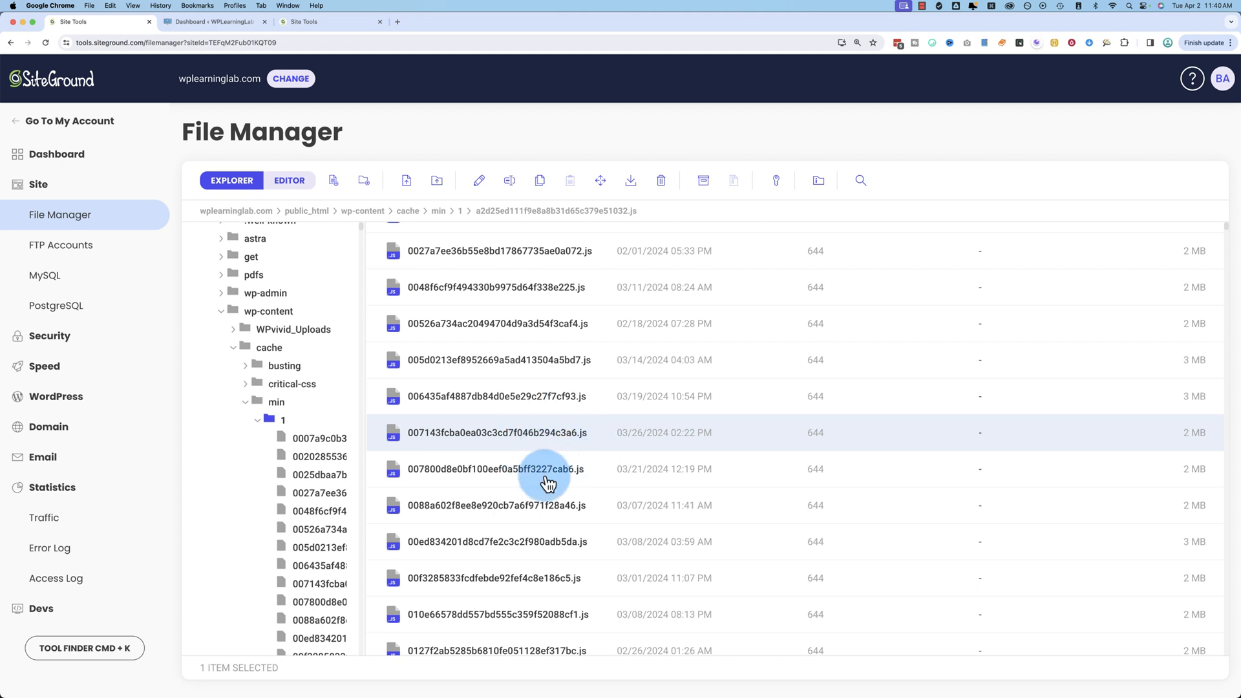
{"action": "left_click", "coordinate": [213, 22]}
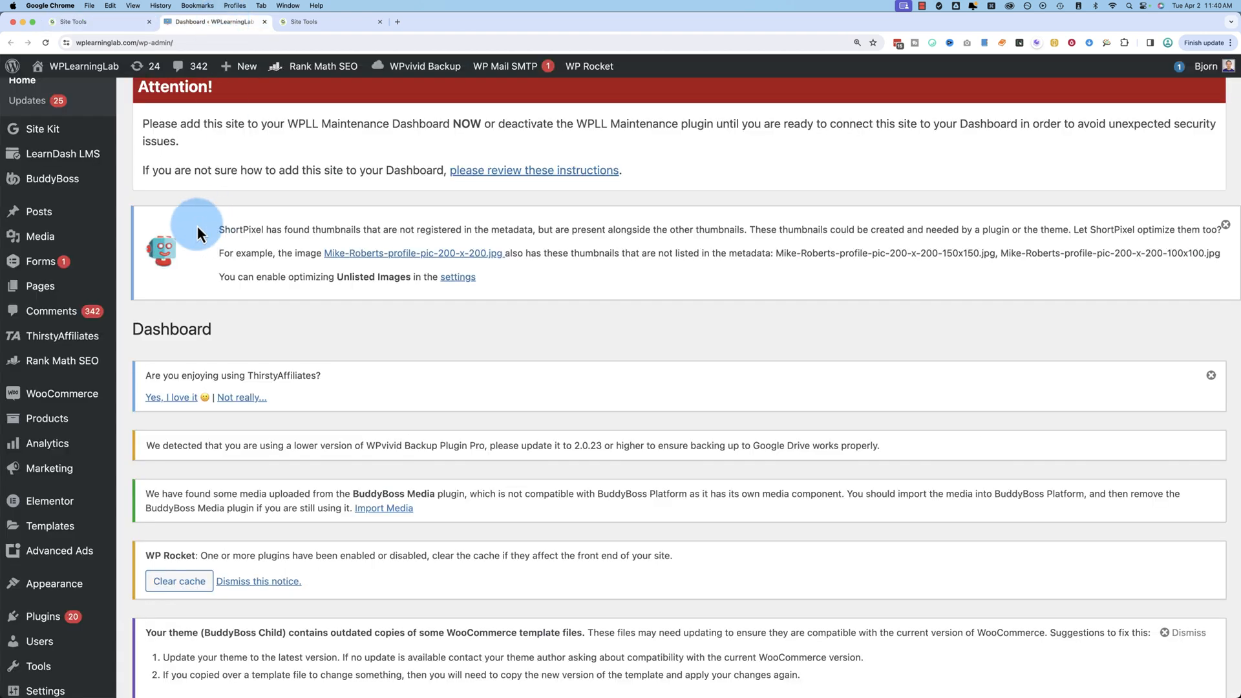
{"action": "mouse_move", "coordinate": [41, 130]}
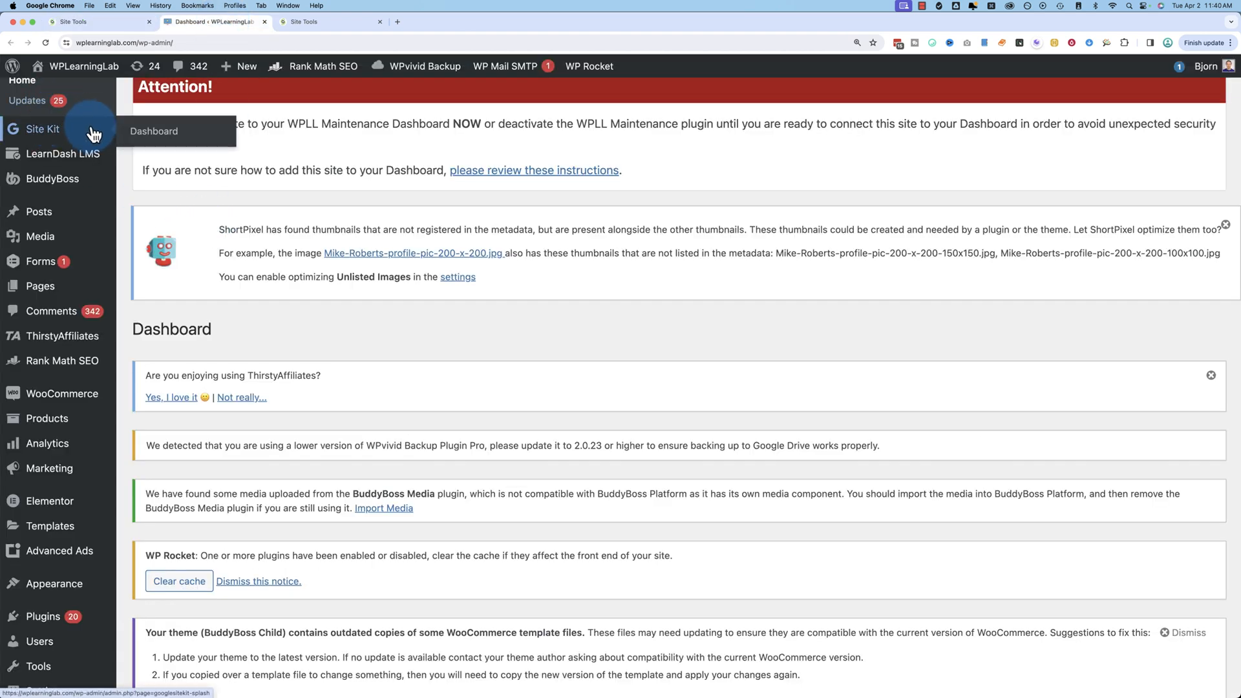
{"action": "left_click", "coordinate": [75, 22]}
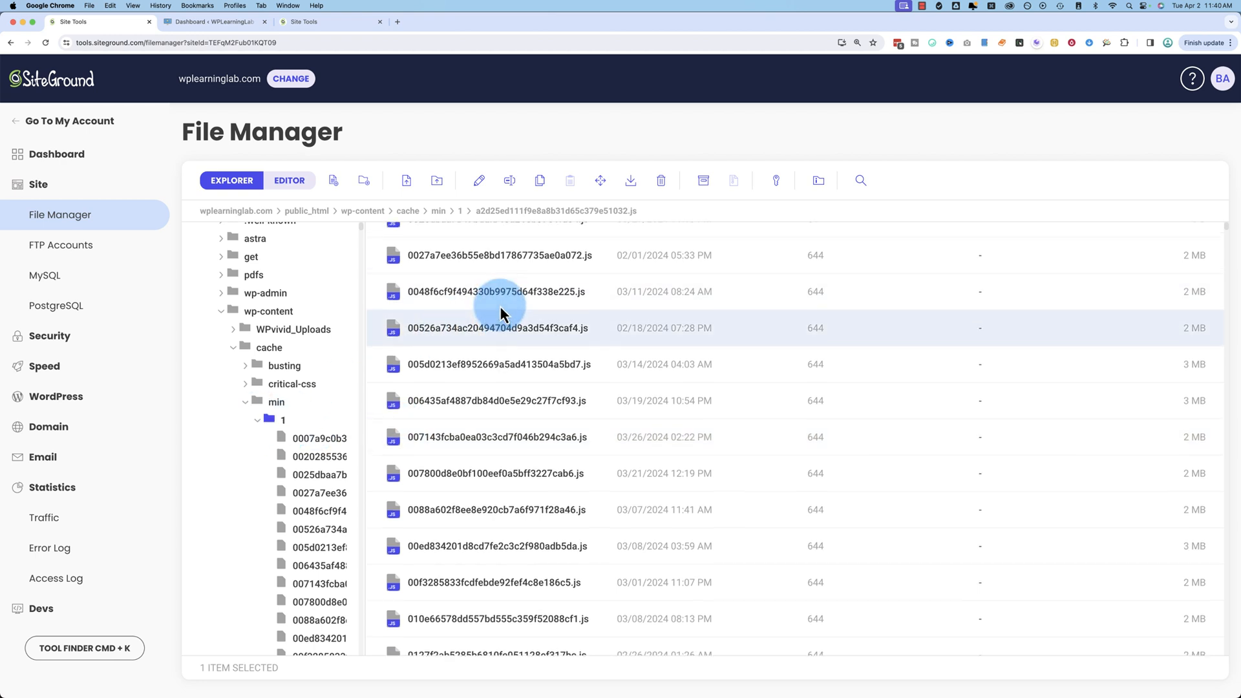
Step: Scroll the cache/min/1 listing back to the top
{"action": "scroll", "scroll_direction": "up", "scroll_amount": 3}
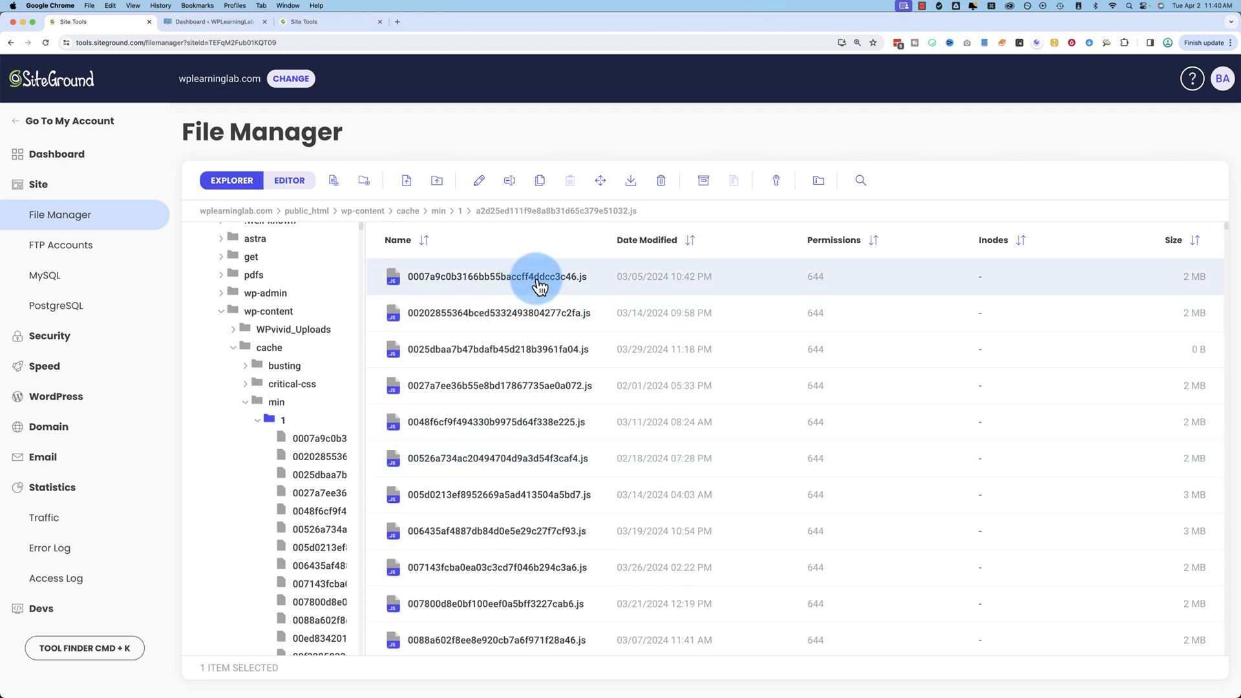
{"action": "mouse_move", "coordinate": [943, 277]}
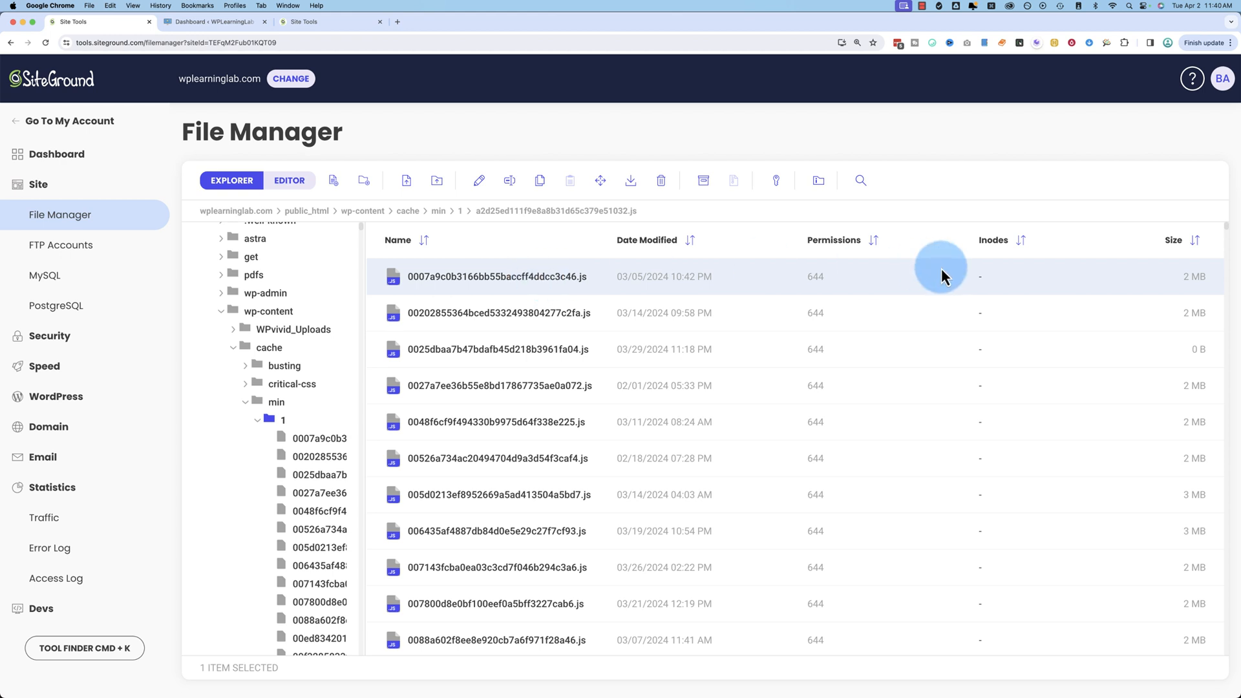
{"action": "mouse_move", "coordinate": [403, 277]}
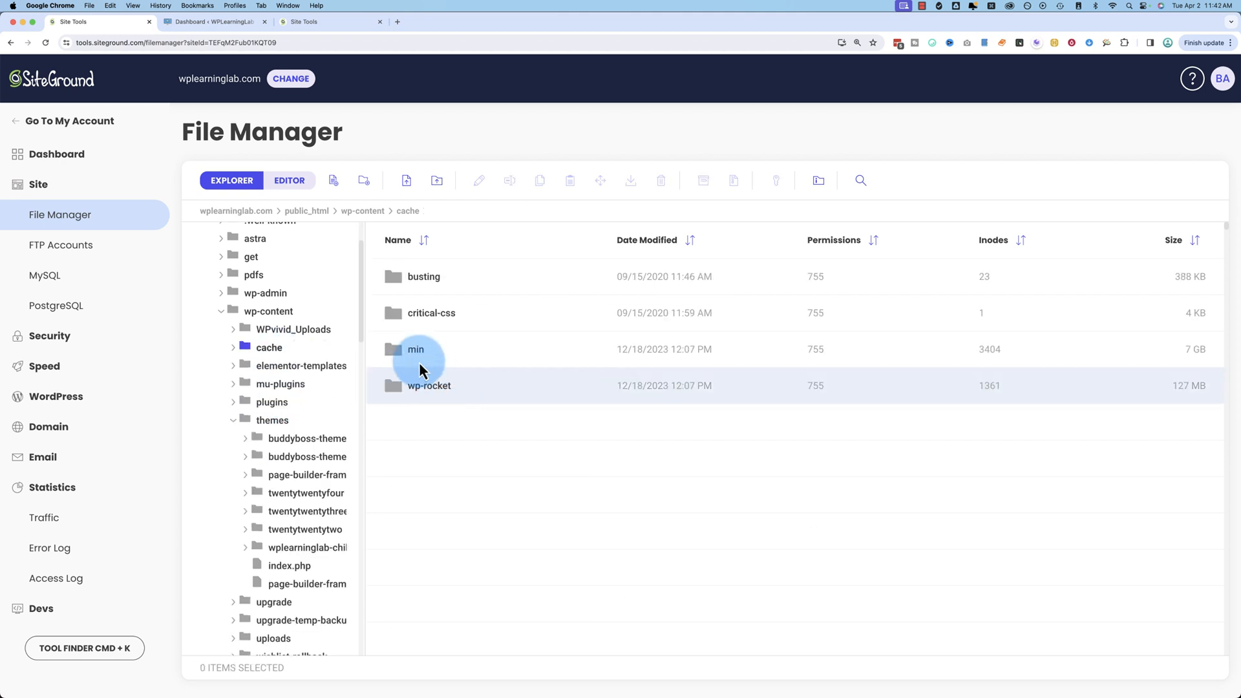
{"action": "mouse_move", "coordinate": [415, 365]}
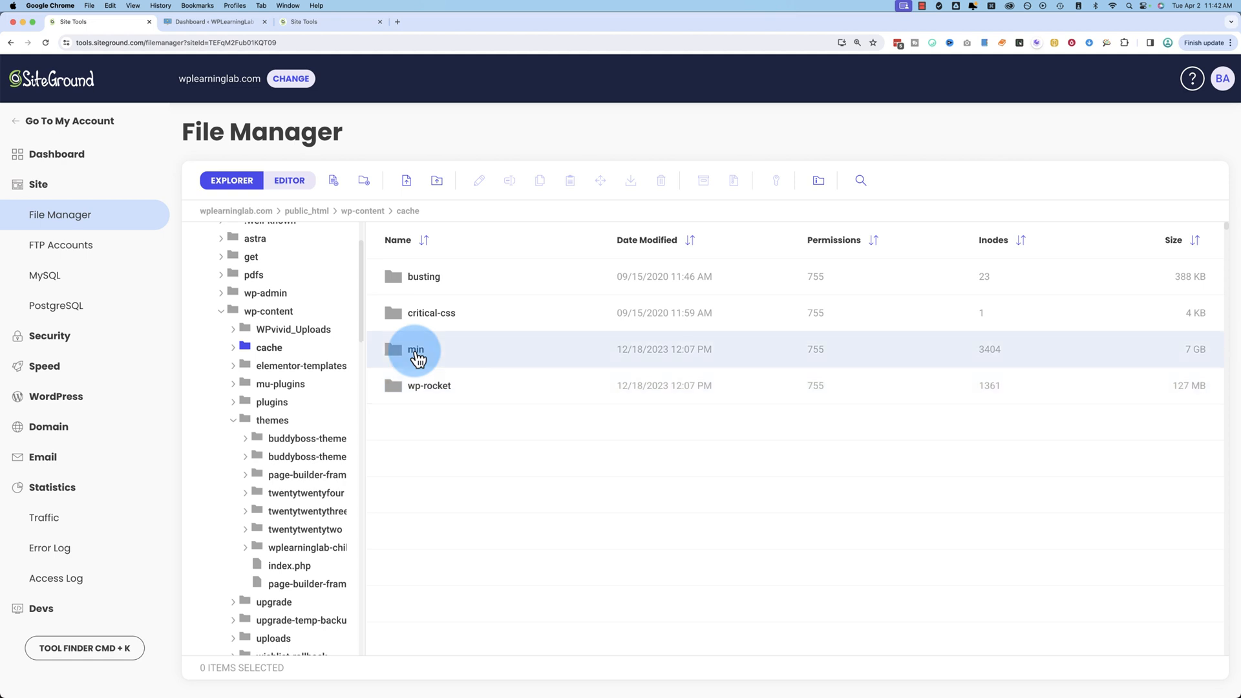
Step: Enter the min folder, showing subfolders 1 and 3rd-party
{"action": "double_click", "coordinate": [415, 349]}
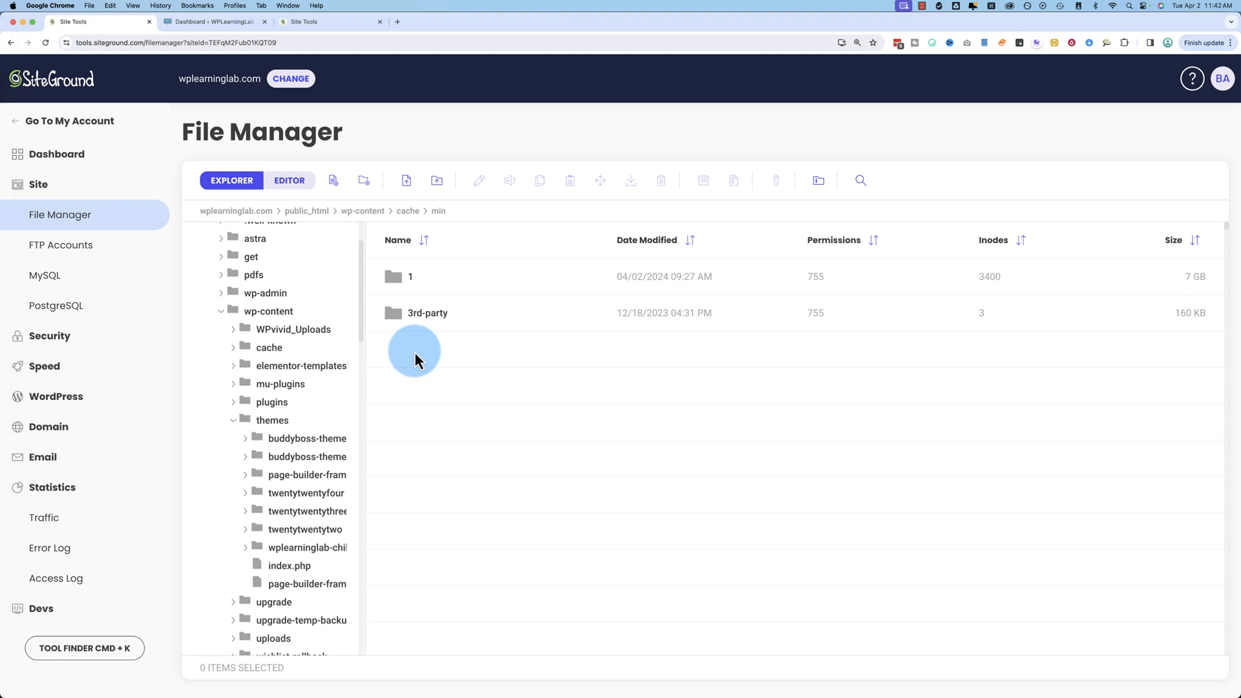
{"action": "mouse_move", "coordinate": [453, 287]}
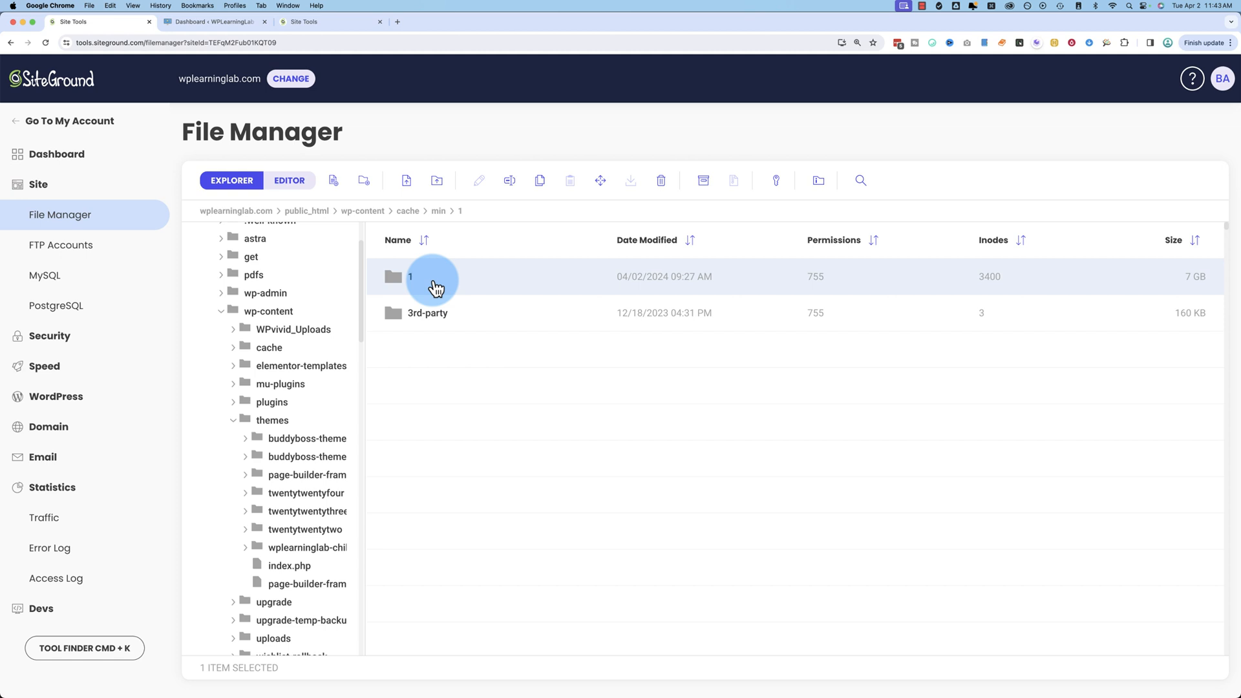
{"action": "mouse_move", "coordinate": [428, 282]}
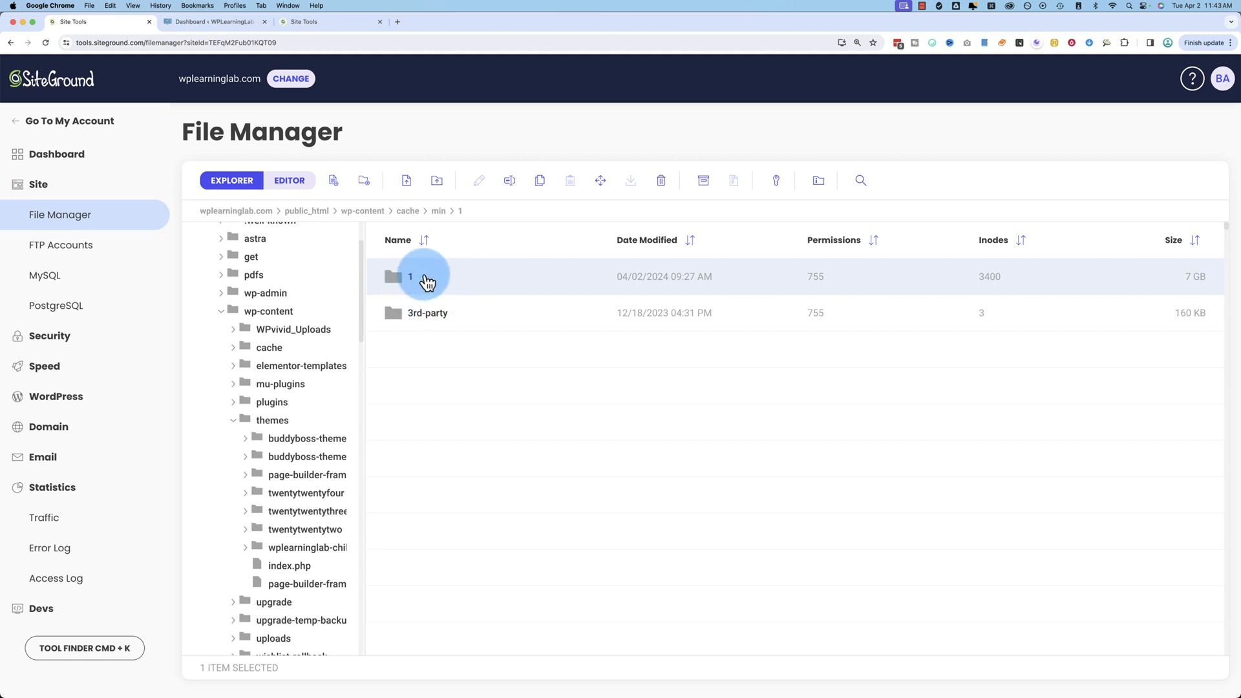
Step: Show the context-menu actions for folder 1, then switch to the WordPress dashboard tab
{"action": "right_click", "coordinate": [410, 276]}
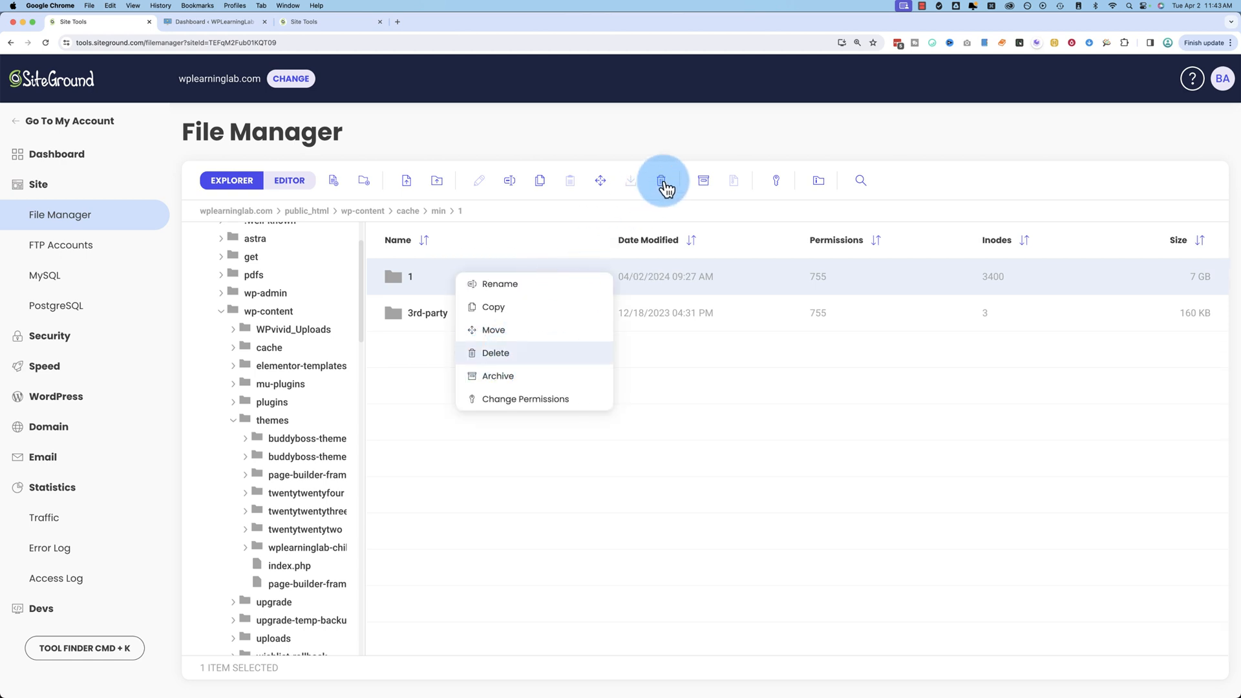
{"action": "mouse_move", "coordinate": [473, 248]}
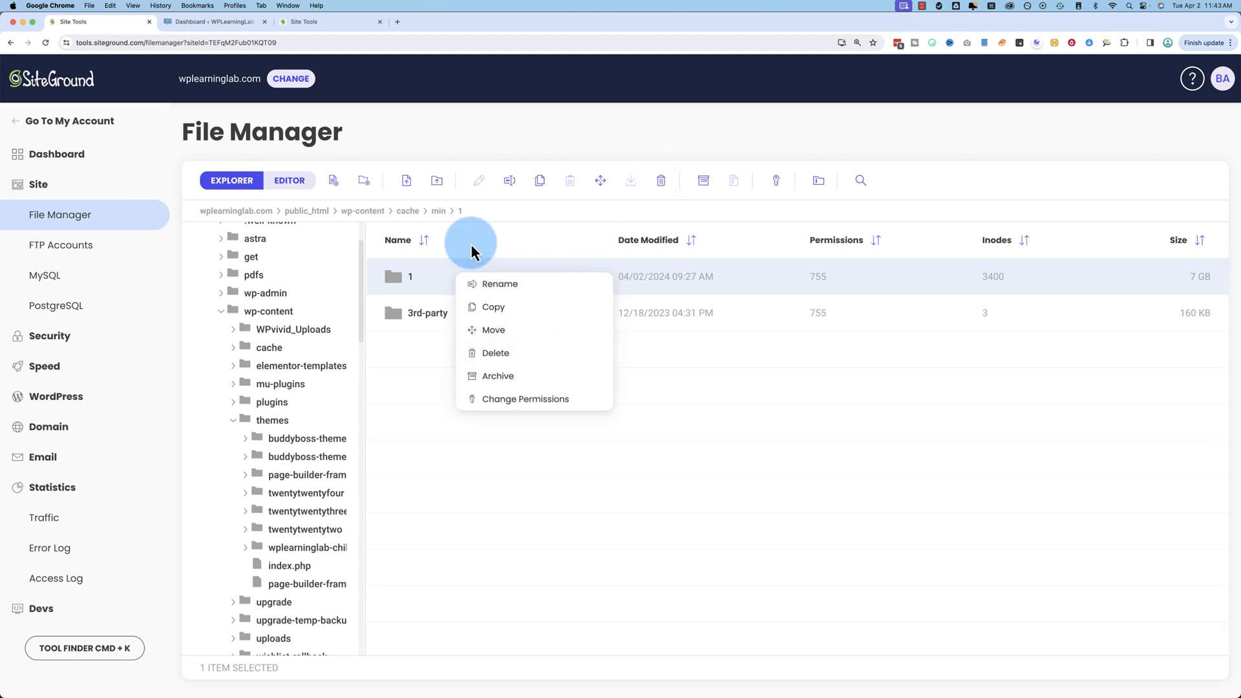
{"action": "mouse_move", "coordinate": [372, 154]}
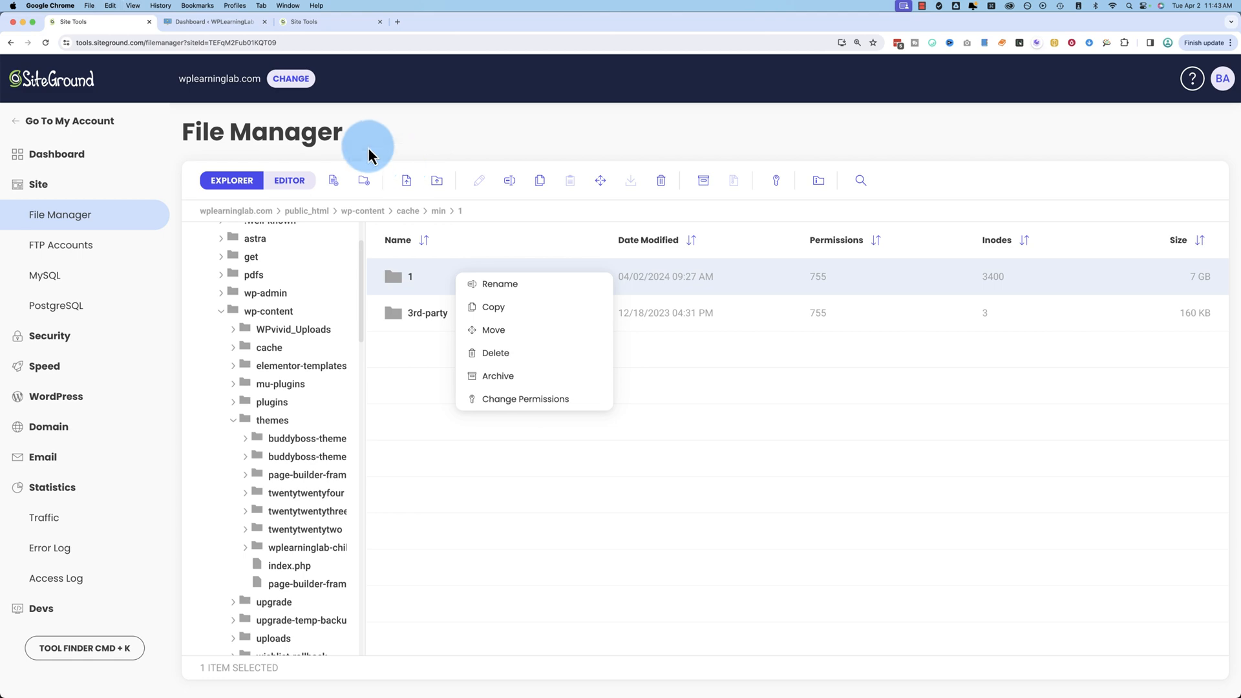
{"action": "left_click", "coordinate": [214, 22]}
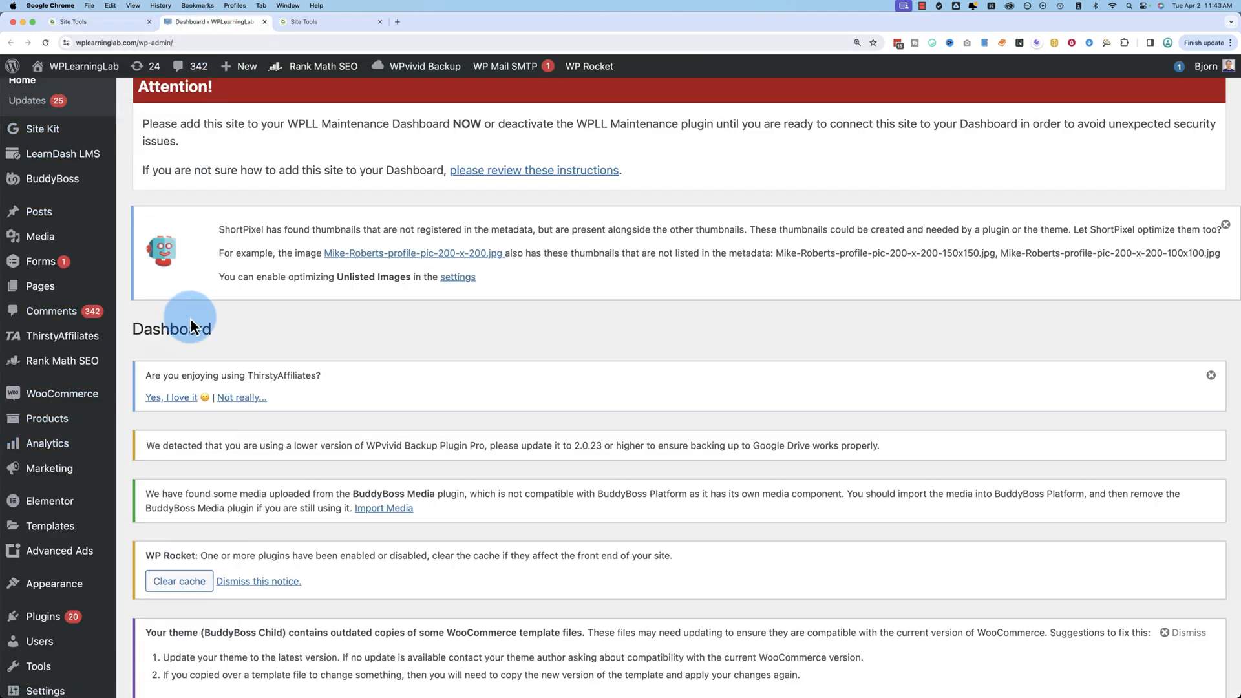
{"action": "mouse_move", "coordinate": [214, 344]}
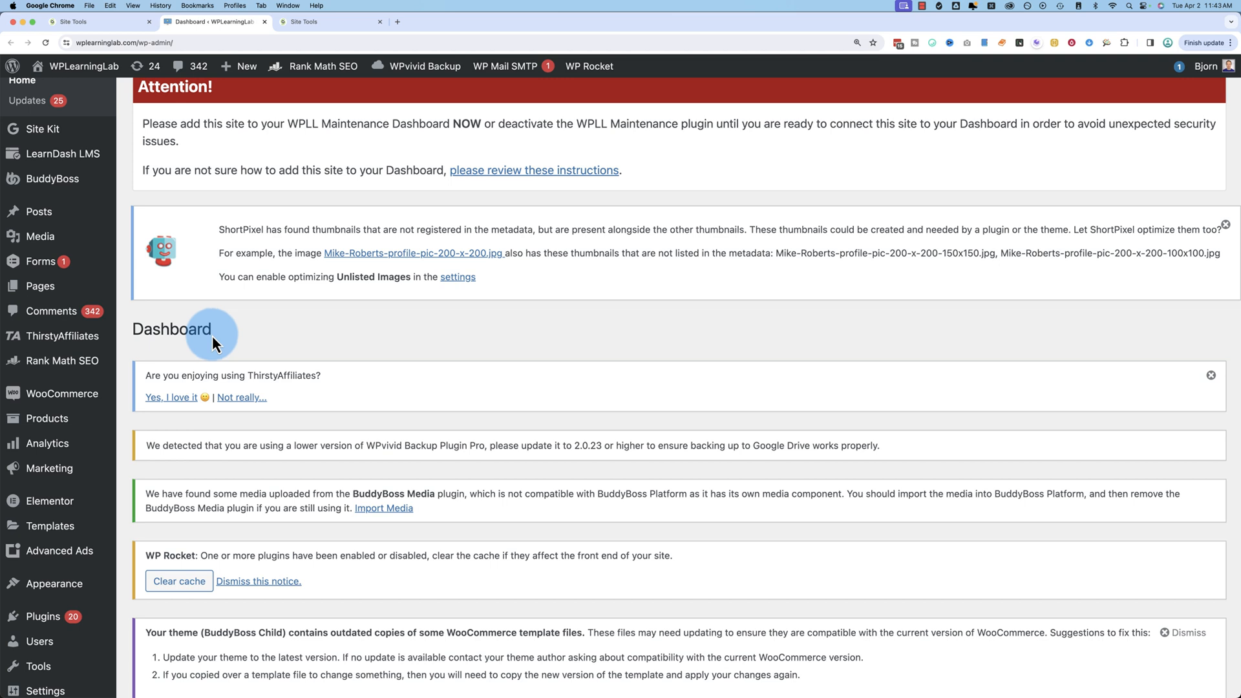
{"action": "left_click", "coordinate": [87, 22]}
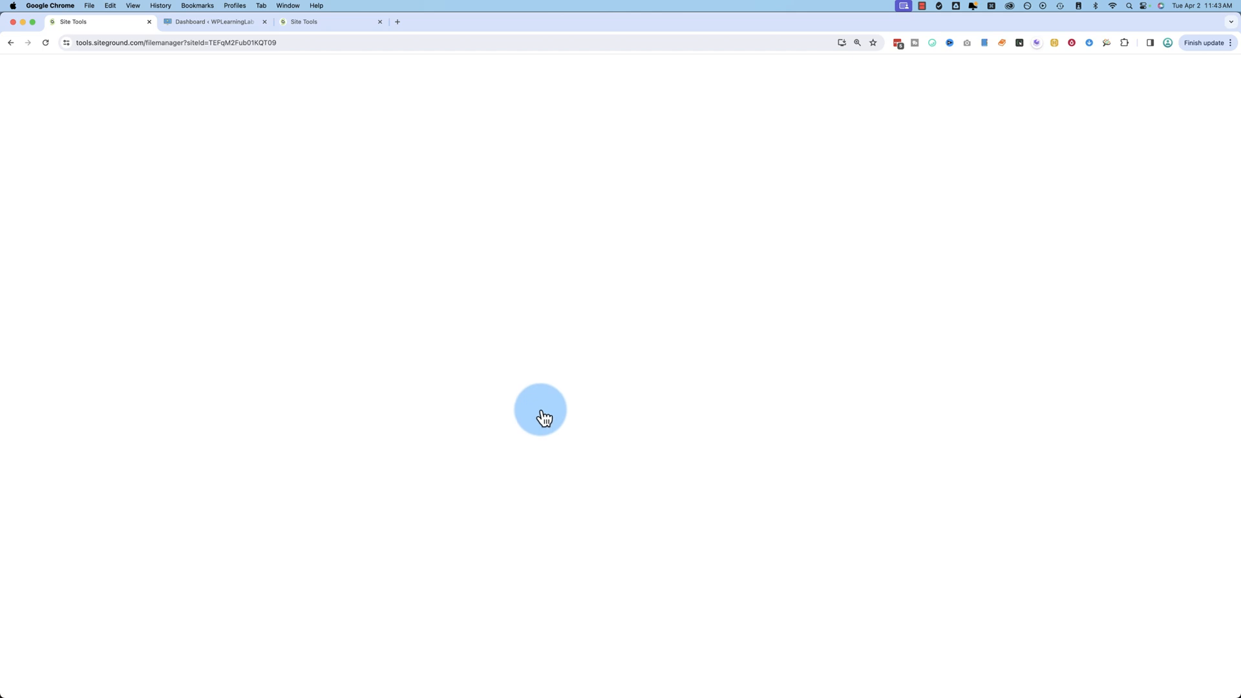
{"action": "left_click", "coordinate": [212, 22]}
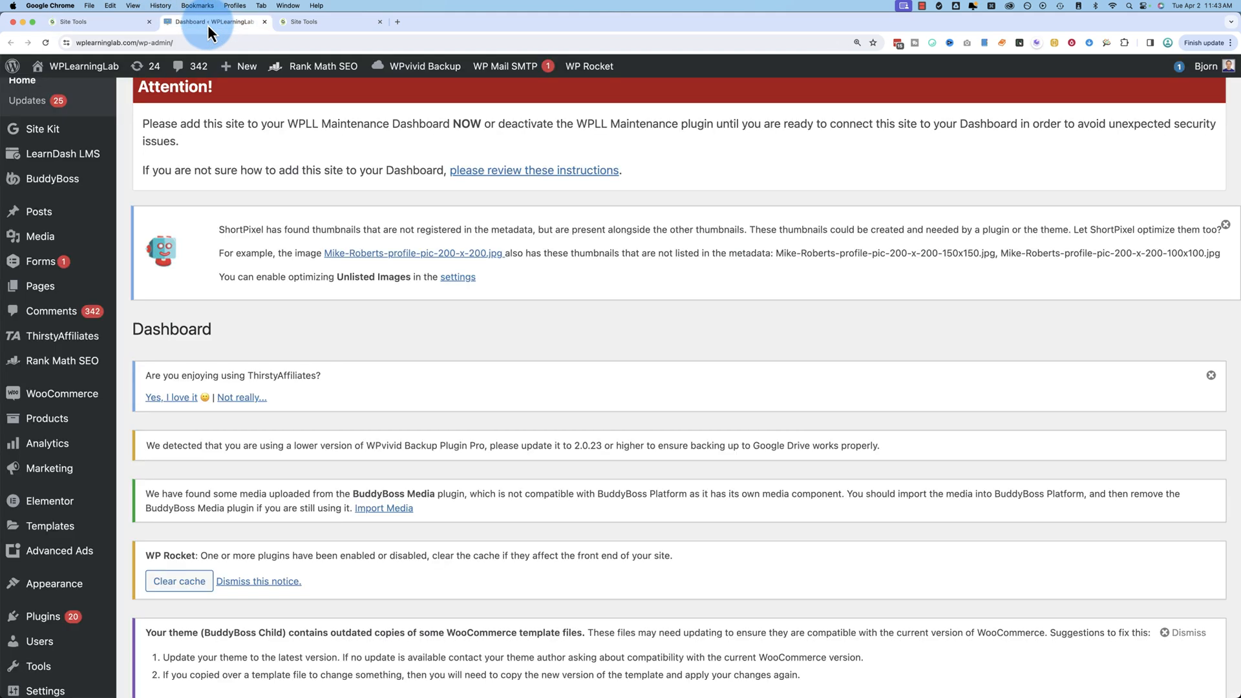
{"action": "mouse_move", "coordinate": [462, 340]}
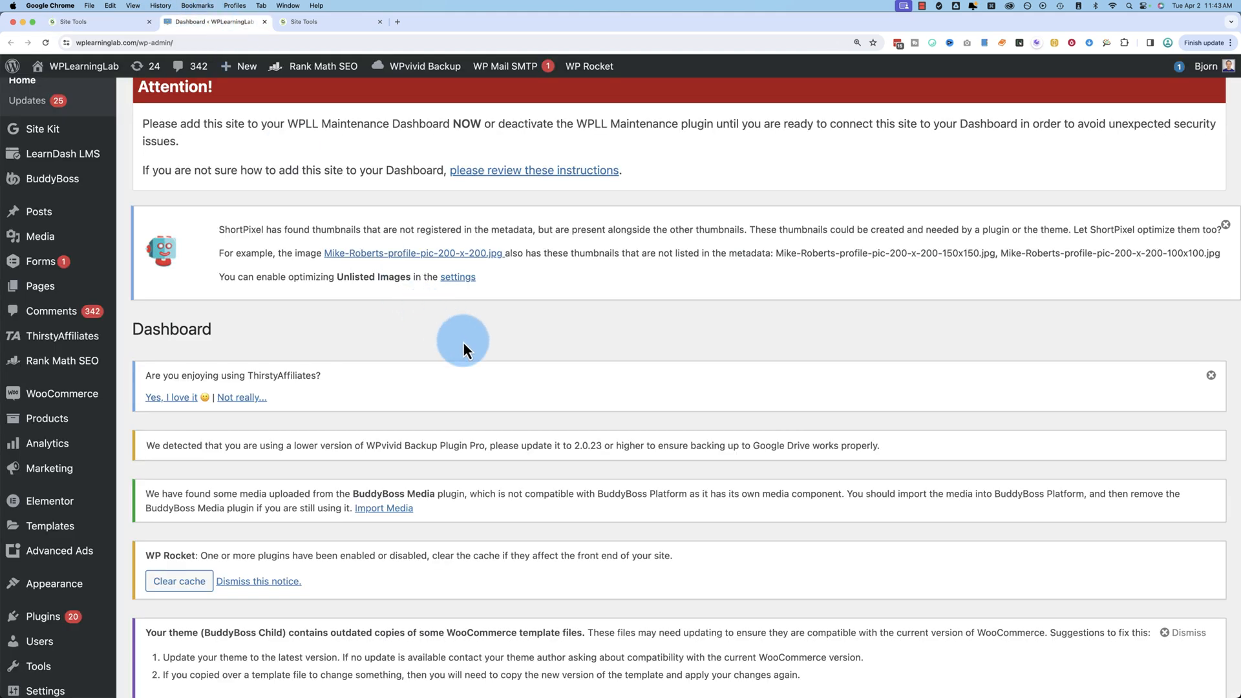
{"action": "mouse_move", "coordinate": [216, 242]}
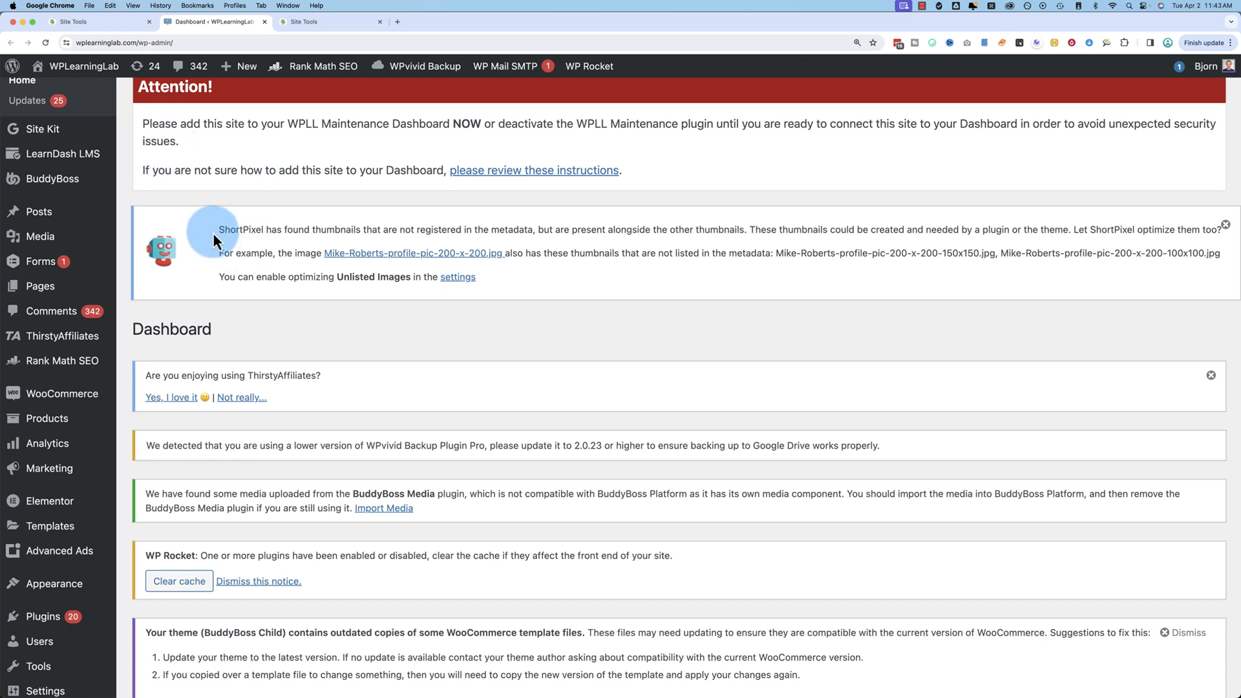
{"action": "mouse_move", "coordinate": [333, 375]}
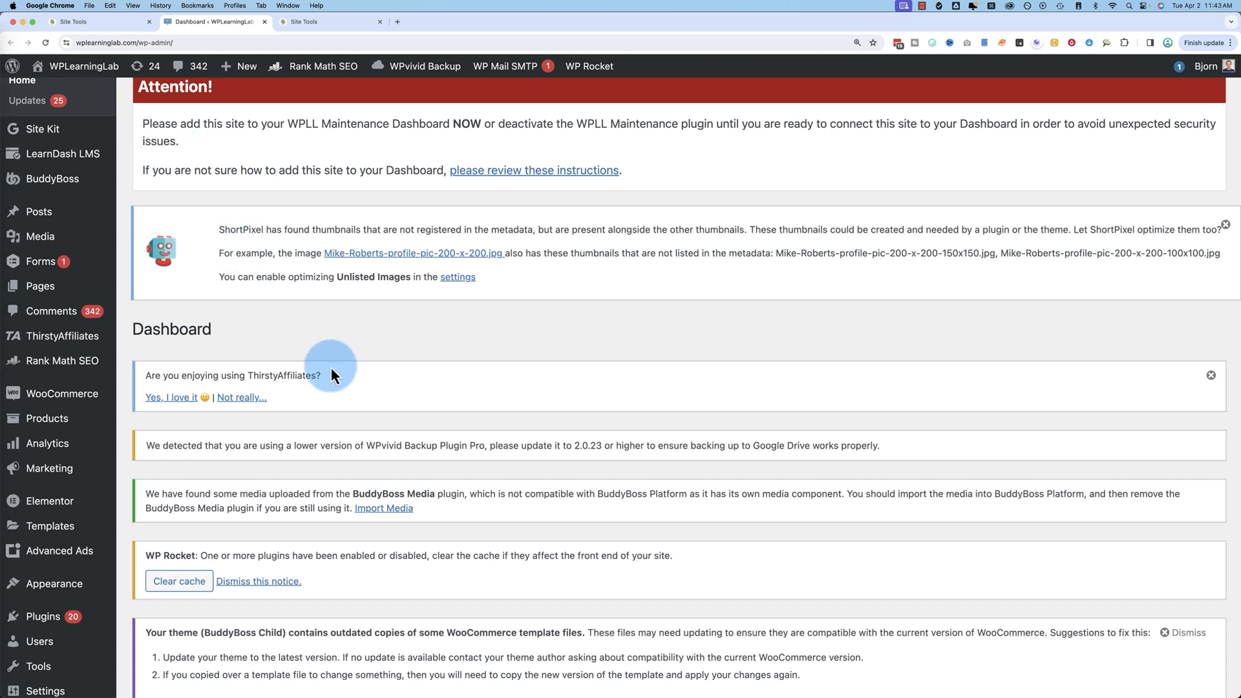
{"action": "mouse_move", "coordinate": [287, 354]}
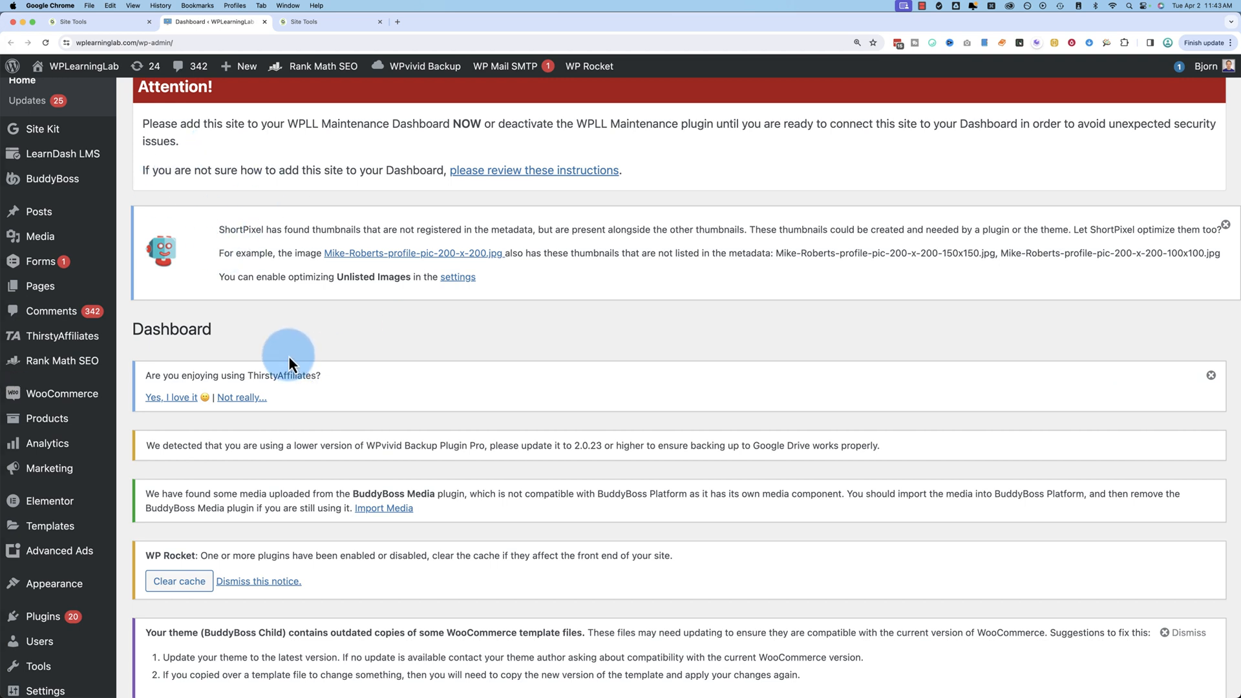
{"action": "mouse_move", "coordinate": [283, 321]}
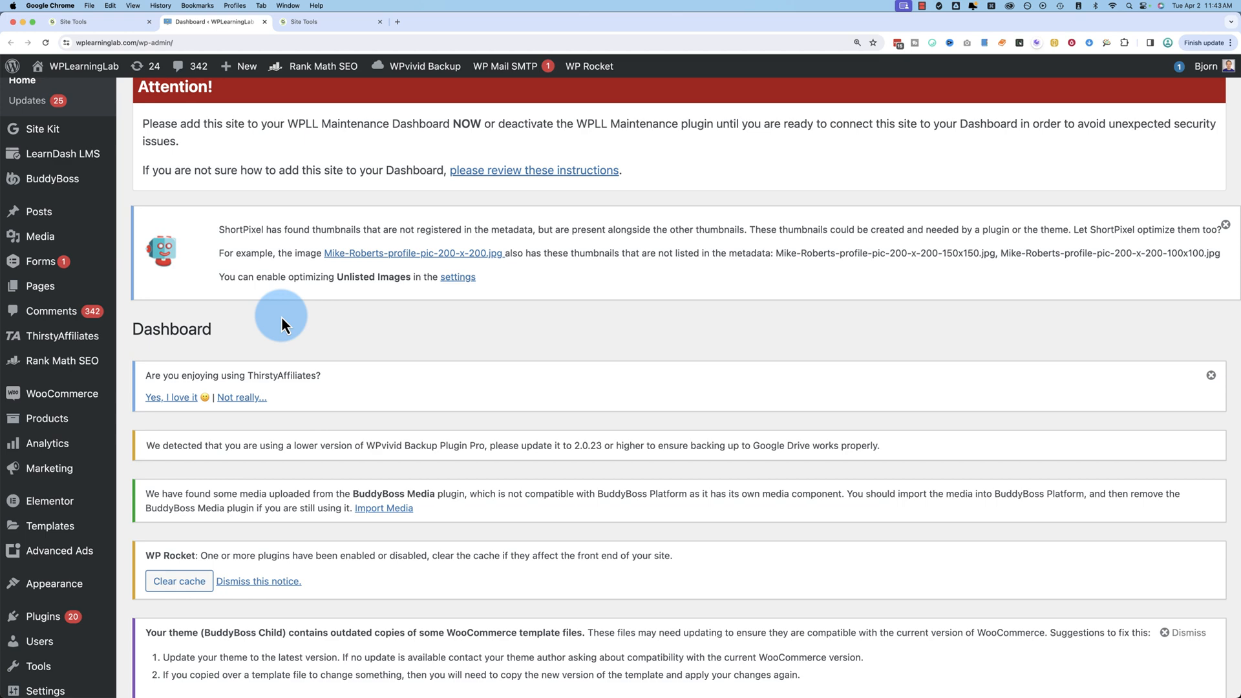